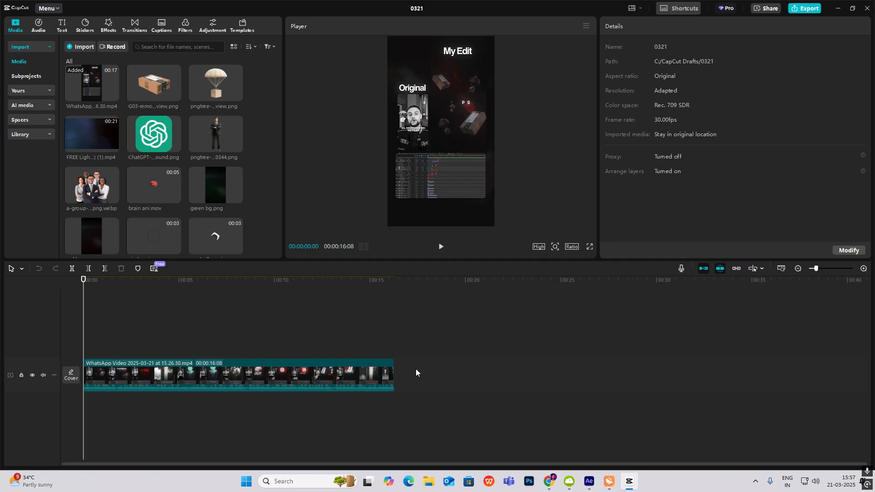
pyautogui.moveTo(422, 330)
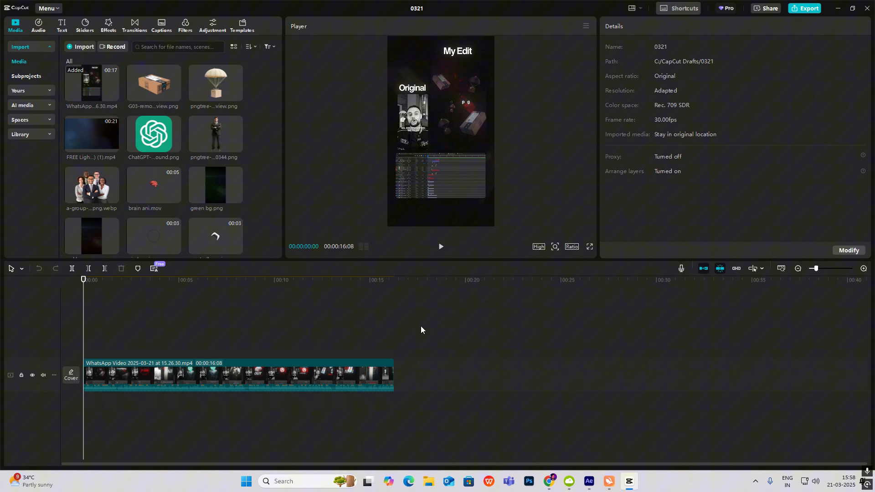
pyautogui.moveTo(422, 250)
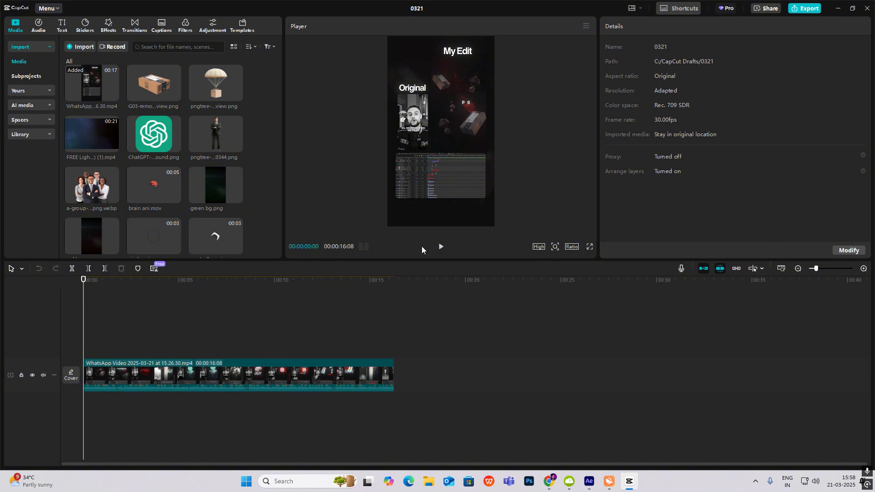
pyautogui.moveTo(465, 170)
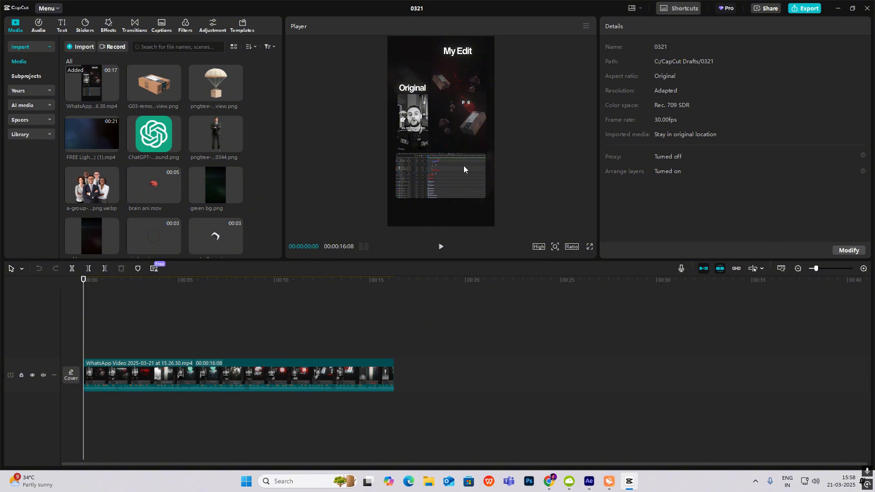
pyautogui.moveTo(475, 164)
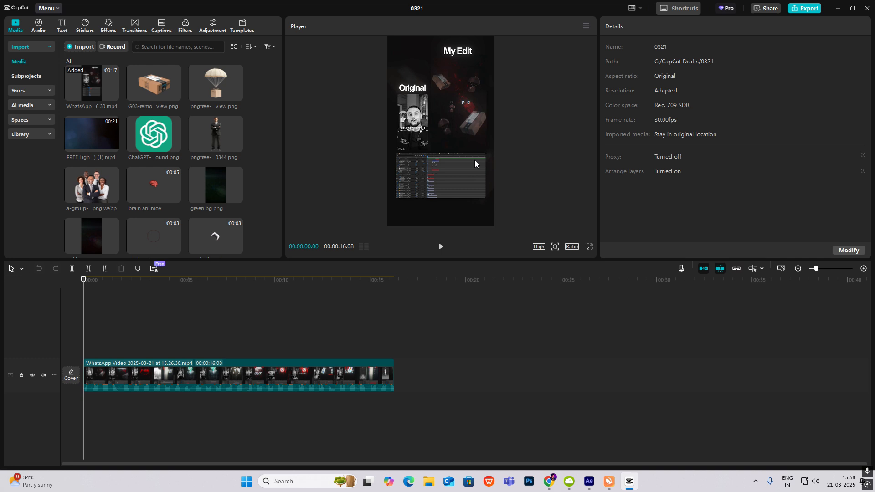
pyautogui.moveTo(537, 295)
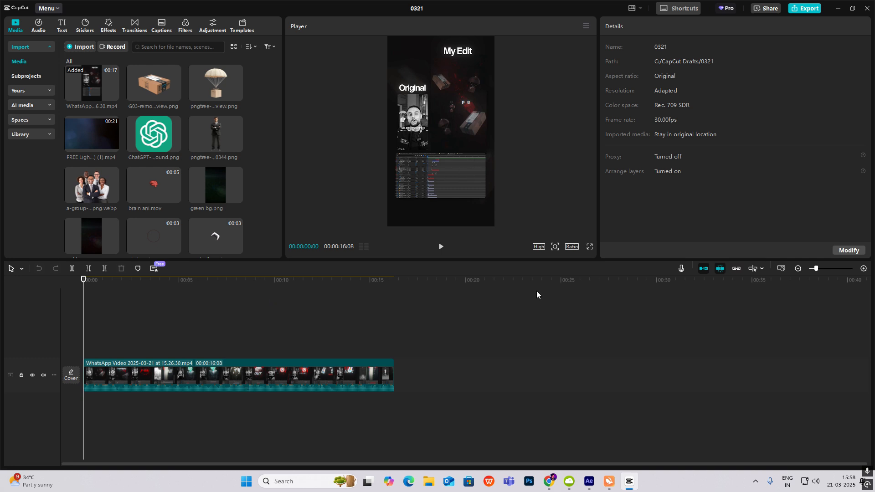
# - Move the WhatsApp clip to about 18s and place red bg.png at the timeline start
pyautogui.click(810, 268)
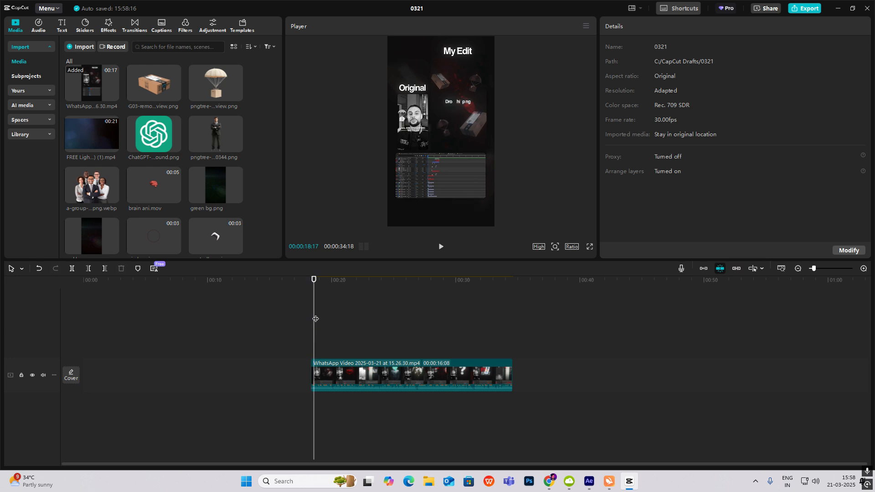
pyautogui.moveTo(475, 79)
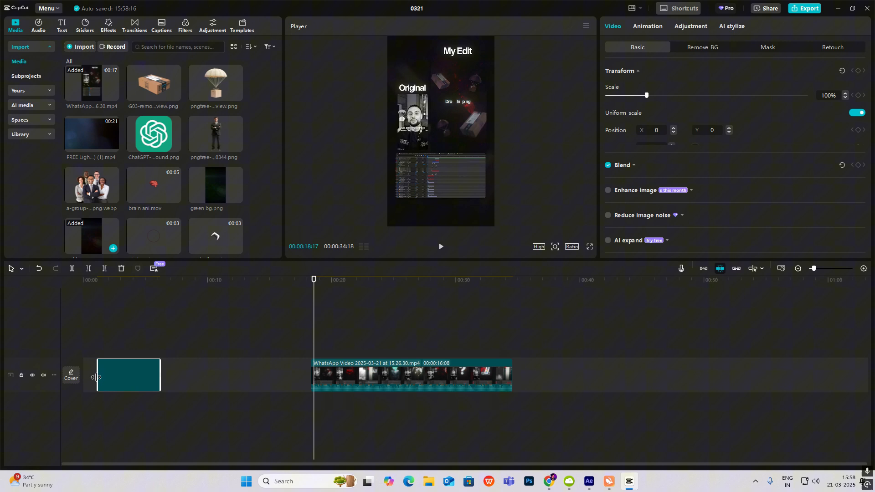
pyautogui.click(129, 375)
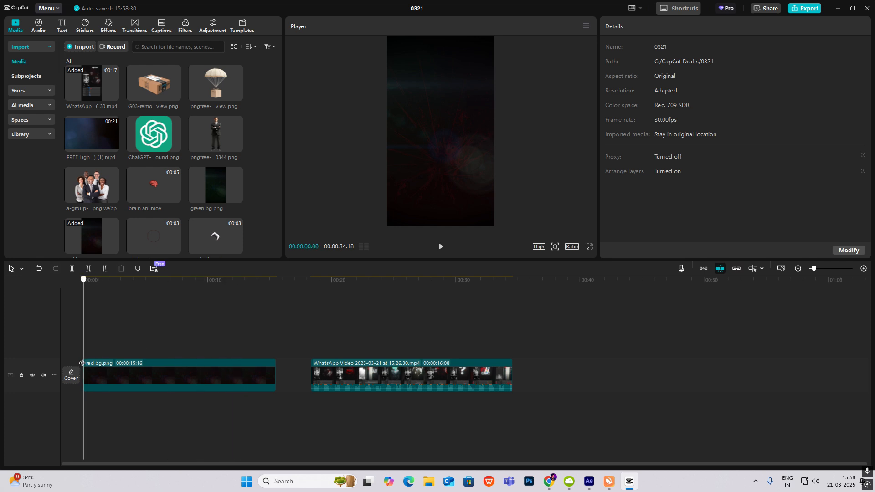
# - Add two cardboard box layers and parachute box images above the background, tilting a parachute
pyautogui.click(329, 279)
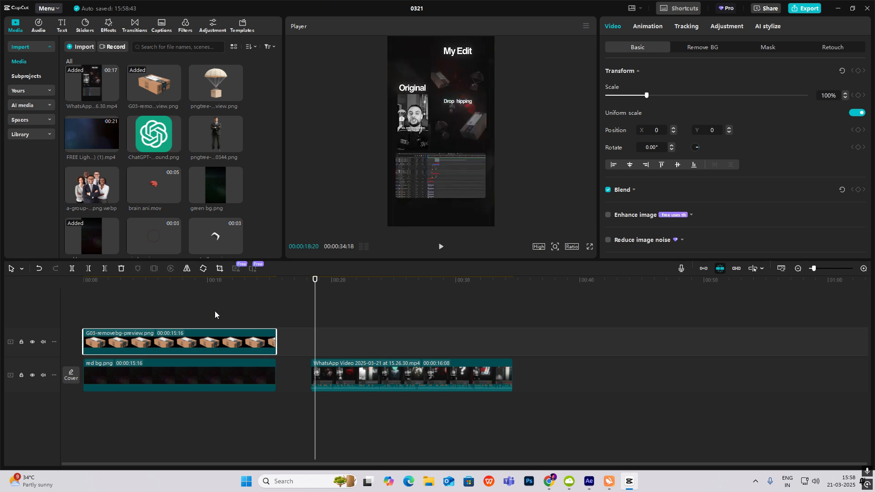
pyautogui.click(212, 279)
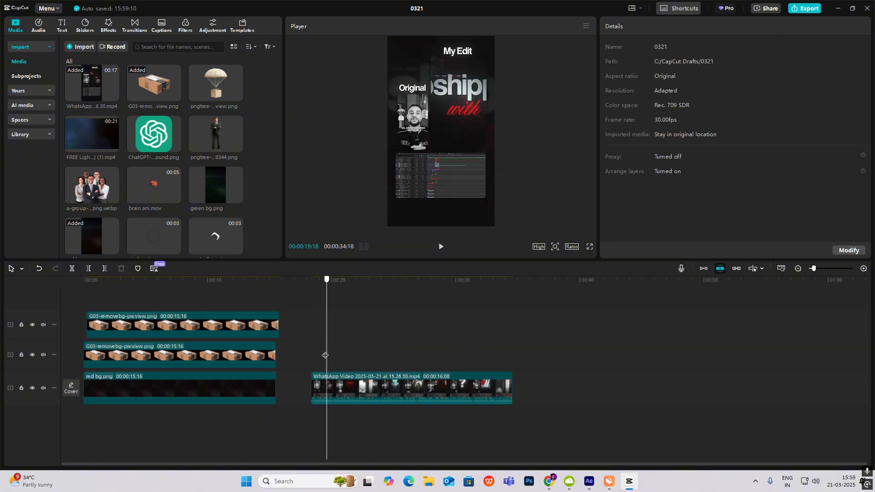
pyautogui.click(179, 324)
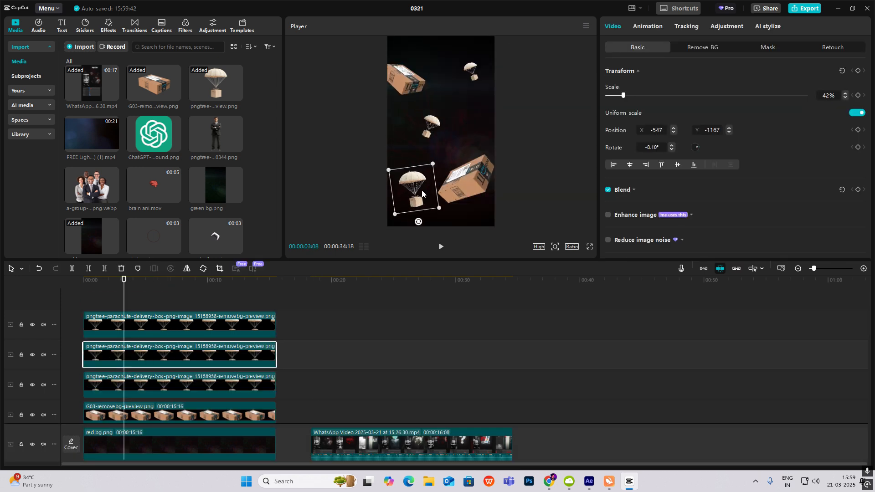
pyautogui.click(310, 393)
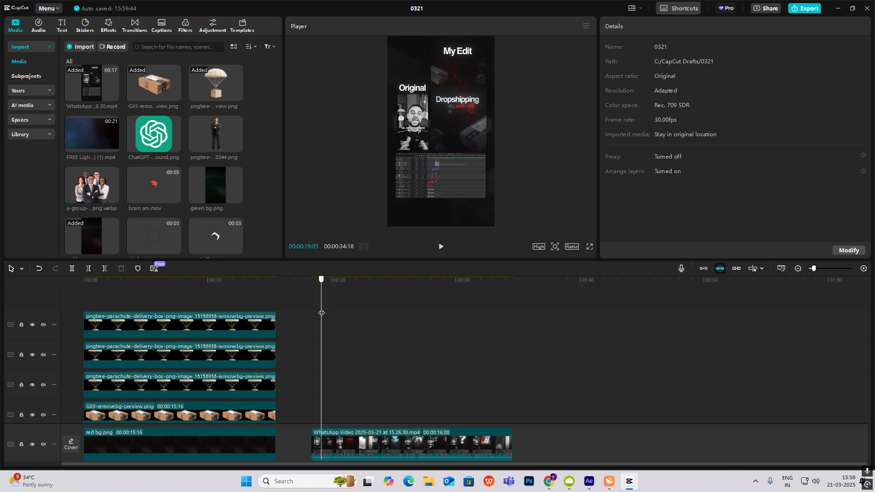
# - Compare the layout against the enlarged reference video and select the top-left box
pyautogui.click(555, 247)
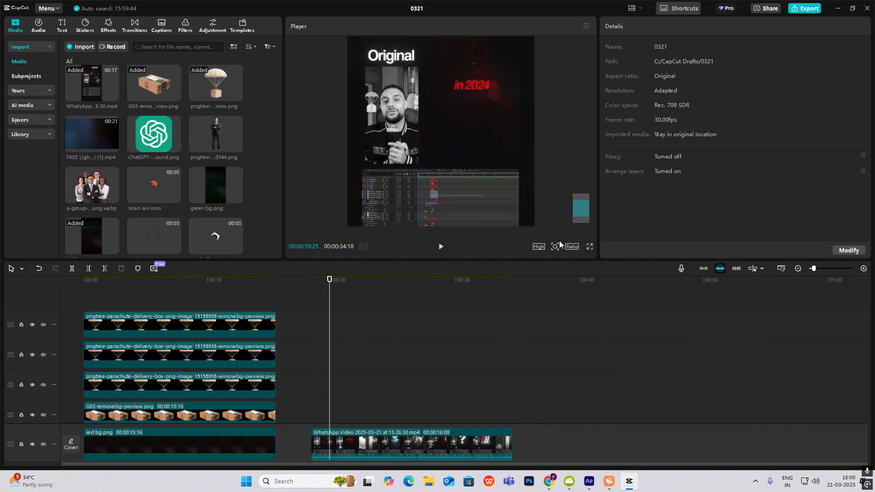
pyautogui.click(555, 249)
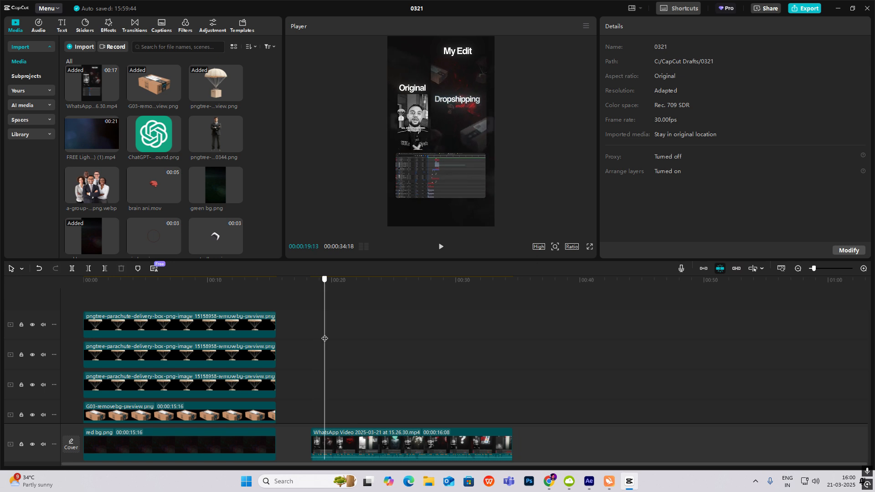
pyautogui.click(179, 413)
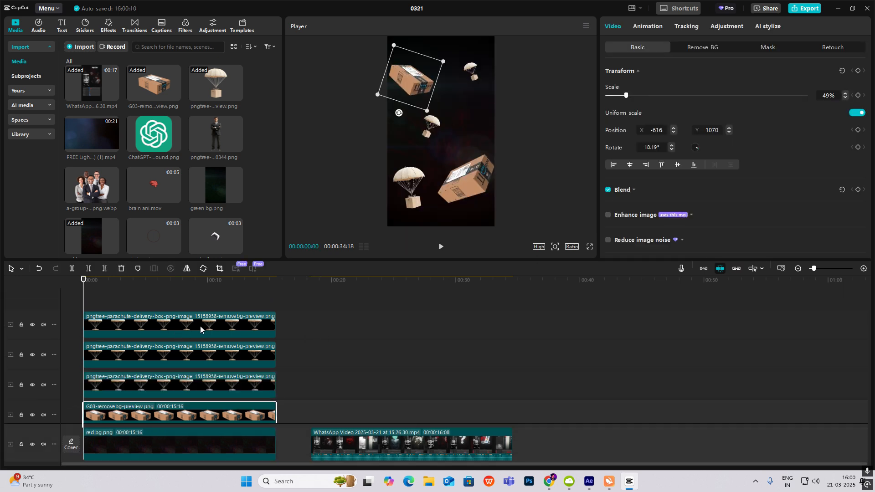
pyautogui.click(179, 324)
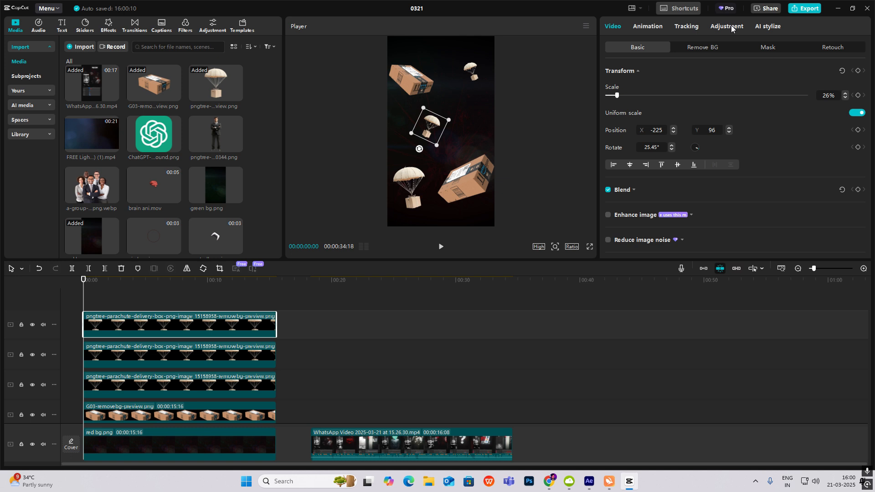
# - Give both cardboard box layers Vignette 50 and negative Blacks
pyautogui.click(726, 27)
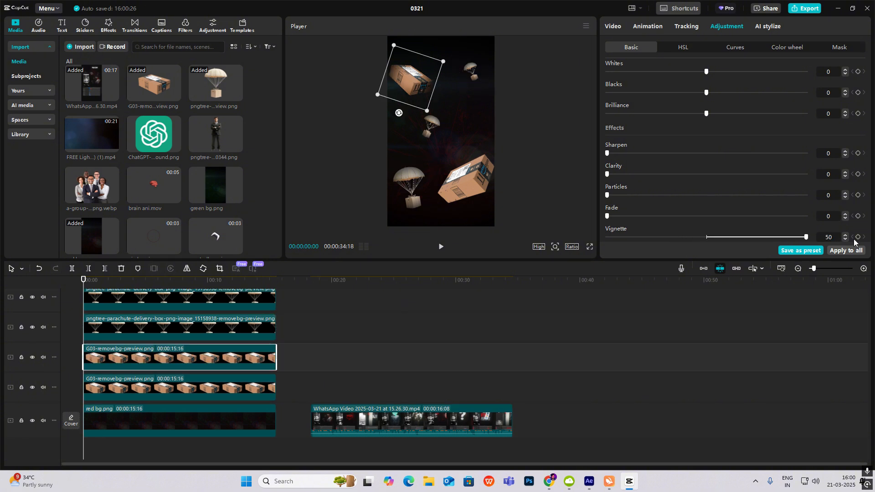
pyautogui.click(178, 387)
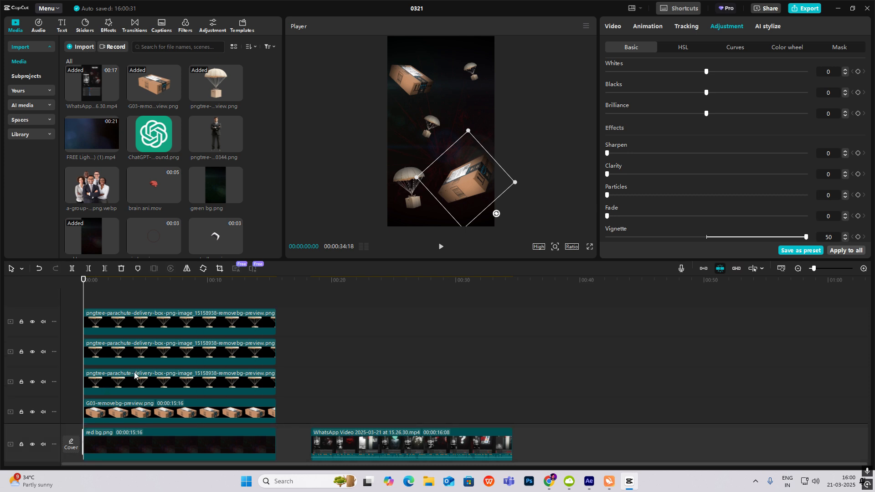
pyautogui.click(179, 322)
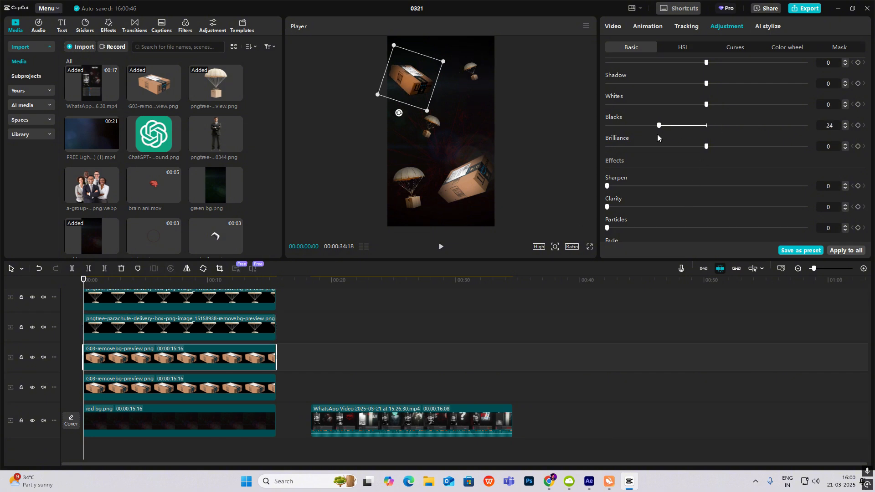
pyautogui.click(179, 387)
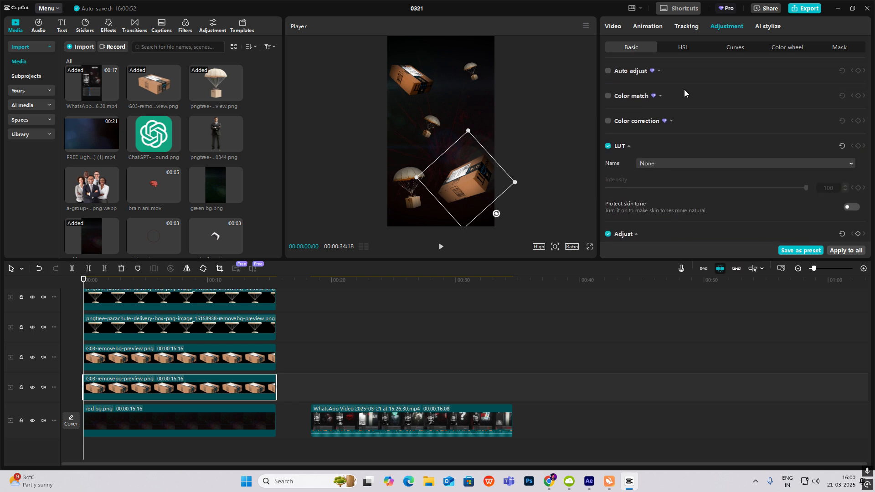
pyautogui.scroll(-3)
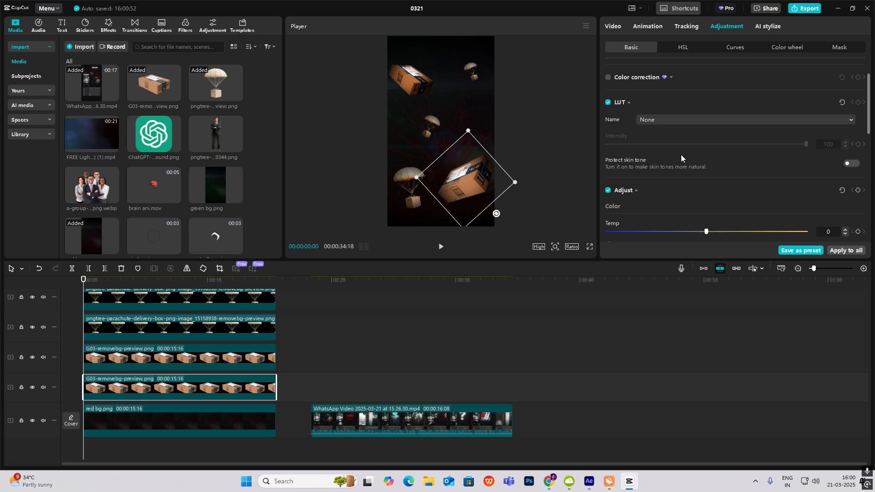
pyautogui.scroll(-3)
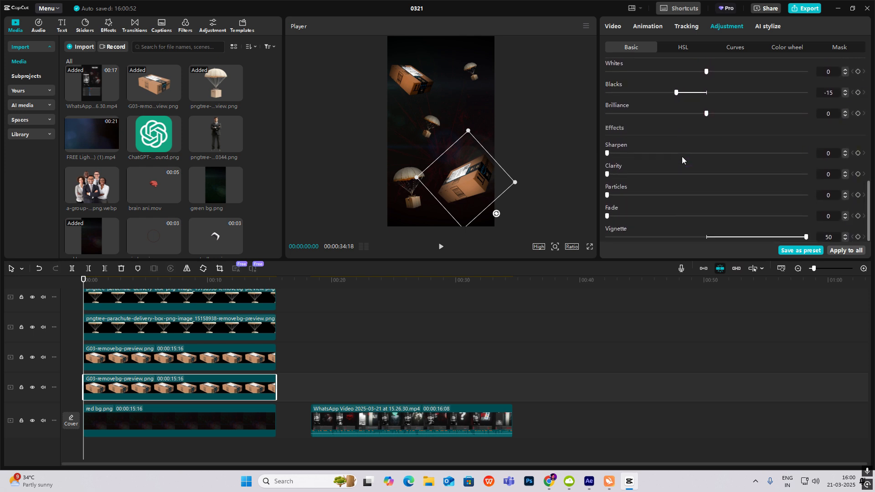
pyautogui.scroll(3)
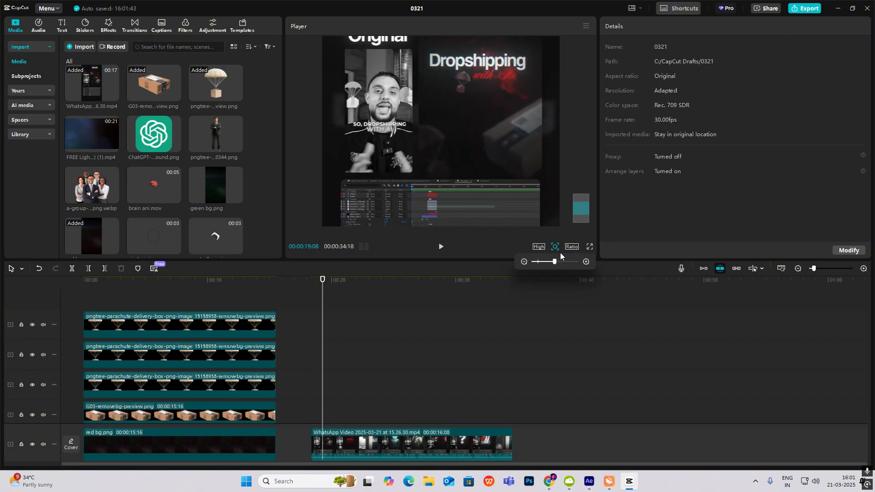
# - Add centred 'Dropshipping' and 'with ai' text layers over the falling boxes
pyautogui.click(555, 247)
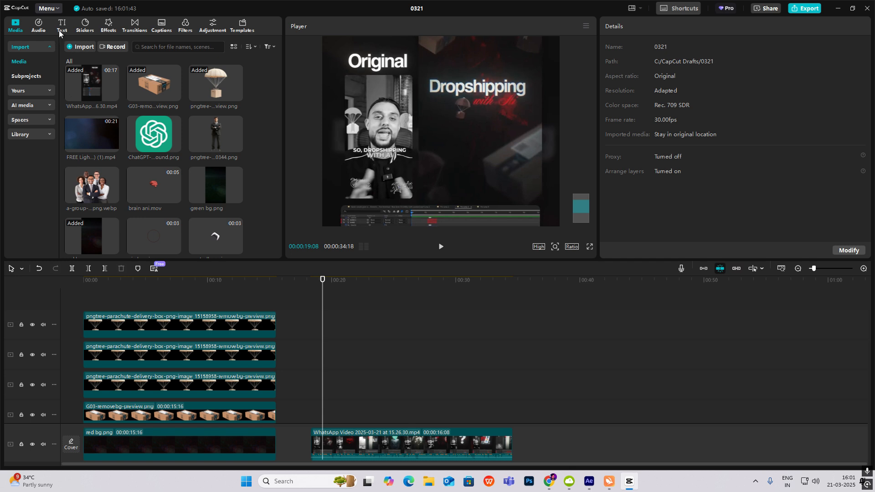
pyautogui.click(61, 24)
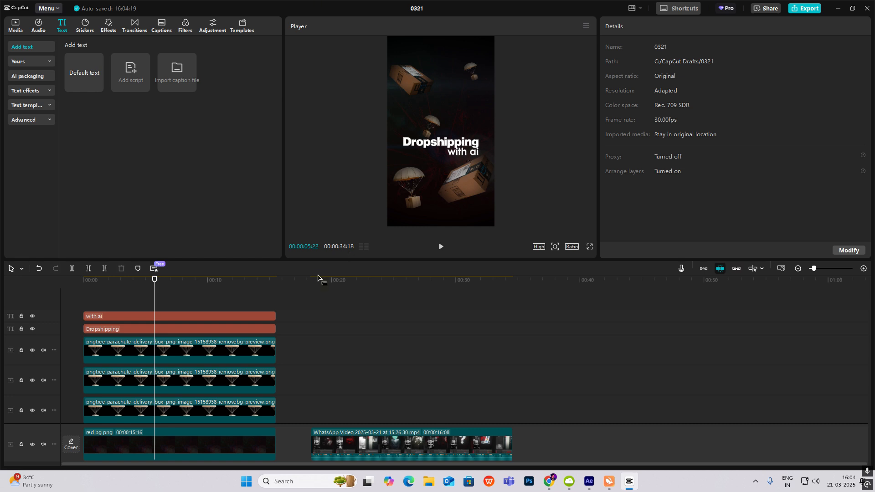
pyautogui.click(179, 316)
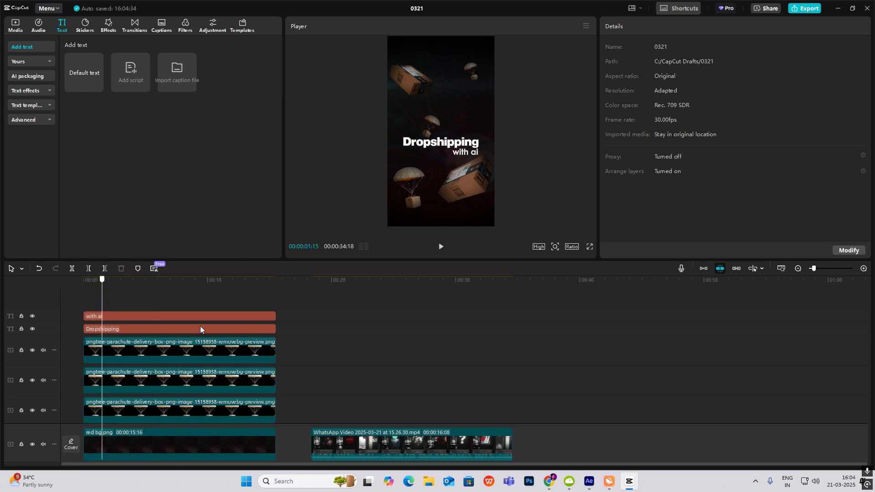
pyautogui.click(318, 280)
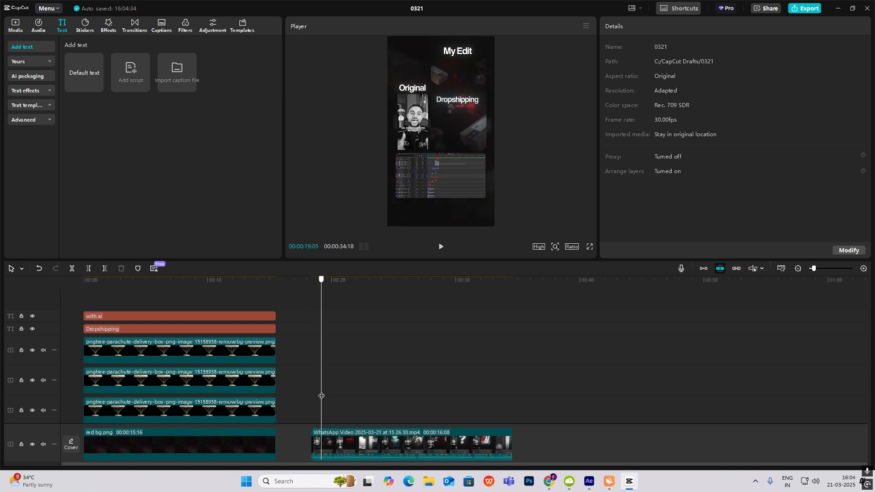
pyautogui.click(95, 279)
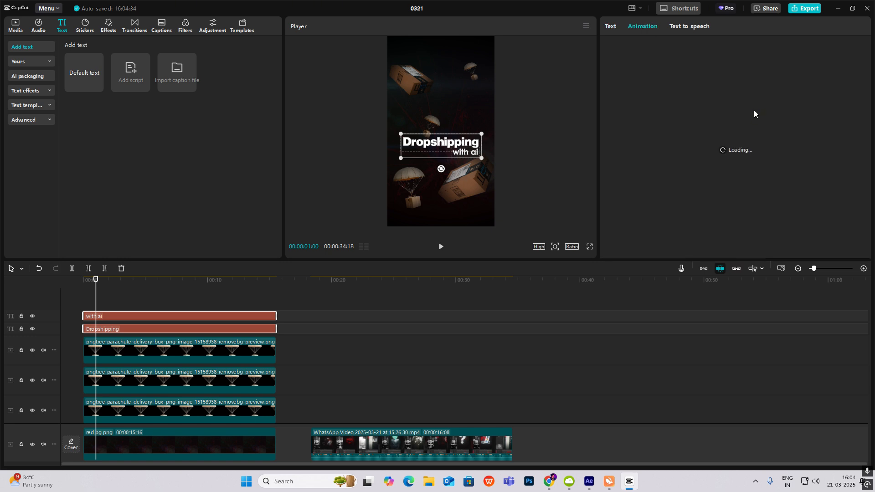
pyautogui.click(642, 26)
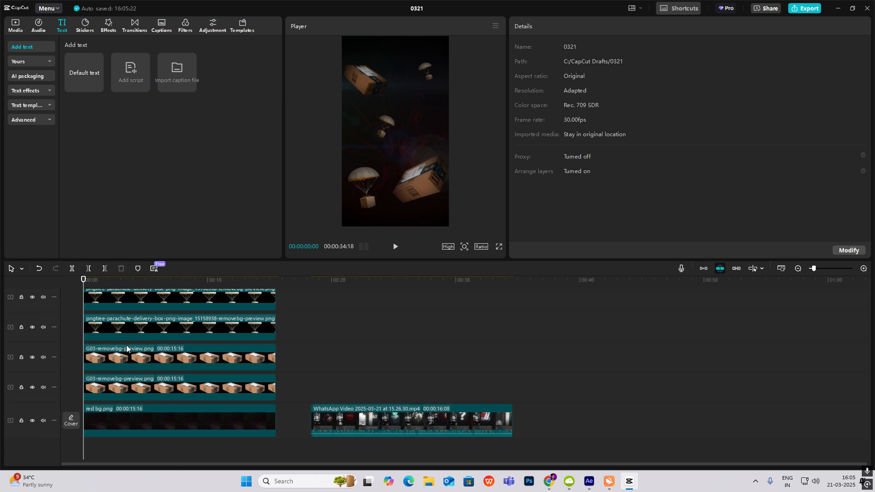
# - Add a starting rotation keyframe to the large cardboard box layer
pyautogui.click(318, 279)
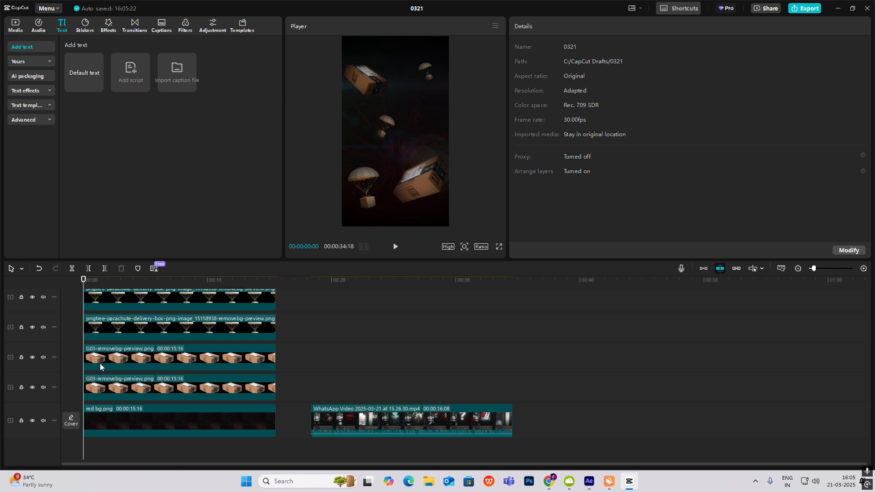
pyautogui.click(179, 387)
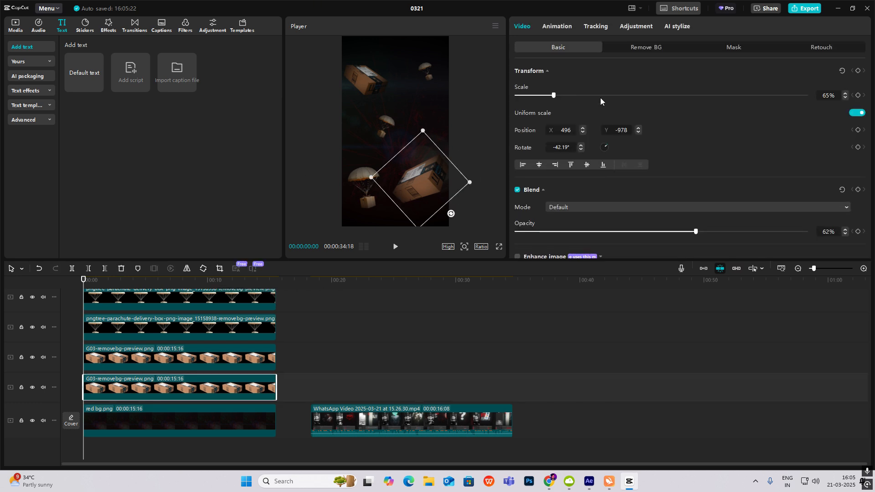
pyautogui.click(556, 27)
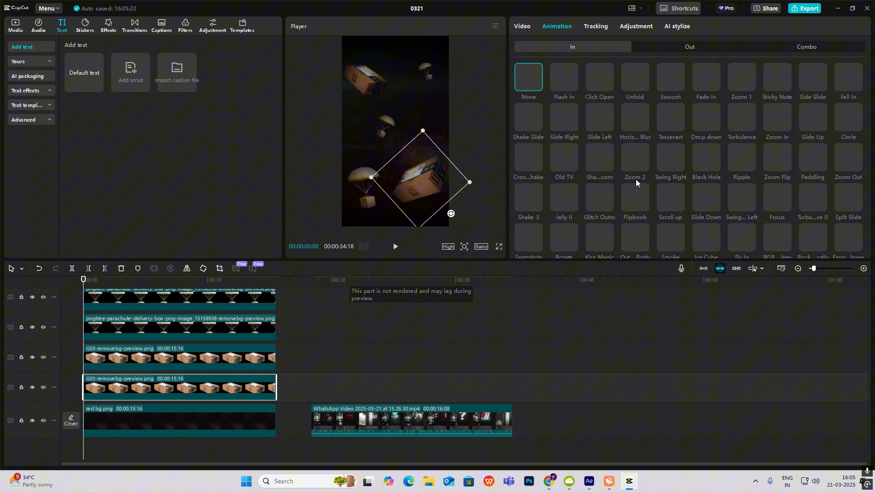
pyautogui.click(522, 25)
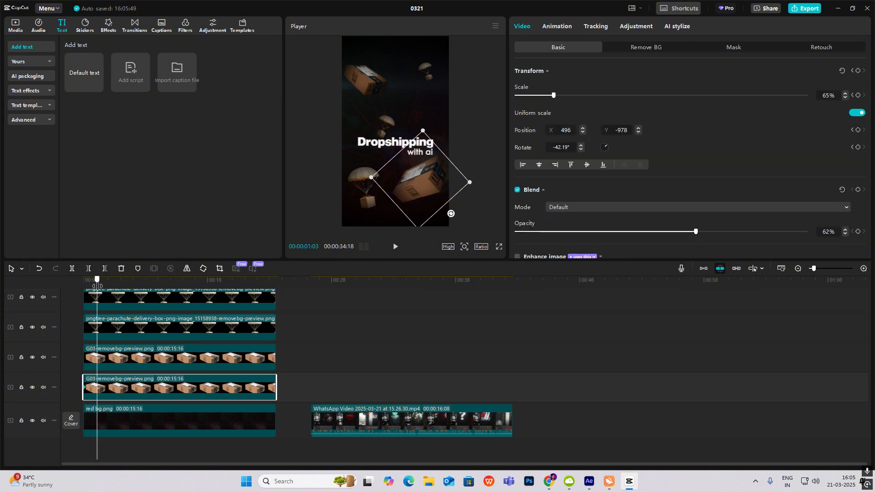
pyautogui.click(109, 279)
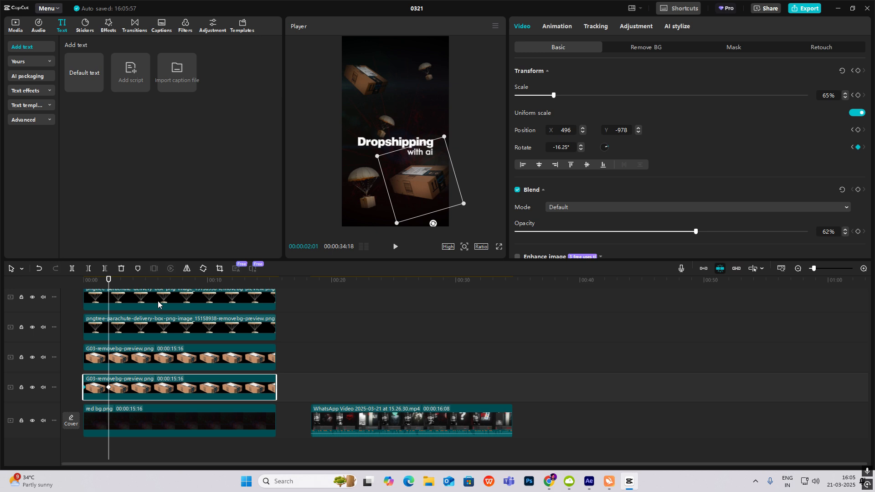
# - Keyframe the top-left box rotating to about 11 degrees by two seconds
pyautogui.click(179, 358)
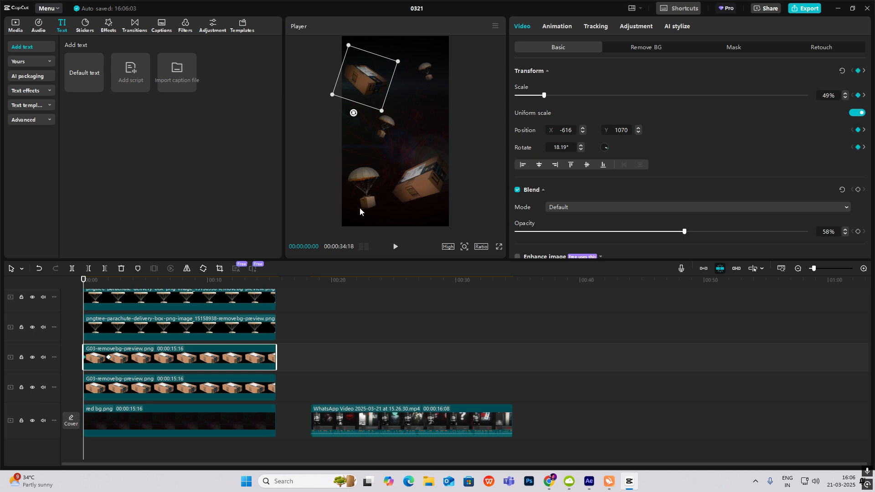
pyautogui.click(109, 279)
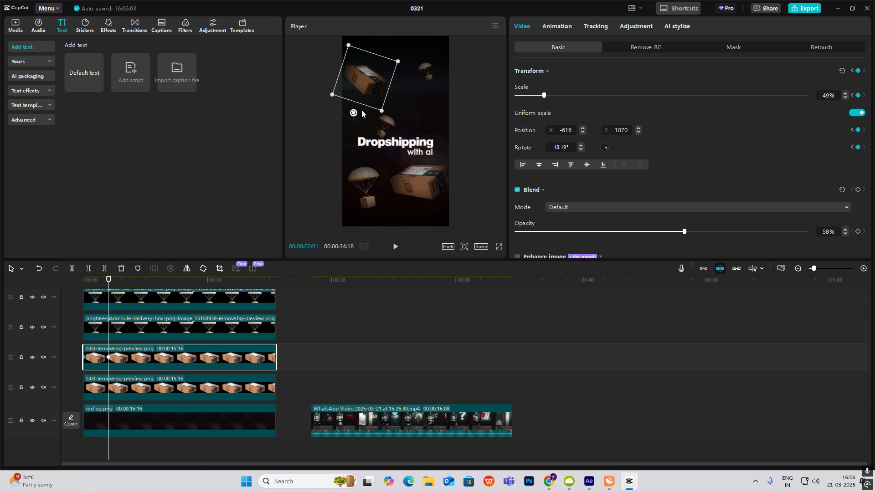
pyautogui.moveTo(353, 113); pyautogui.dragTo(358, 114)
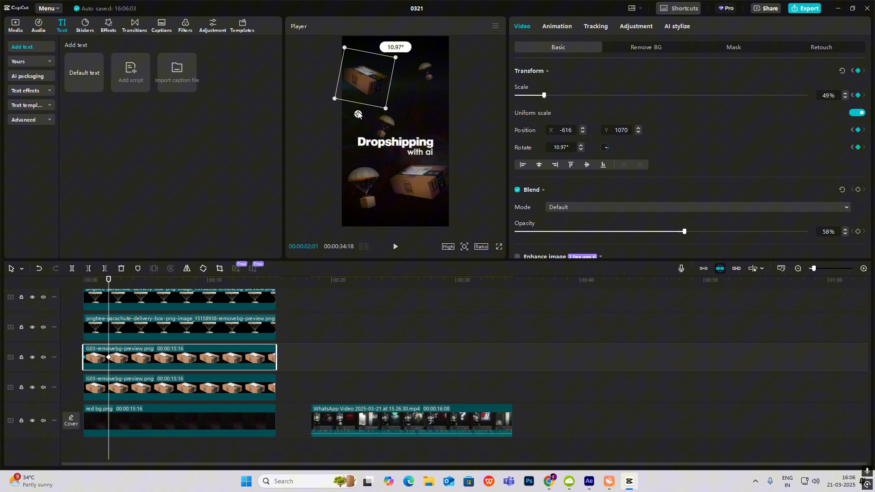
pyautogui.moveTo(357, 114); pyautogui.dragTo(345, 109)
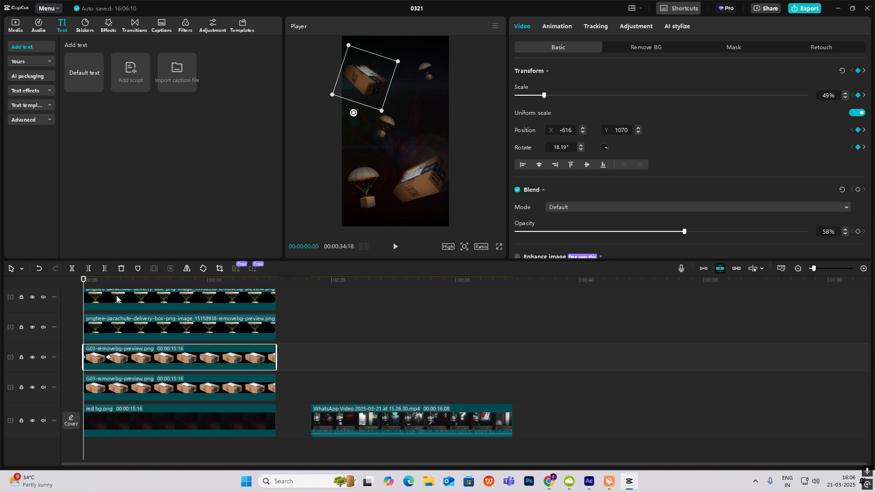
pyautogui.click(109, 280)
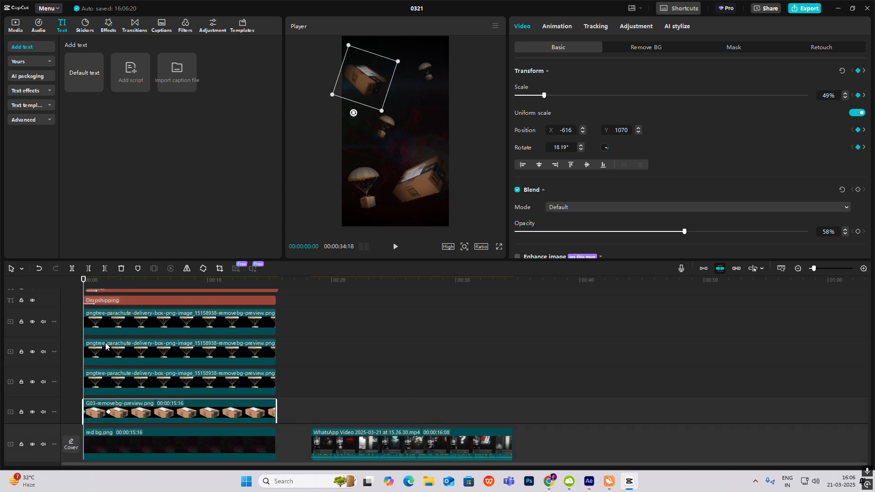
pyautogui.scroll(-3)
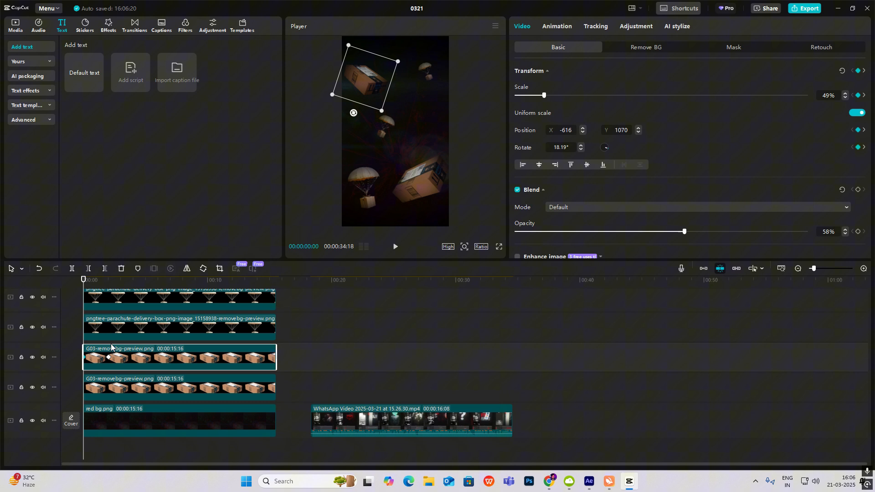
# - Keyframe the rotation of a small parachute box layer
pyautogui.click(179, 327)
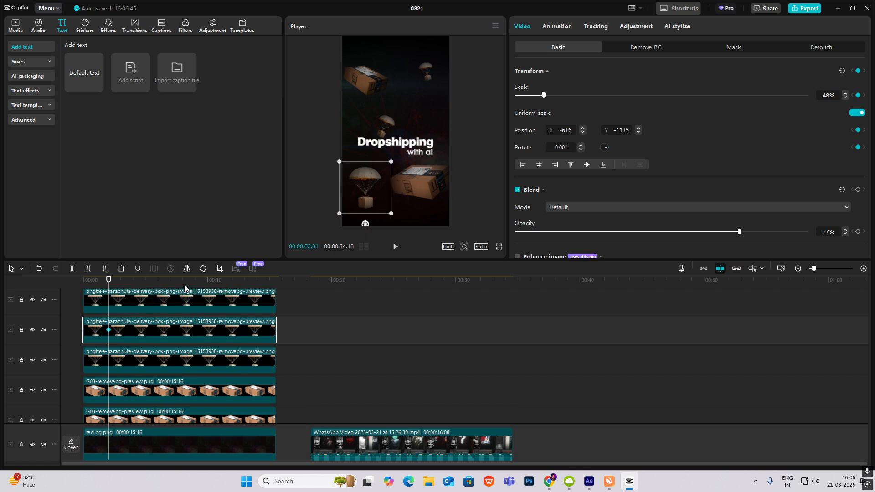
pyautogui.click(82, 279)
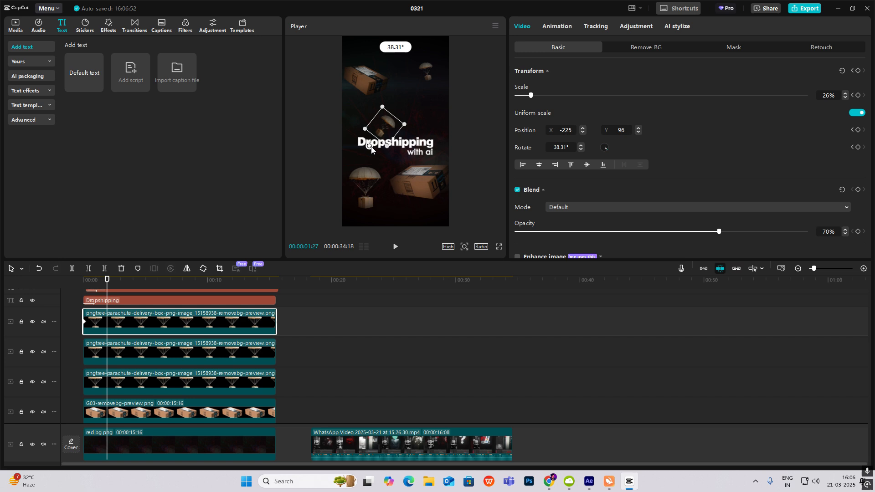
pyautogui.click(119, 280)
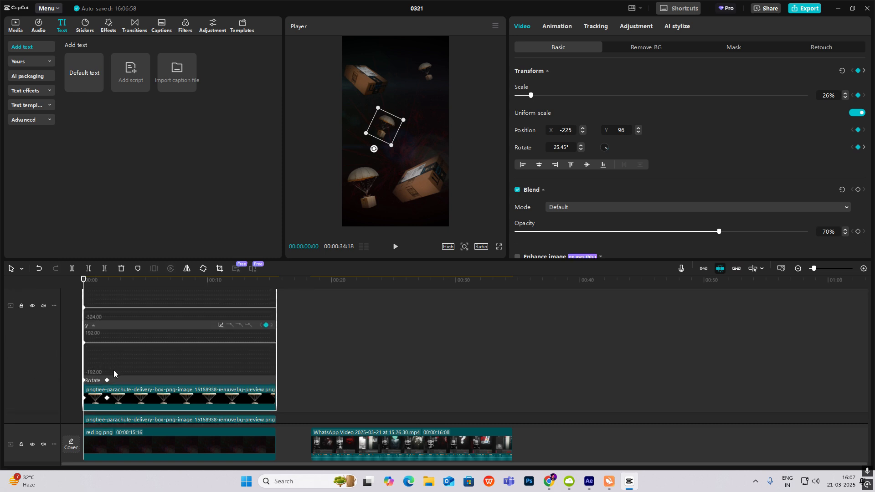
pyautogui.scroll(-3)
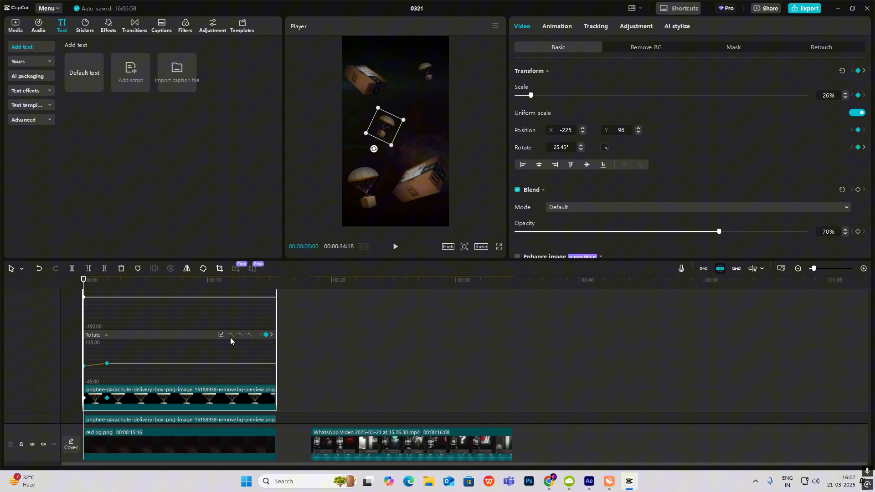
pyautogui.click(395, 250)
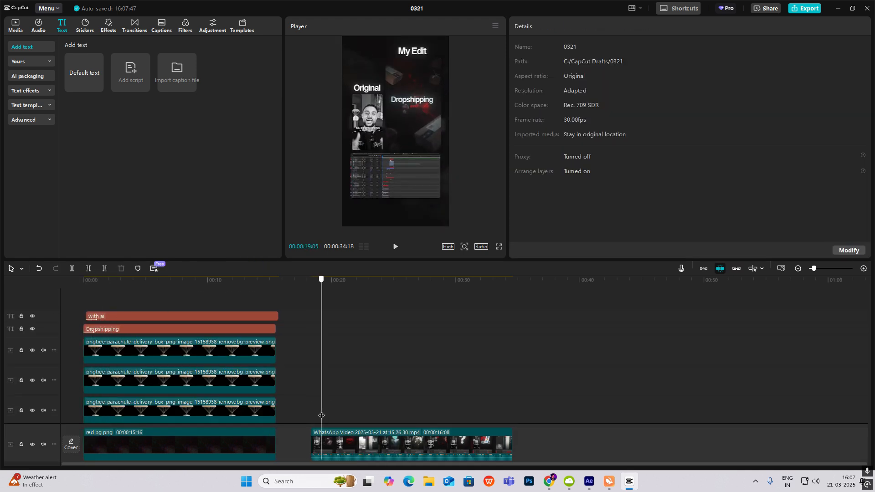
pyautogui.click(83, 280)
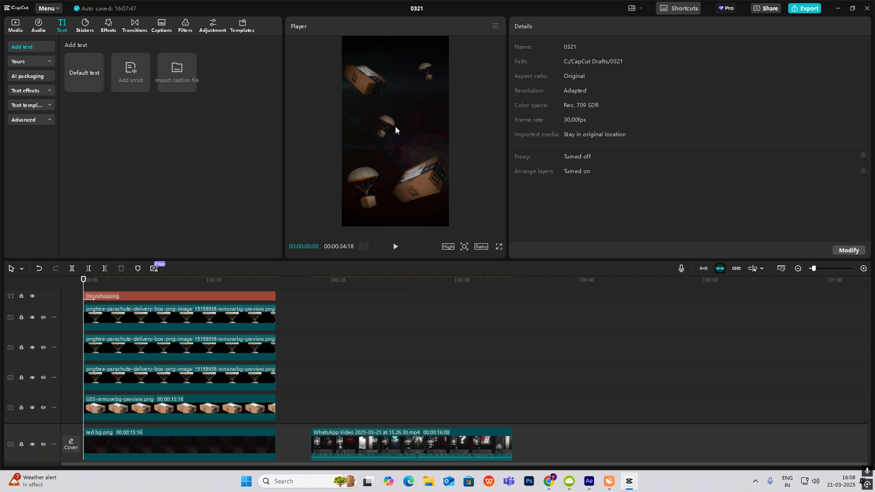
pyautogui.moveTo(385, 129)
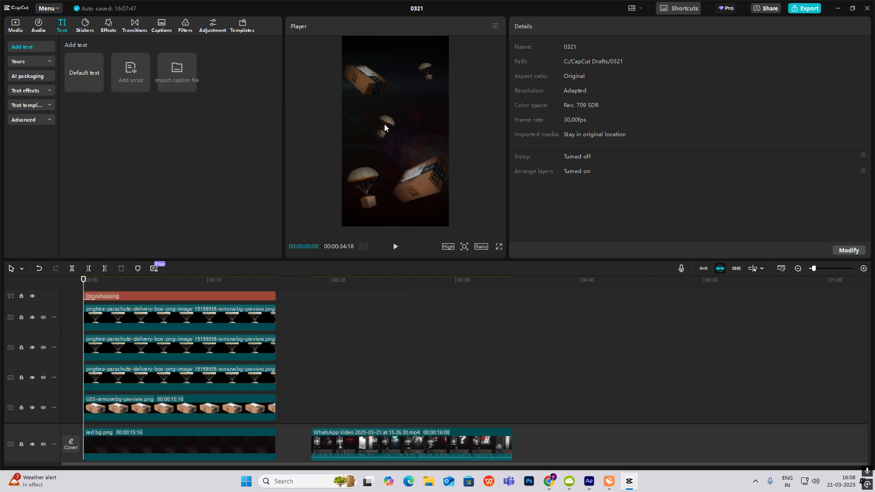
pyautogui.moveTo(382, 132)
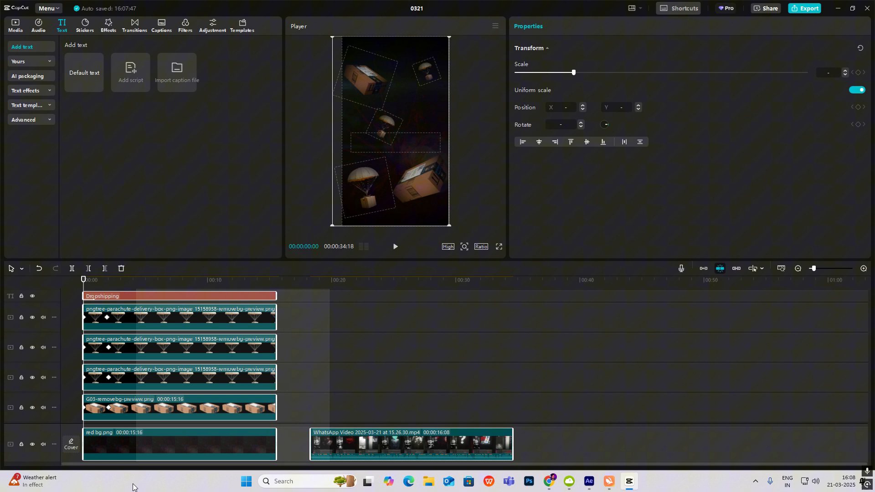
# - Add scale keyframes to the titles-and-boxes compound clip and preview the zoom
pyautogui.scroll(-3)
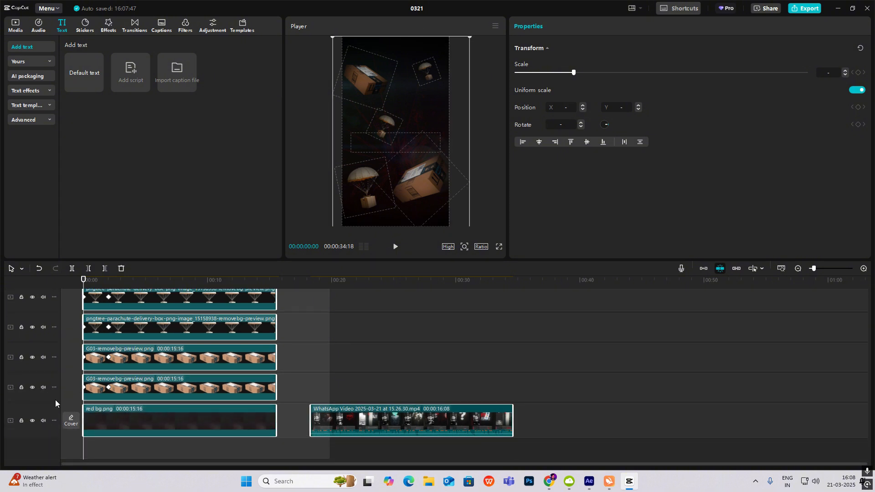
pyautogui.scroll(-3)
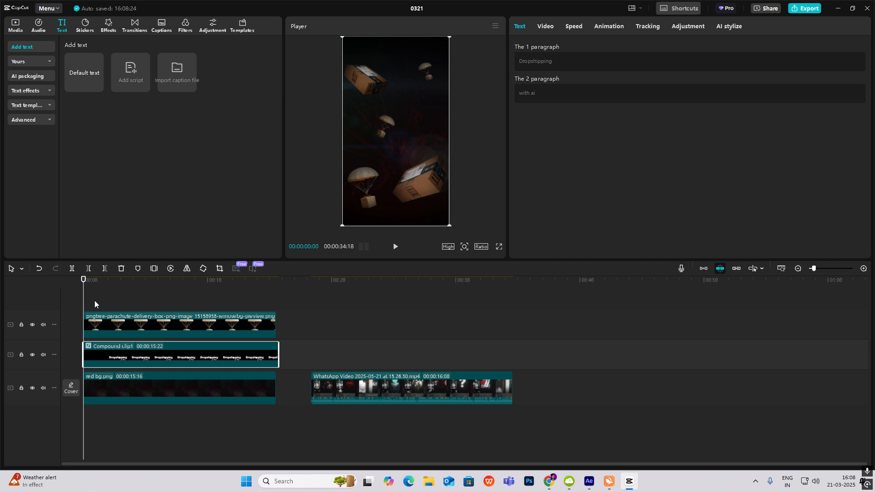
pyautogui.click(545, 27)
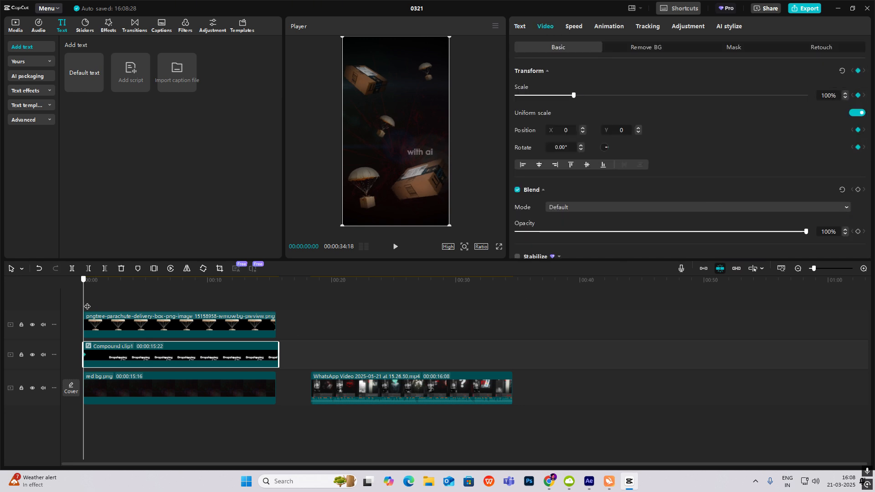
pyautogui.click(139, 279)
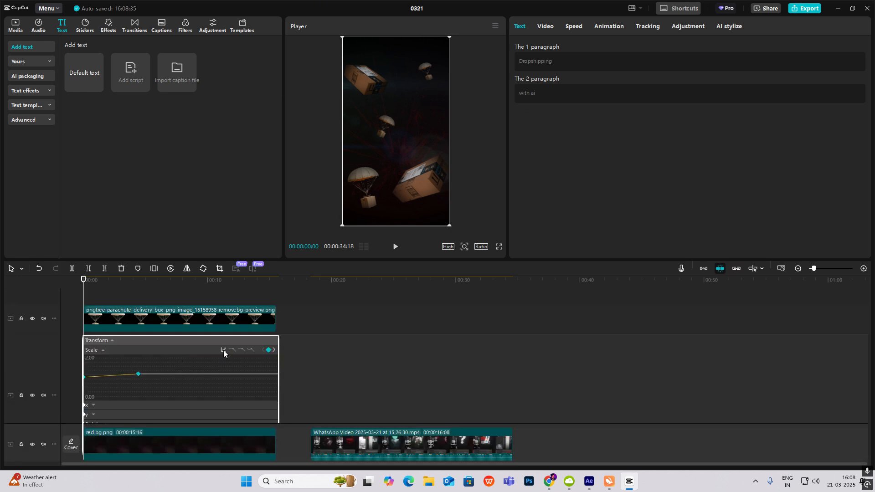
pyautogui.click(396, 246)
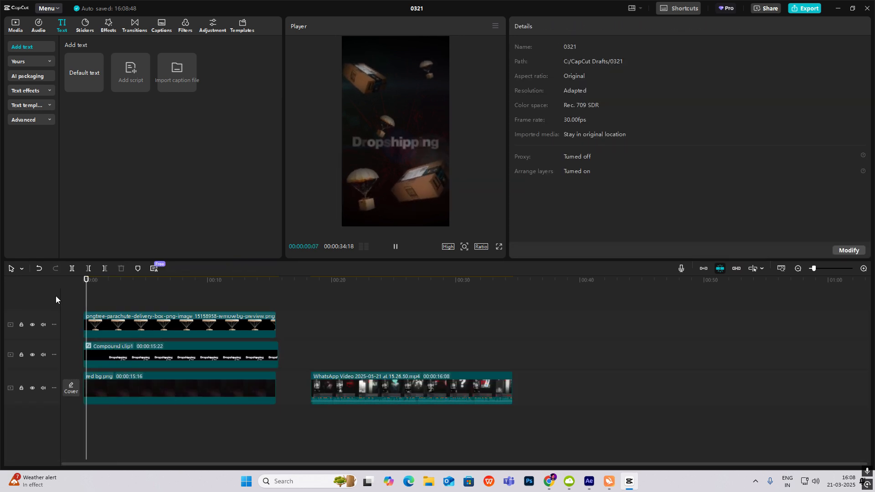
# - Group the remaining parachute box into a compound clip with transform keyframes
pyautogui.click(395, 251)
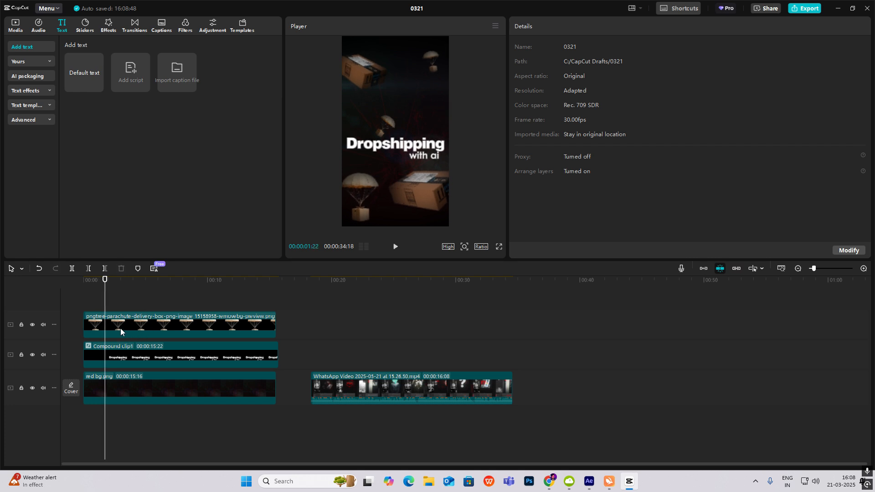
pyautogui.click(179, 354)
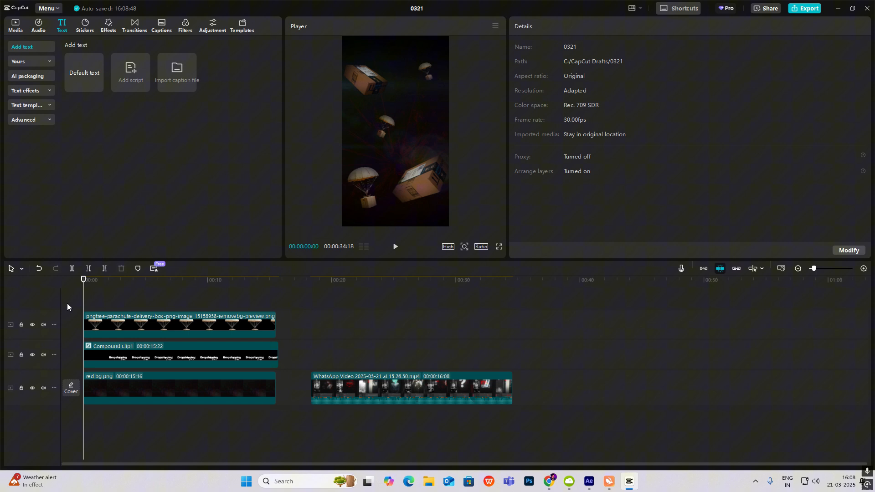
pyautogui.click(179, 325)
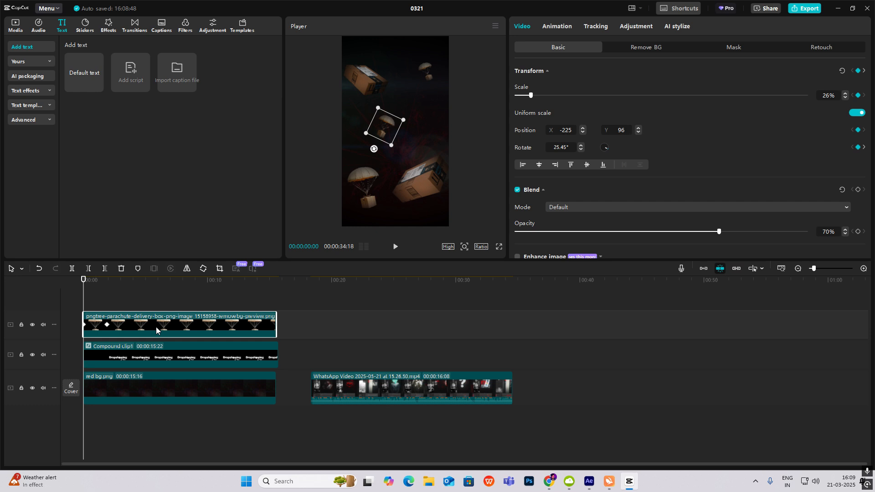
pyautogui.click(178, 324)
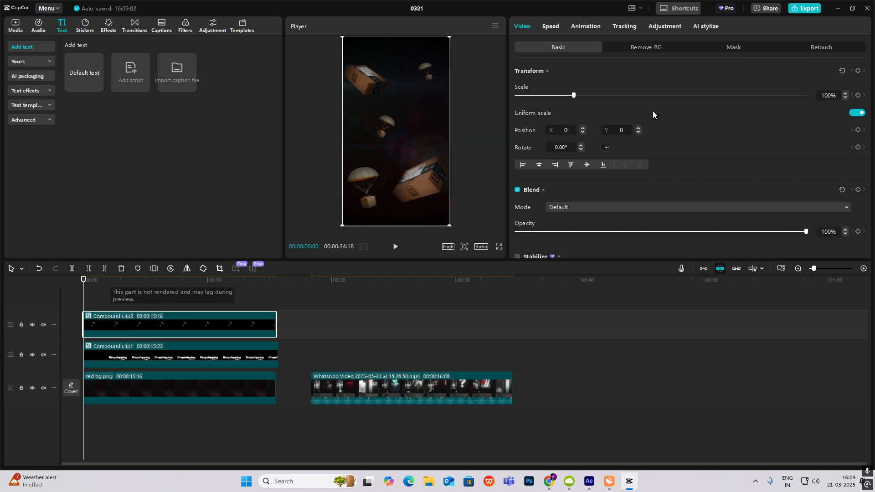
pyautogui.click(179, 355)
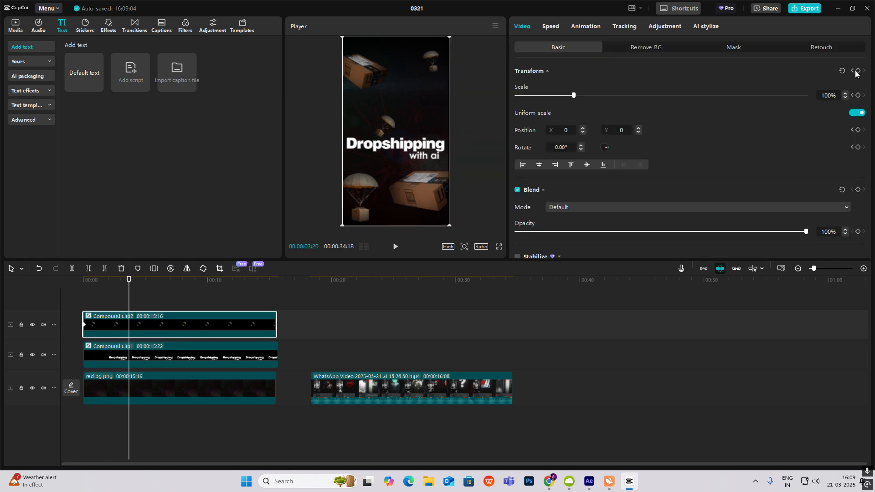
pyautogui.click(179, 356)
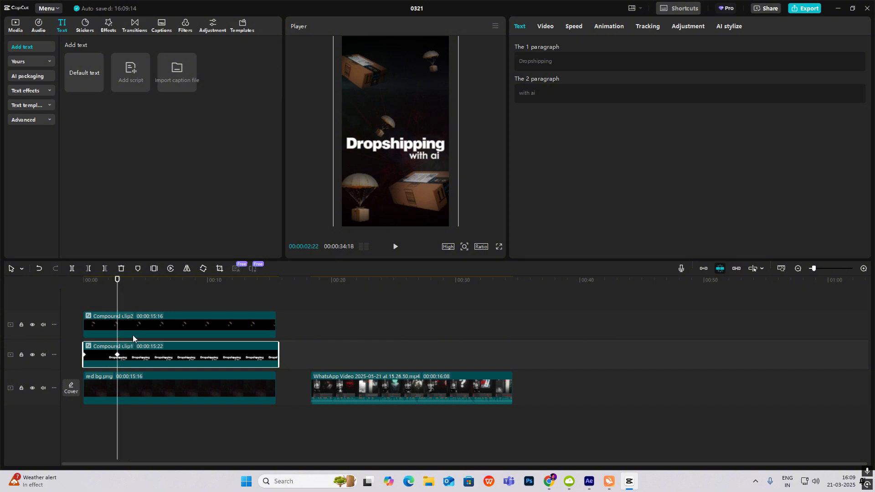
pyautogui.click(179, 325)
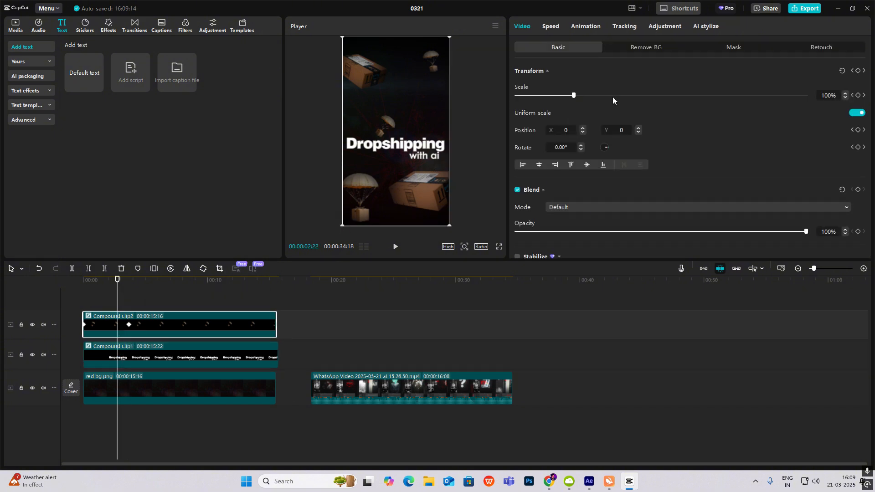
pyautogui.click(129, 279)
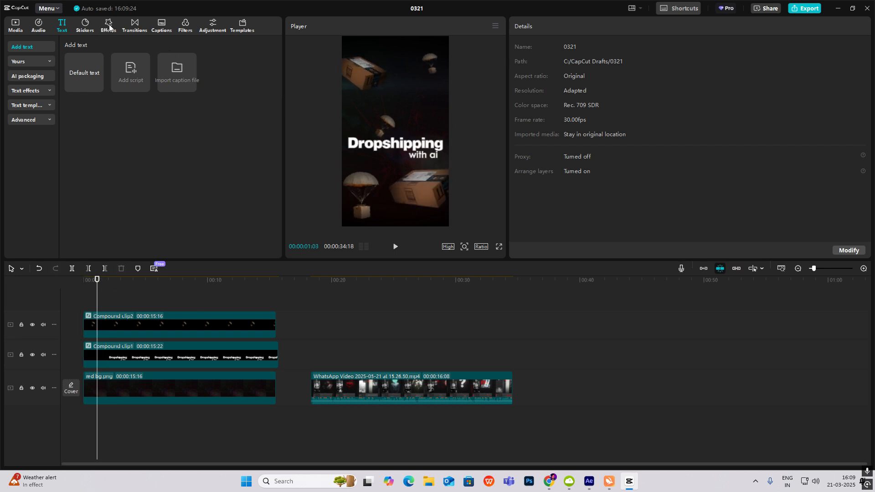
# - Search 'BLUR' in video effects and add Chrome Blur across the intro
pyautogui.click(108, 23)
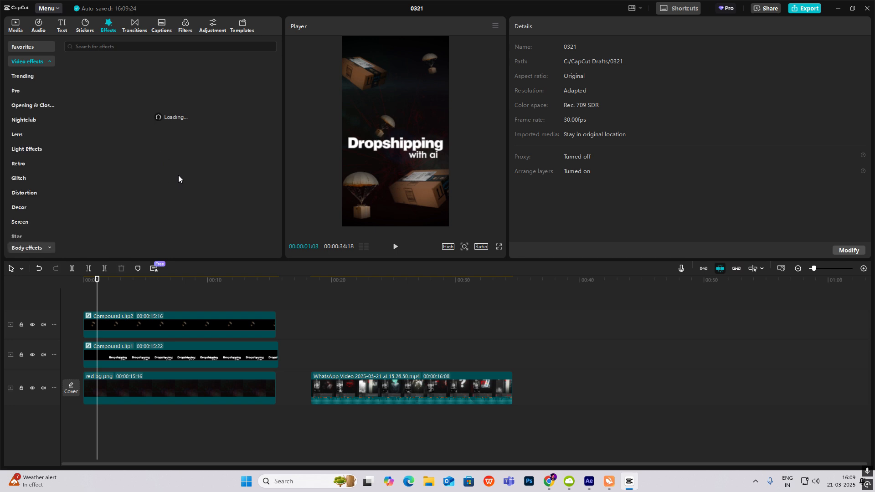
pyautogui.click(23, 76)
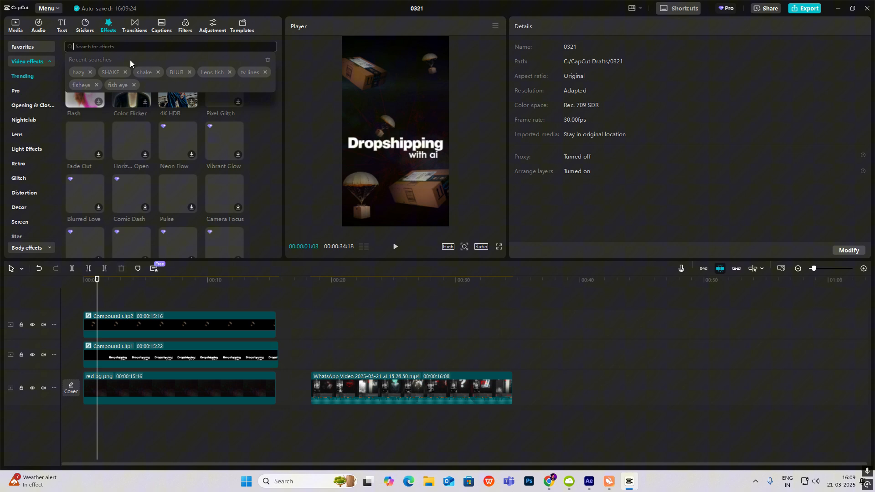
pyautogui.click(176, 72)
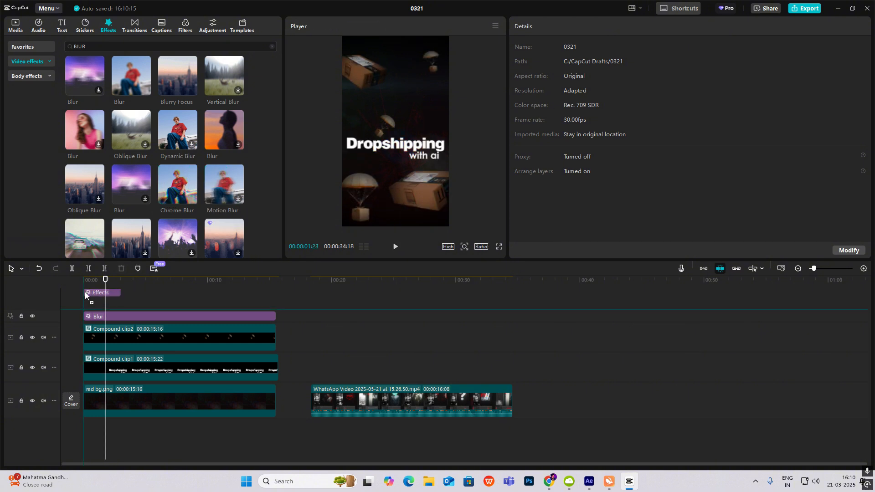
pyautogui.doubleClick(177, 185)
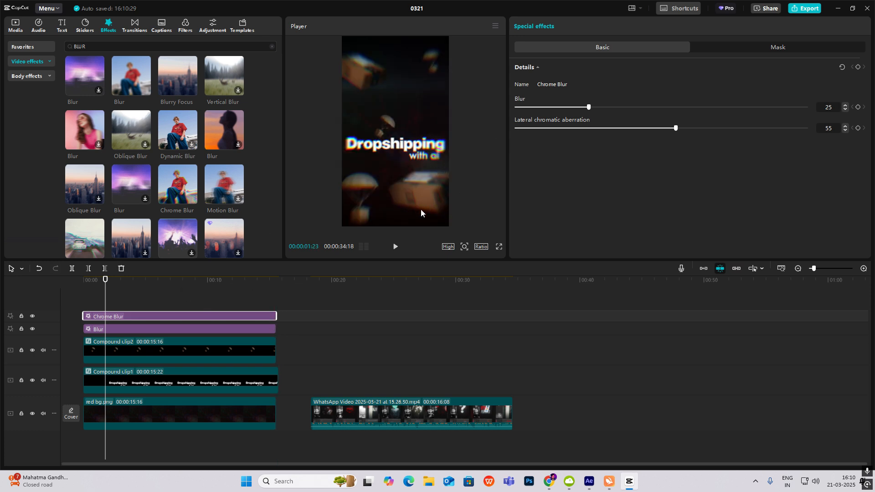
pyautogui.moveTo(596, 116)
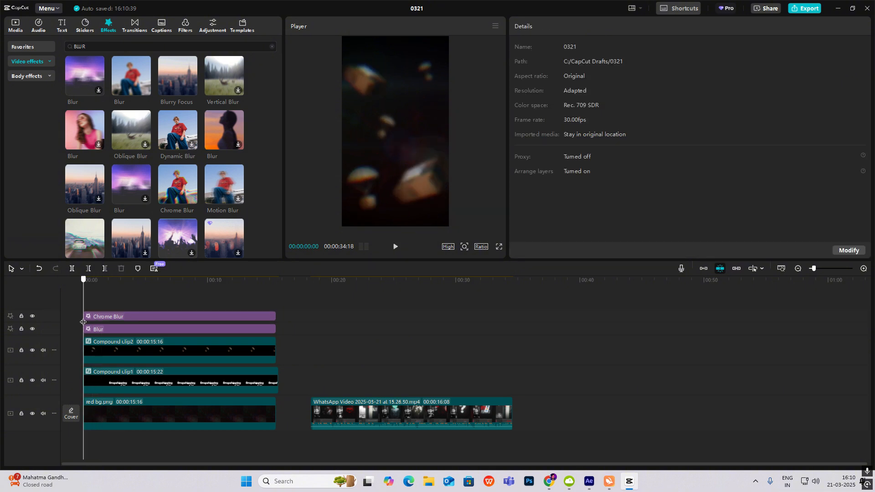
pyautogui.click(179, 350)
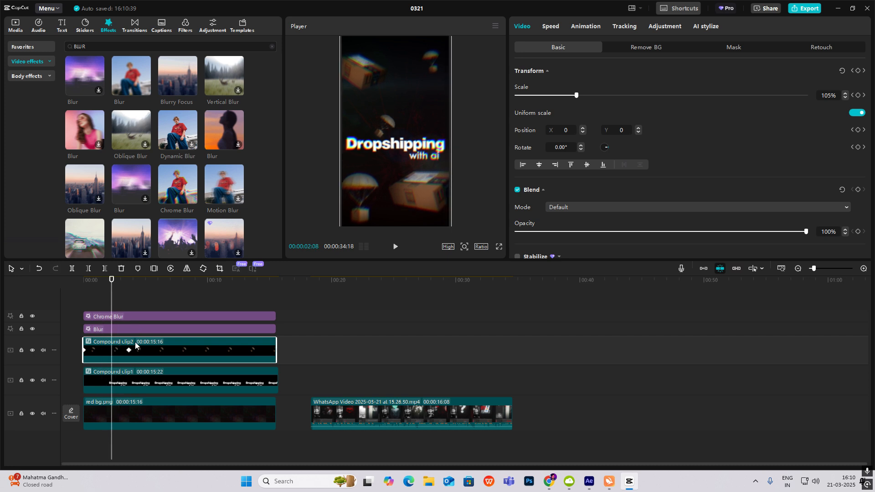
pyautogui.moveTo(157, 358)
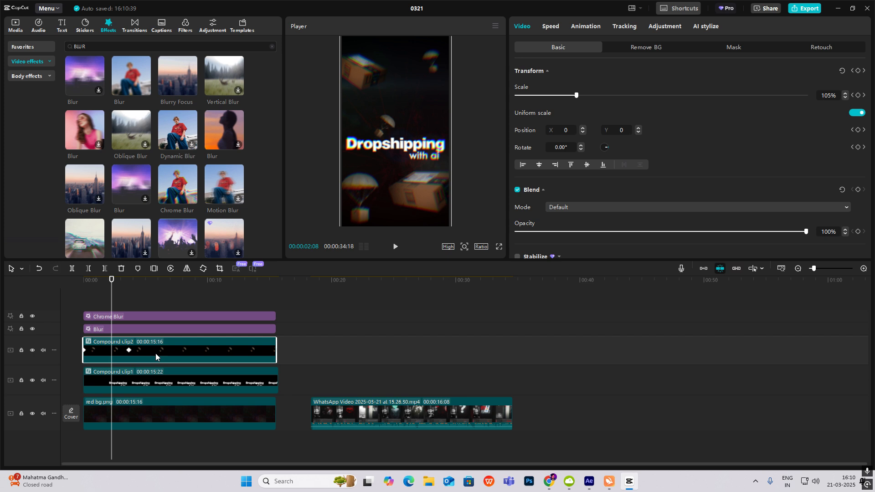
# - Combine both title compound clips and keyframe Scale 169% and Opacity 55%
pyautogui.click(178, 380)
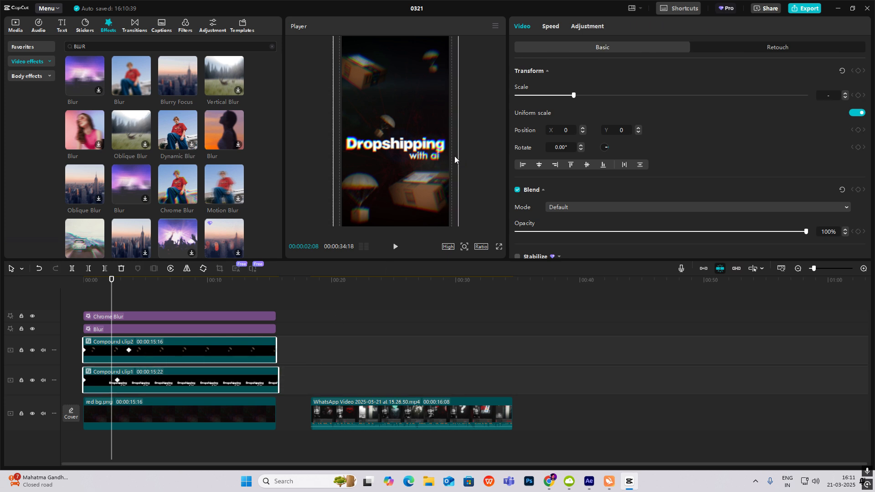
pyautogui.moveTo(127, 355)
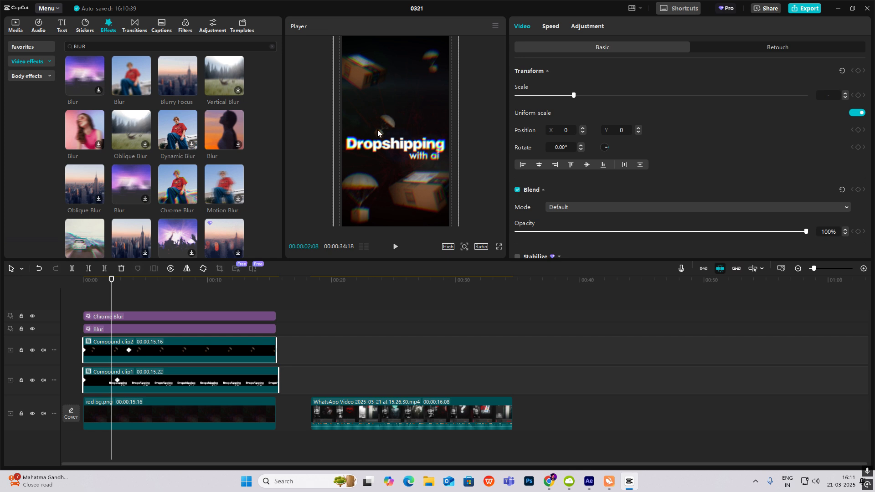
pyautogui.moveTo(403, 61)
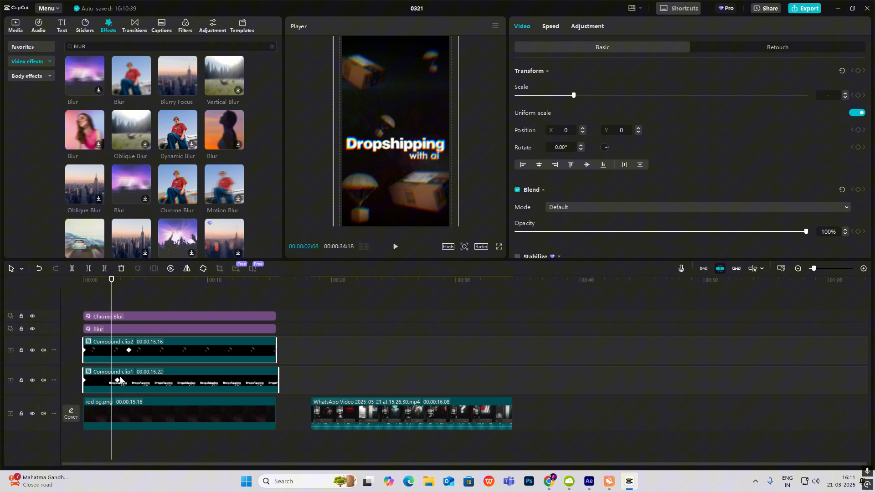
pyautogui.moveTo(138, 366)
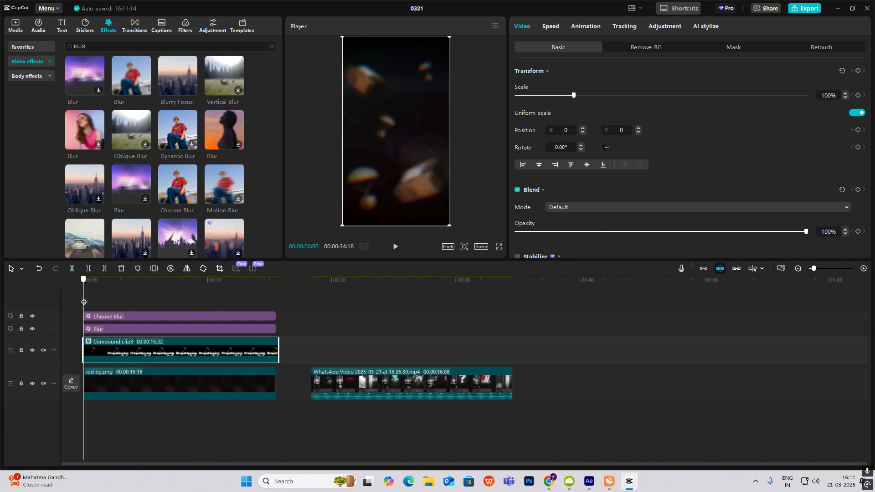
pyautogui.click(119, 279)
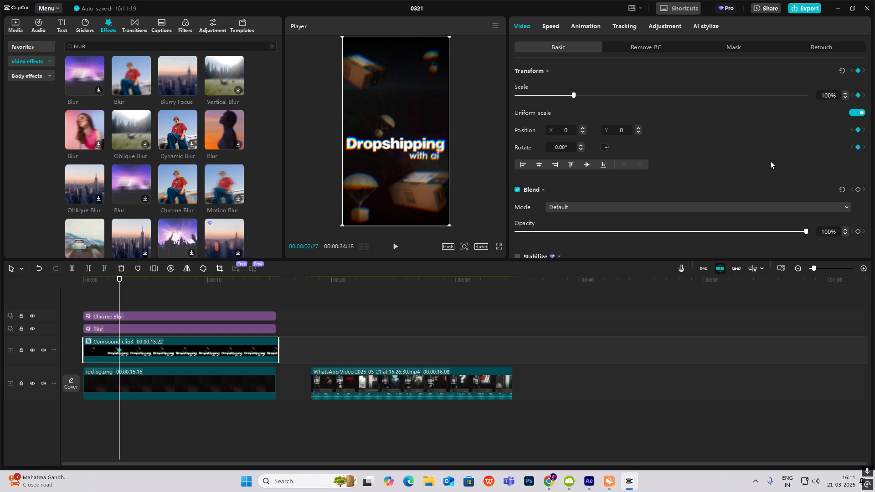
pyautogui.moveTo(858, 190)
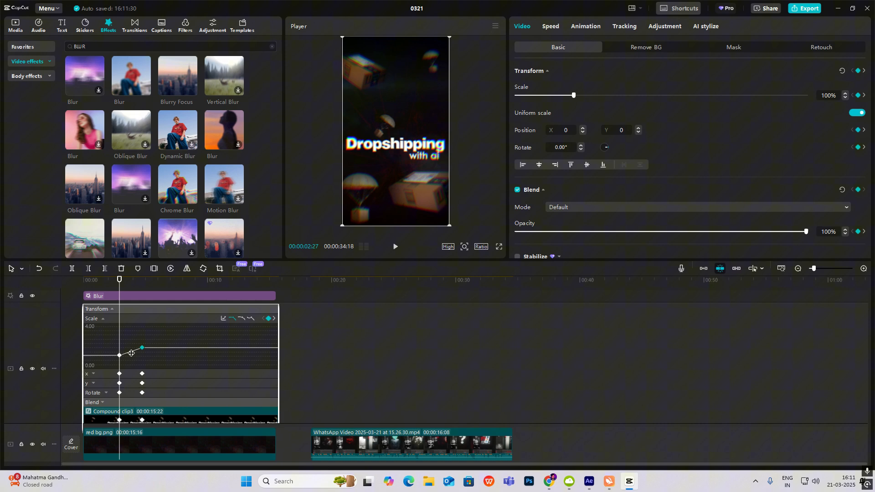
pyautogui.click(223, 318)
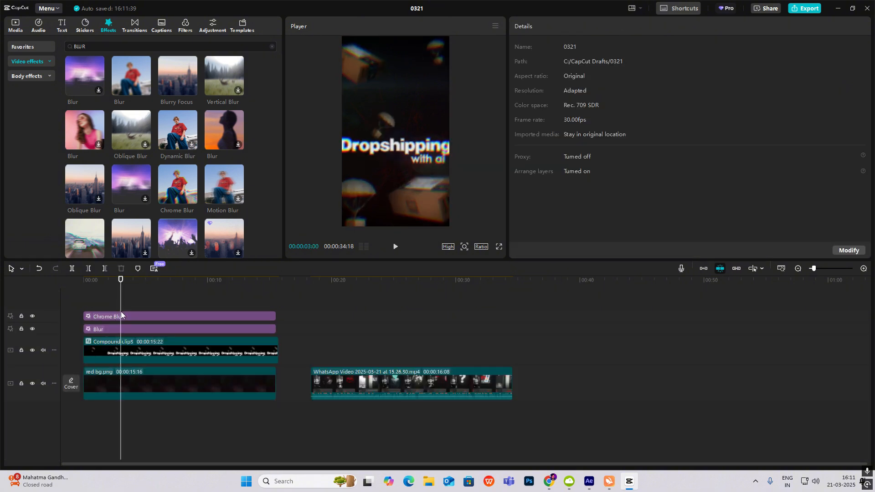
pyautogui.click(178, 350)
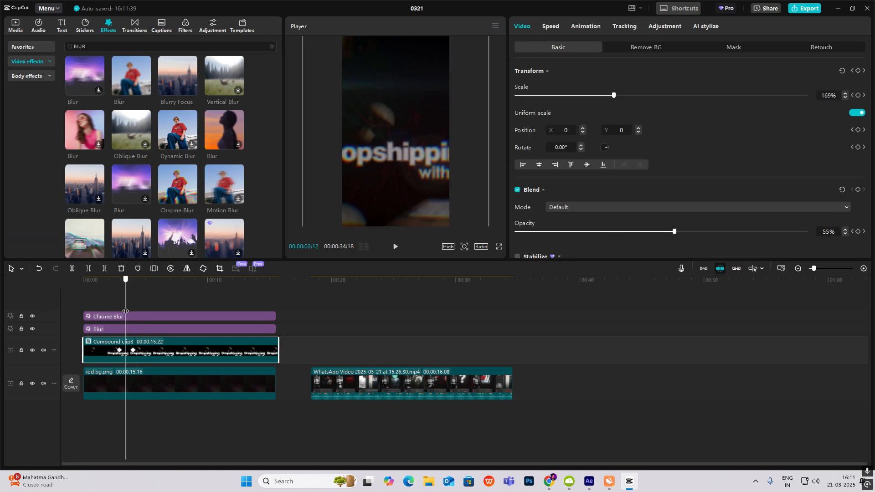
pyautogui.click(14, 23)
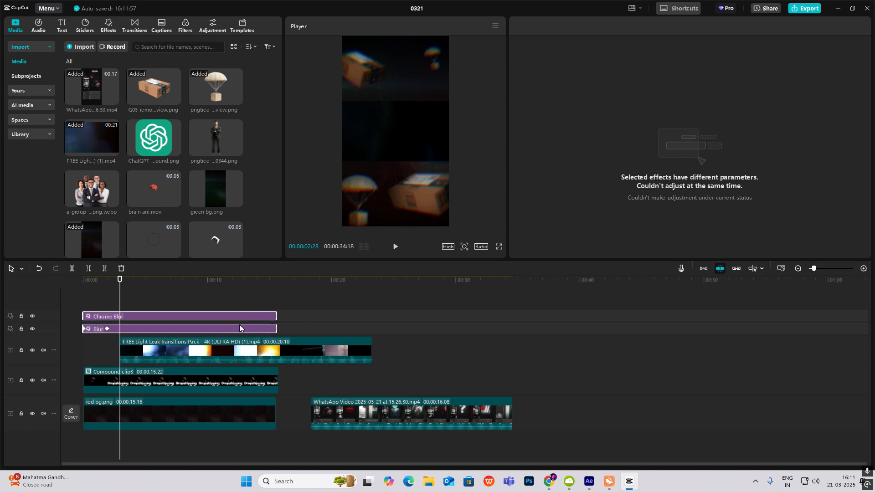
# - Trim the light-leak clip near 3s, rotate -90°, scale 179%, blend Brighten
pyautogui.click(224, 351)
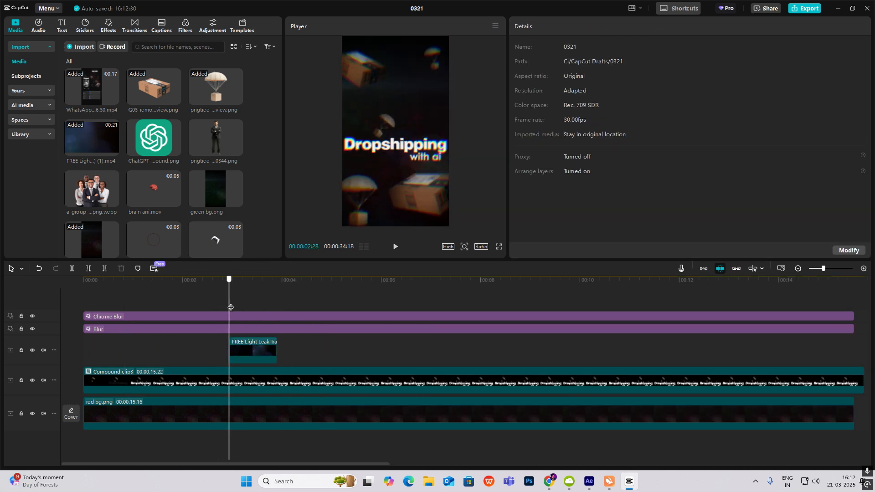
pyautogui.click(252, 352)
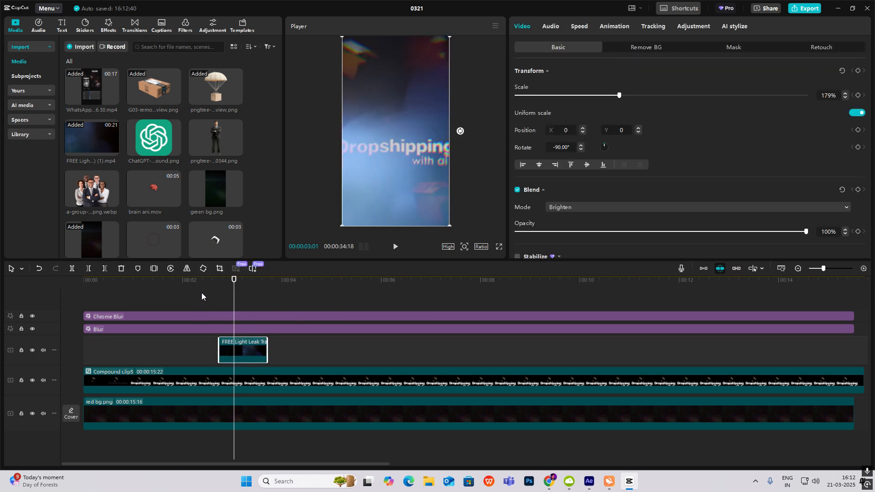
pyautogui.click(394, 249)
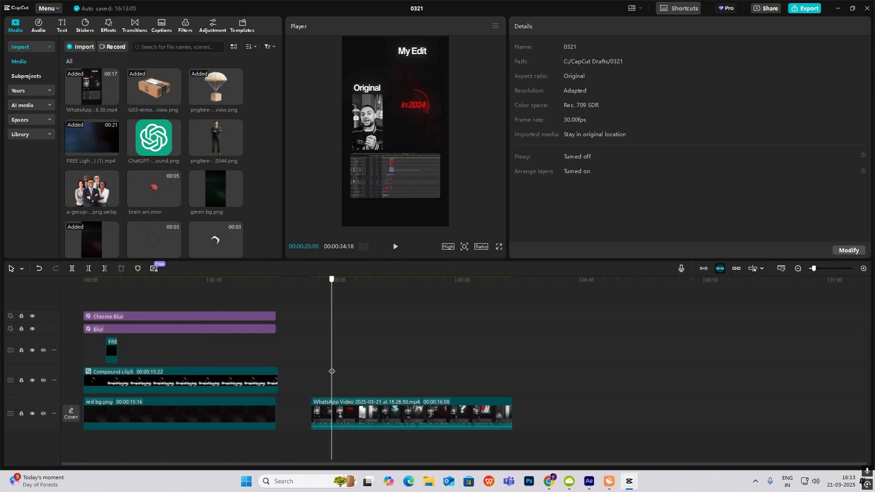
# - Add circle ani.mov after the light-leak flash and compare it with the reference In 2024 design
pyautogui.scroll(-3)
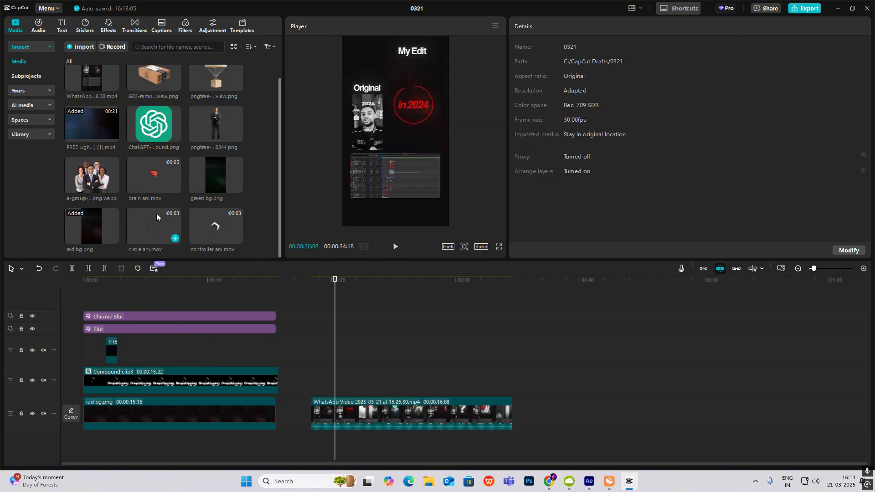
pyautogui.click(112, 350)
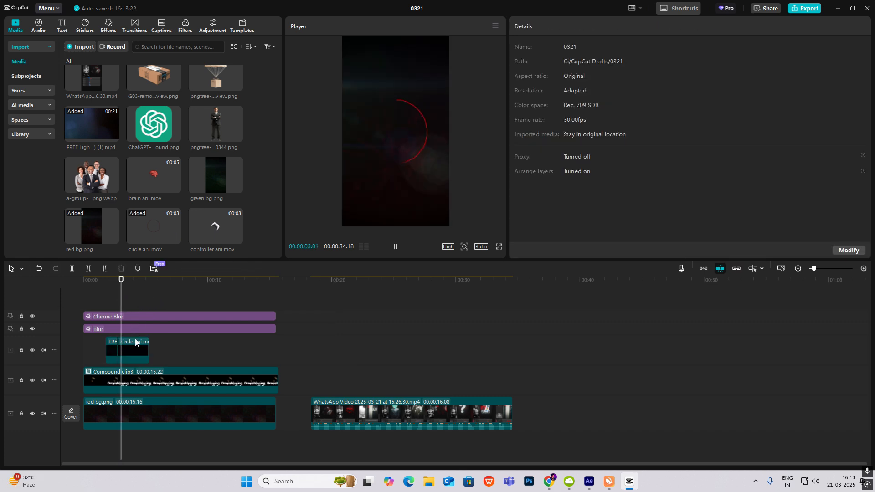
pyautogui.click(396, 247)
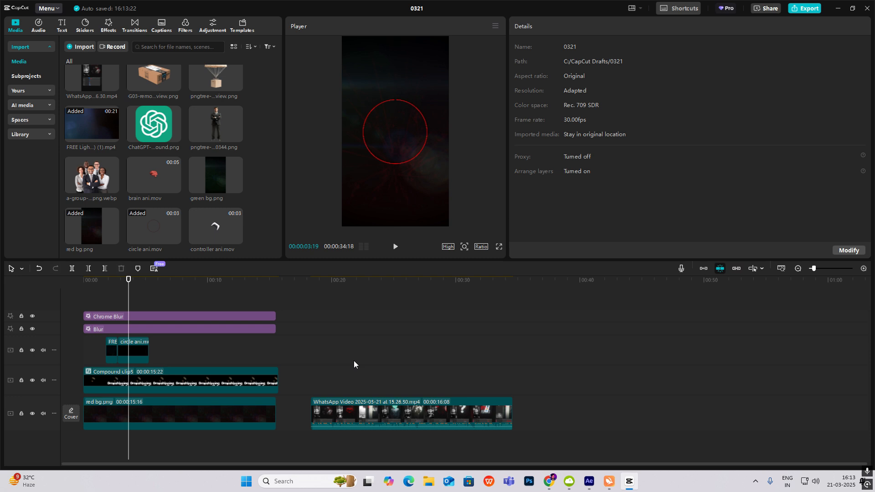
pyautogui.click(337, 279)
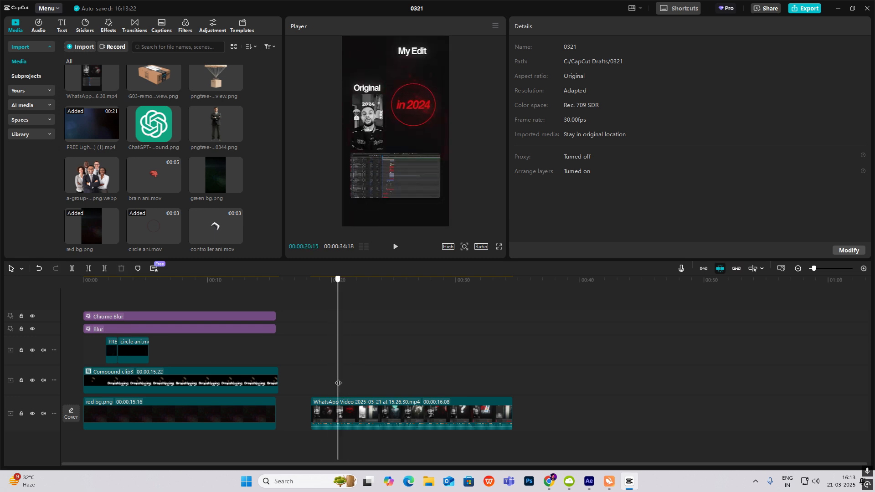
# - Add a Default text title reading 'In 2024' in red
pyautogui.click(62, 25)
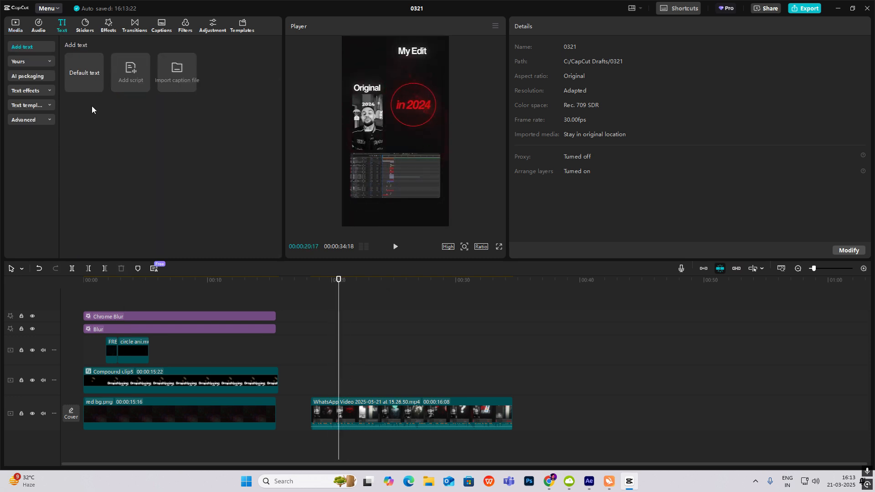
pyautogui.click(84, 73)
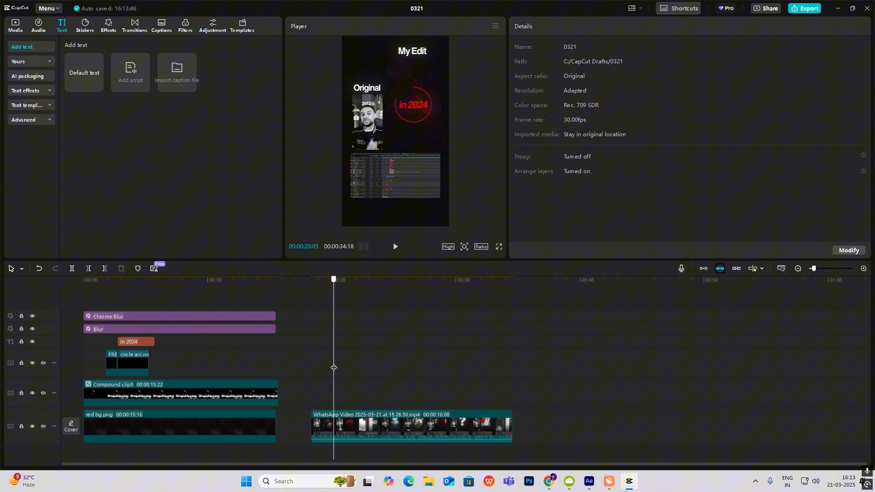
pyautogui.click(135, 341)
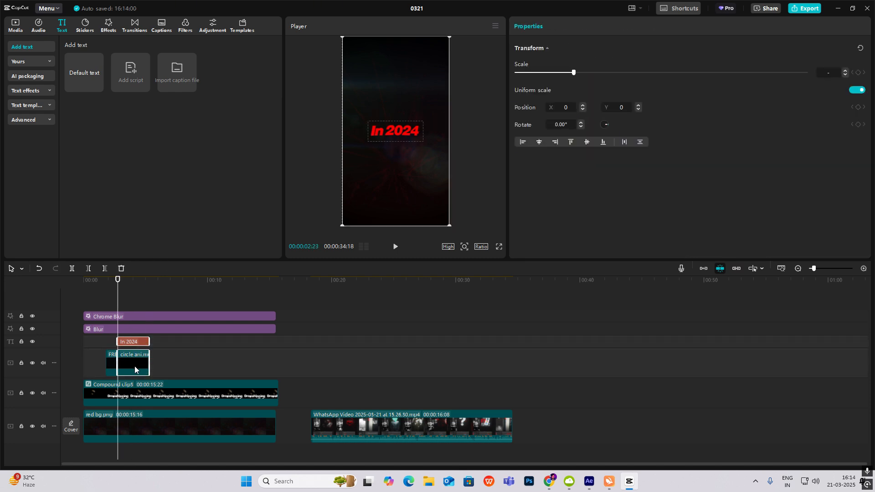
# - Give the In 2024 text a Fade In entrance and combine it with the circle into a compound clip
pyautogui.click(132, 342)
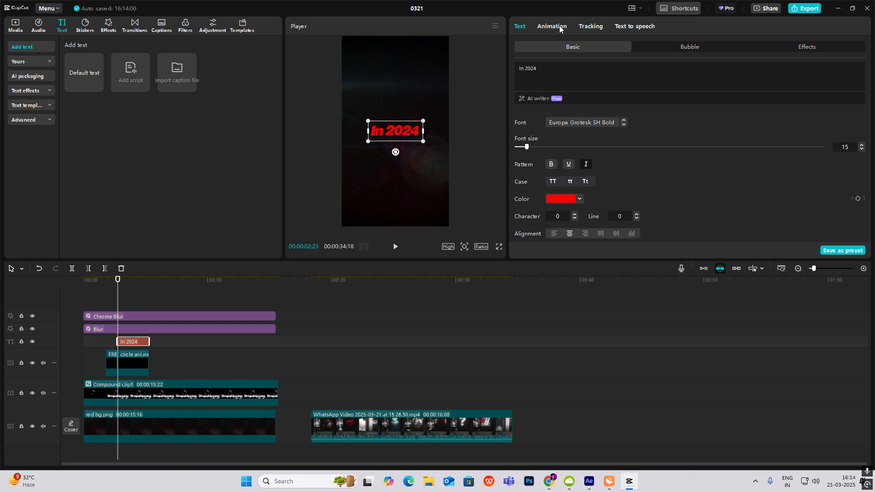
pyautogui.click(552, 27)
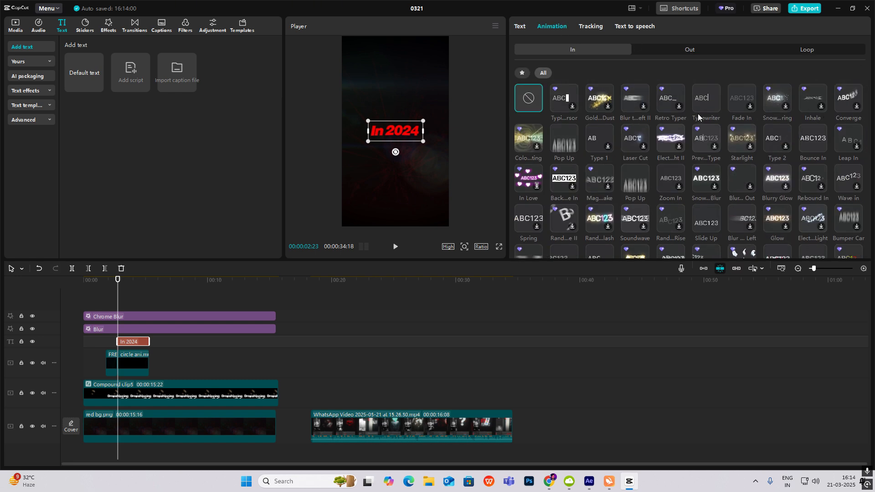
pyautogui.click(742, 98)
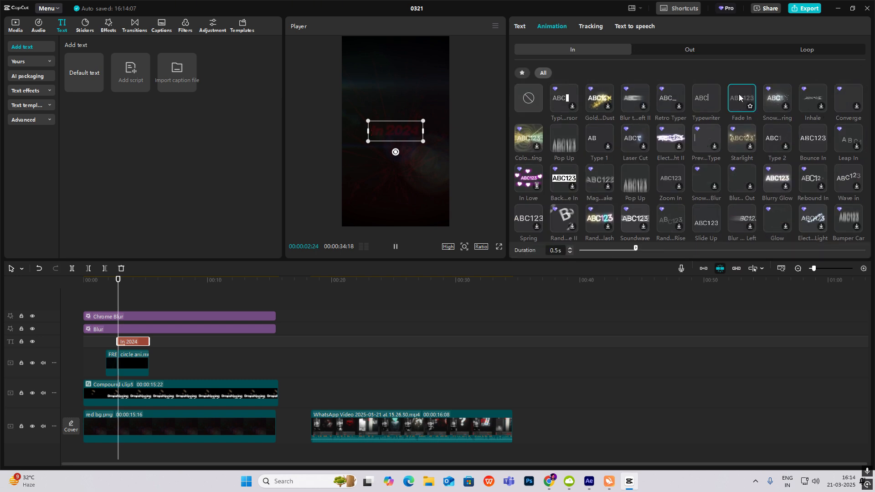
pyautogui.click(127, 363)
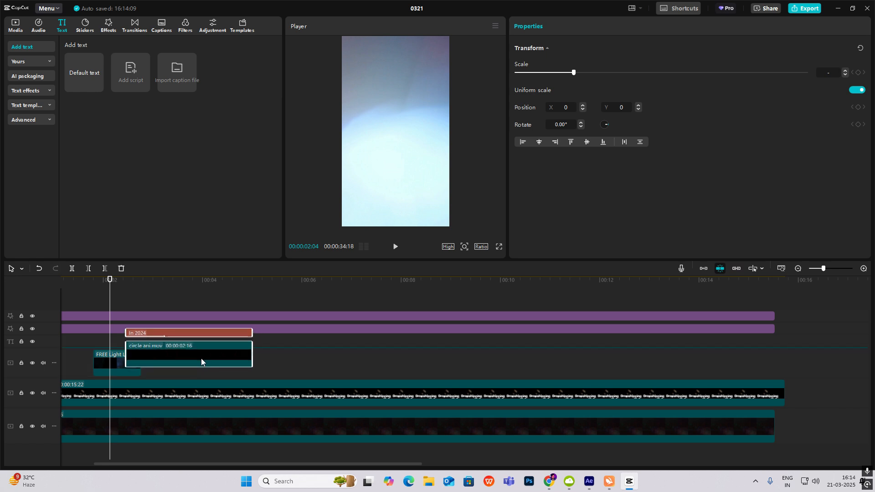
pyautogui.click(395, 251)
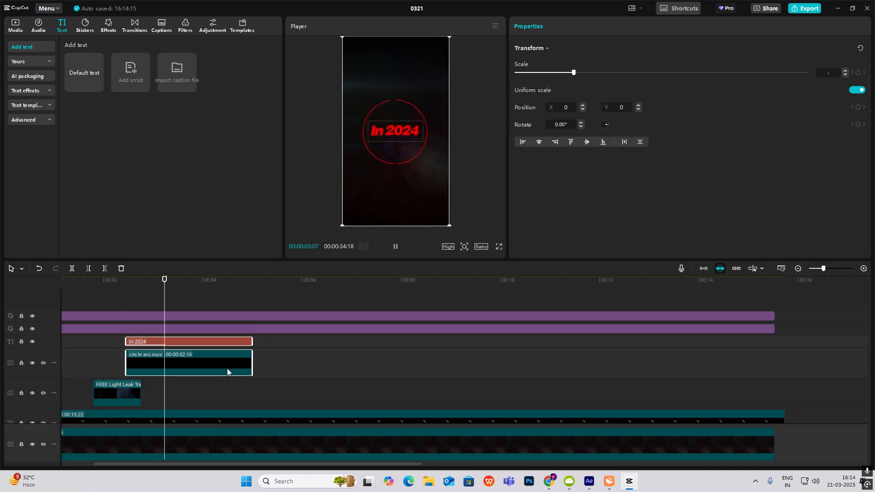
pyautogui.click(395, 250)
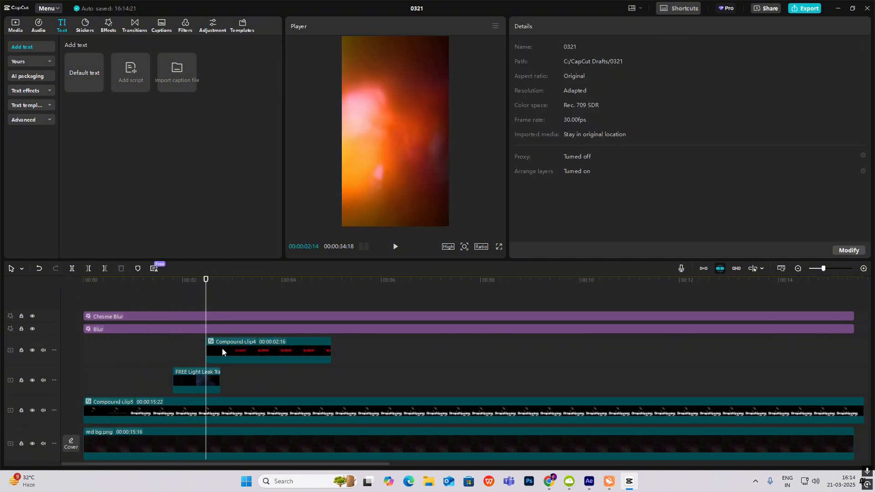
# - Keyframe the compound clip's scale and apply the Cubic Out preset curve
pyautogui.click(268, 350)
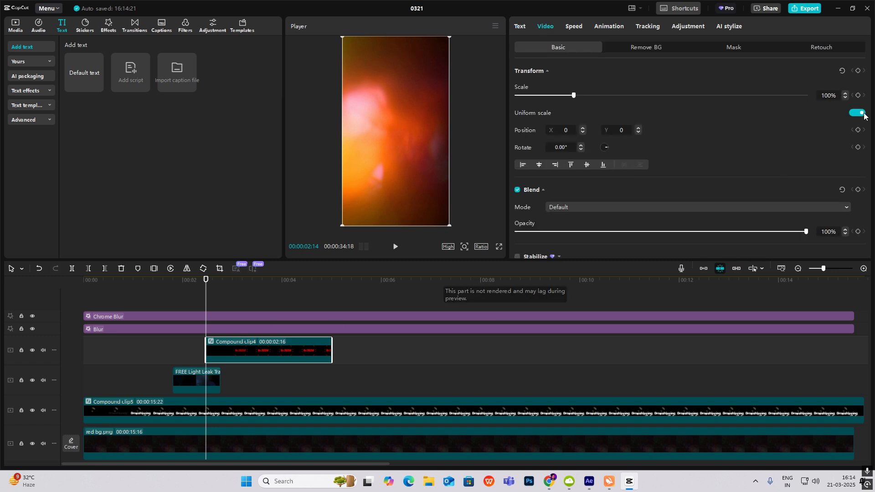
pyautogui.click(858, 112)
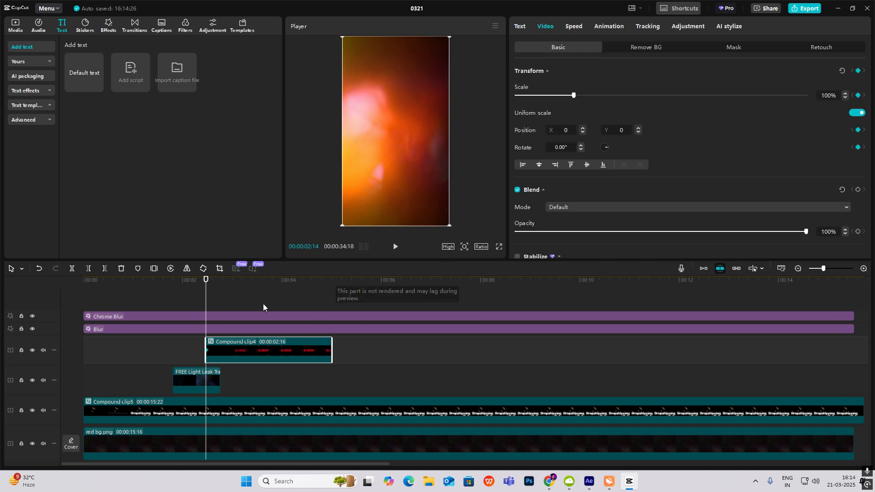
pyautogui.click(281, 279)
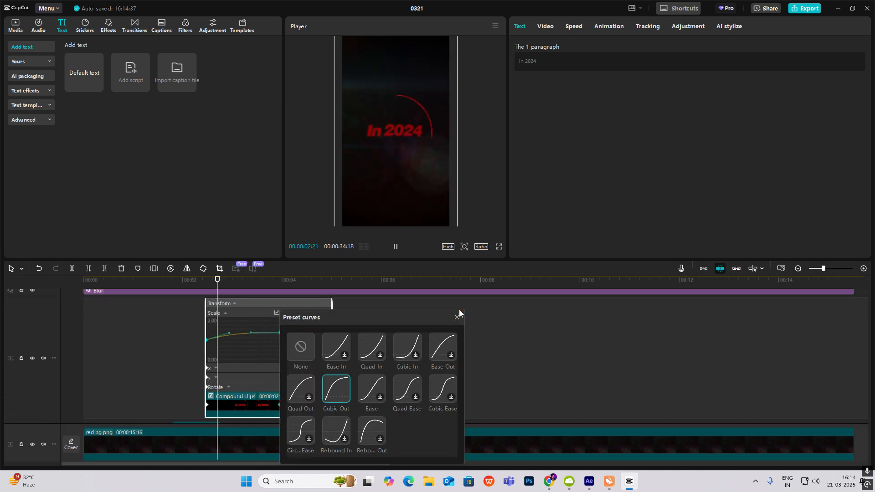
pyautogui.click(457, 318)
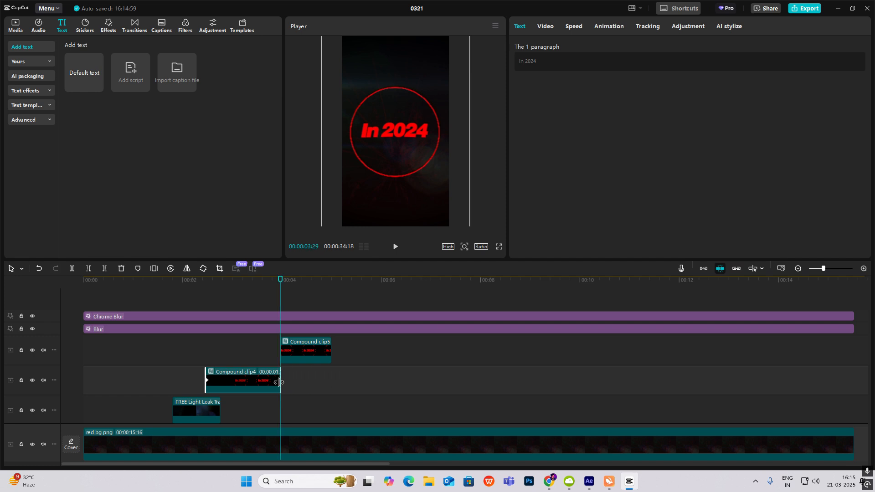
# - Check Compound clip5, then jump to the reference's GAME CHANGER title near 00:21
pyautogui.click(306, 351)
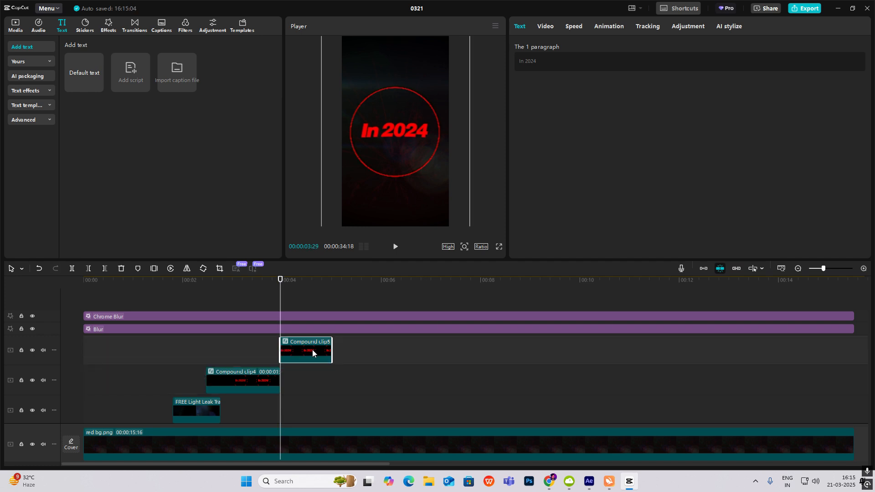
pyautogui.click(545, 26)
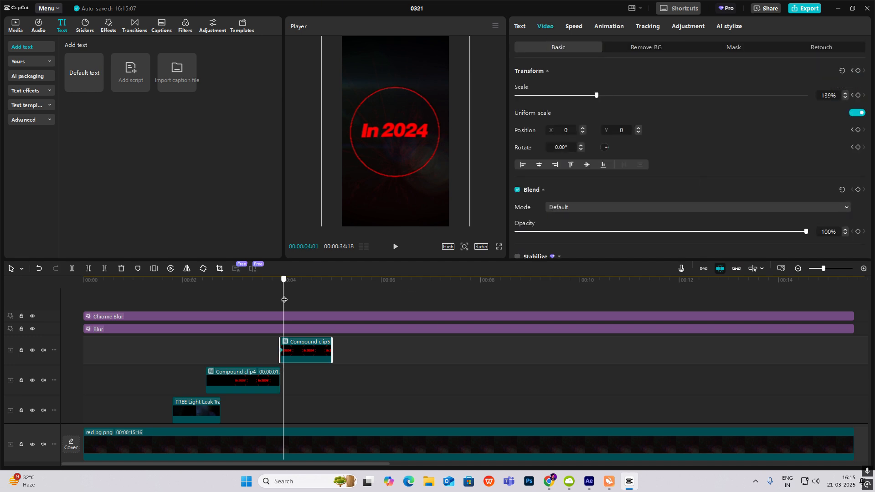
pyautogui.click(320, 279)
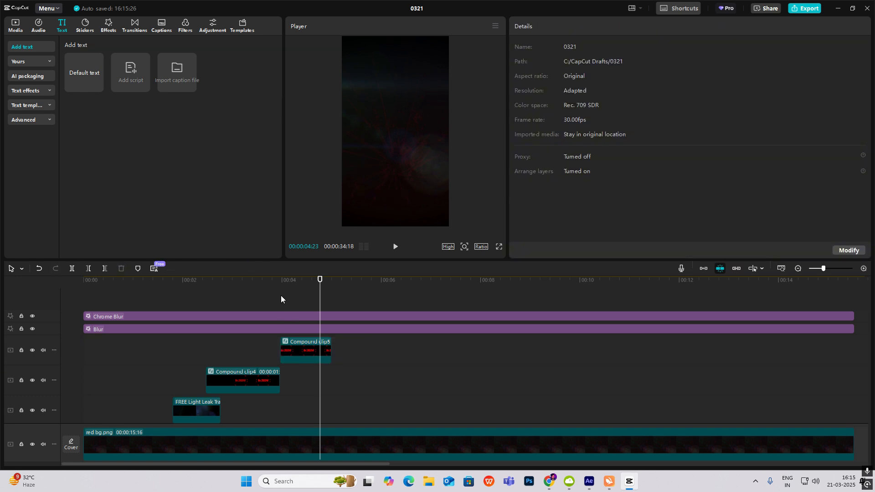
pyautogui.click(305, 350)
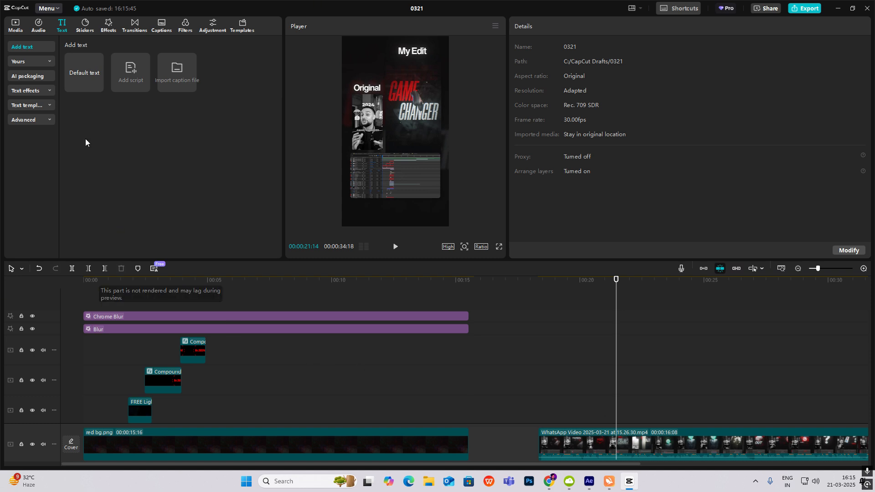
pyautogui.moveTo(83, 75)
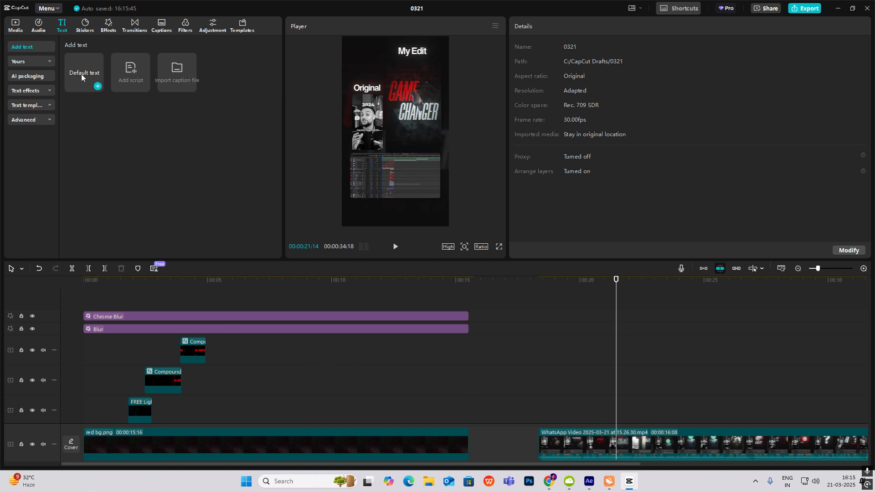
# - Add Default text titles reading GAME and CHANGER, checking the reference title
pyautogui.click(84, 72)
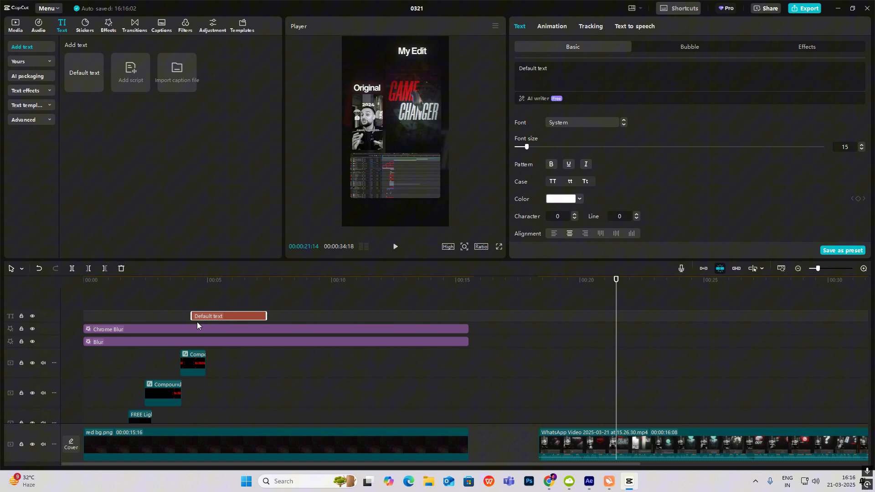
pyautogui.click(188, 279)
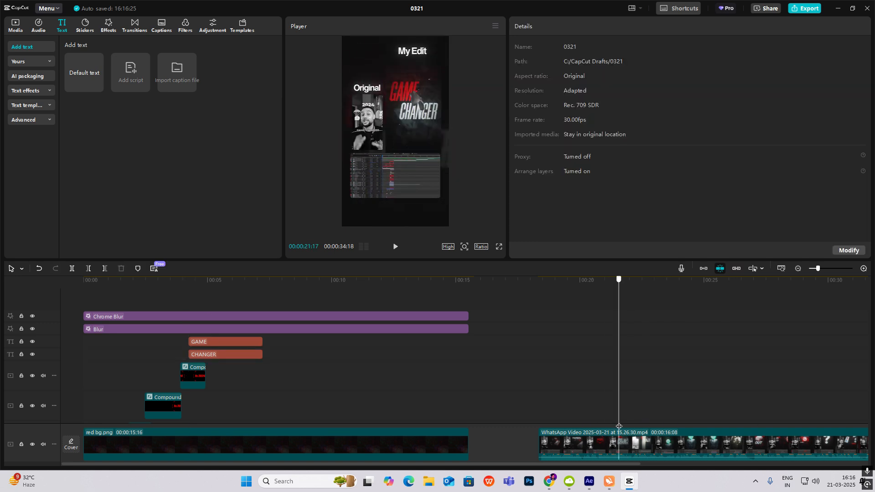
pyautogui.click(224, 341)
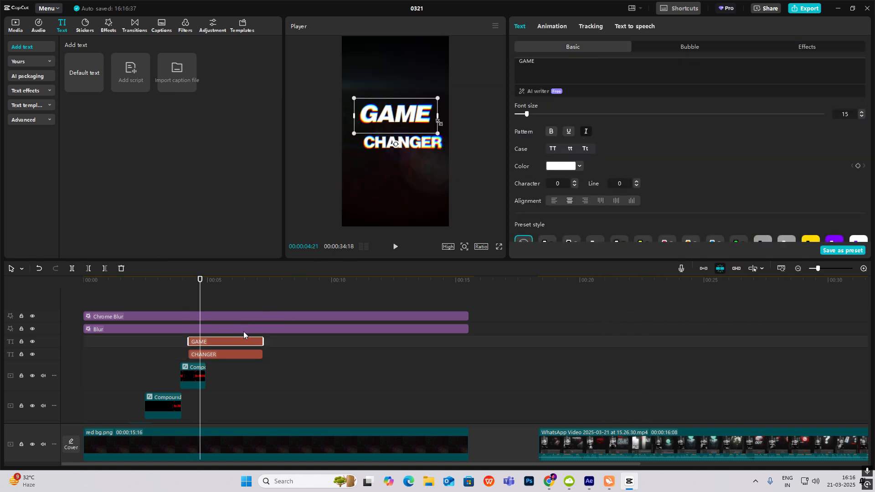
pyautogui.click(602, 279)
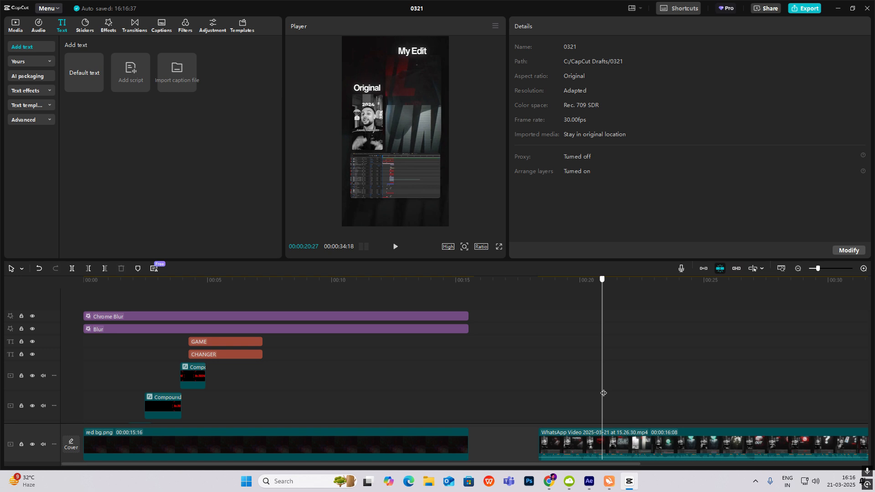
pyautogui.click(225, 354)
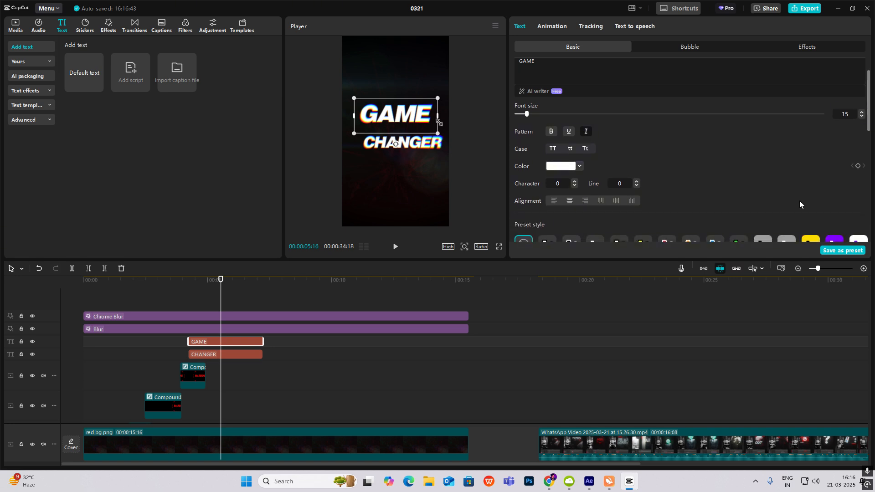
# - Enlarge and reposition GAME, setting it to Europa Grotesk SH Bold in red
pyautogui.scroll(-3)
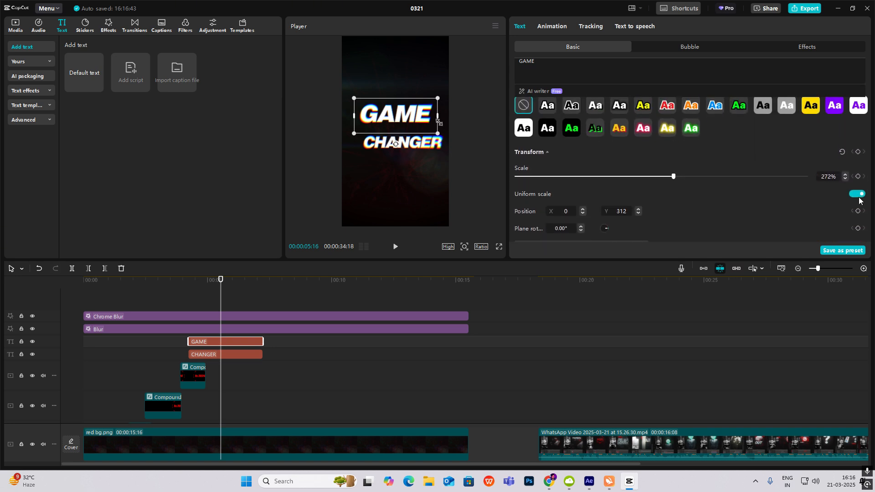
pyautogui.click(854, 194)
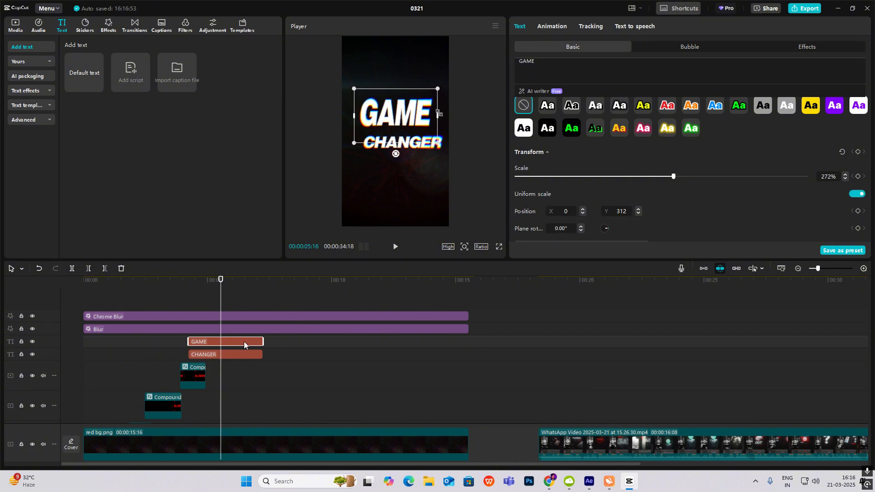
pyautogui.click(225, 354)
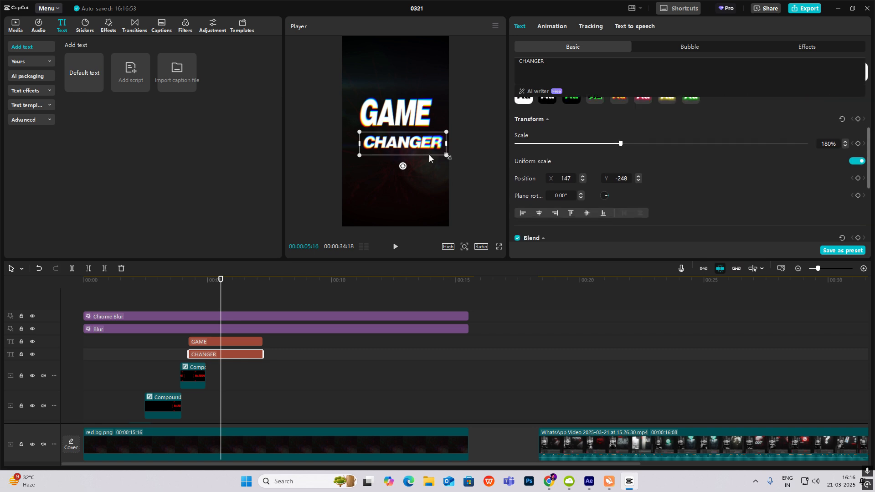
pyautogui.click(856, 161)
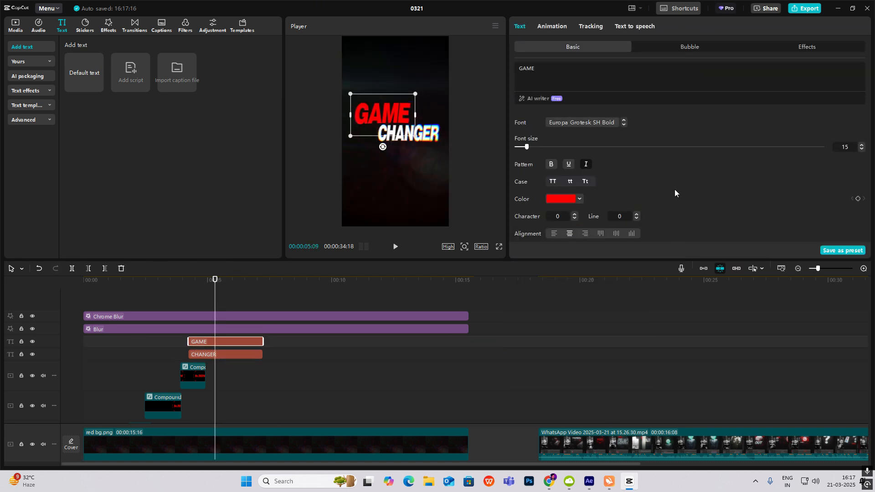
pyautogui.click(15, 25)
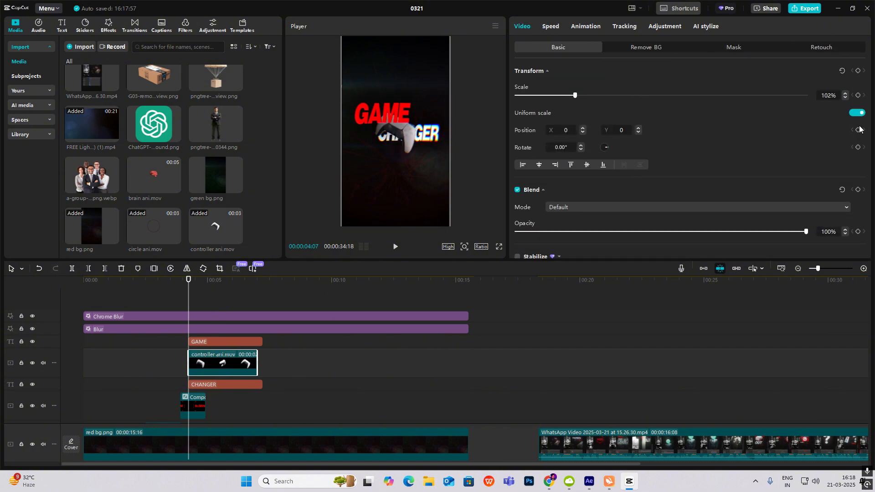
# - Select controller ani.mov with the GAME and CHANGER titles and create a compound clip
pyautogui.click(585, 27)
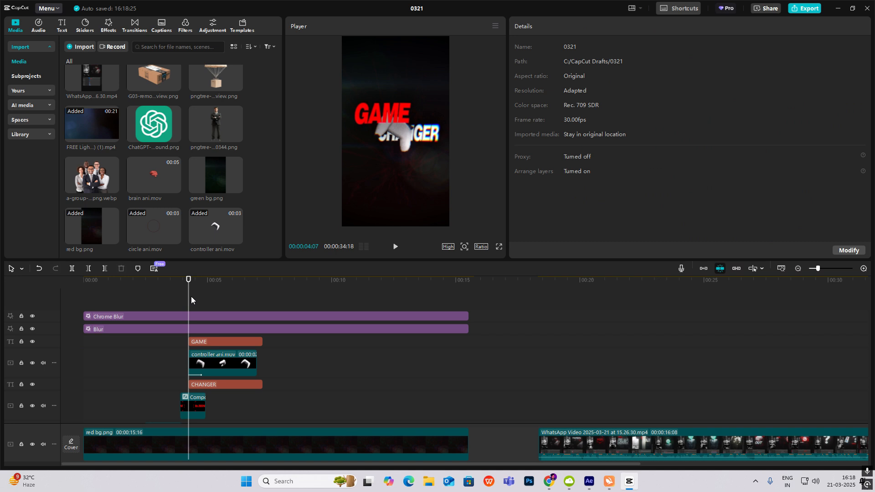
pyautogui.click(222, 363)
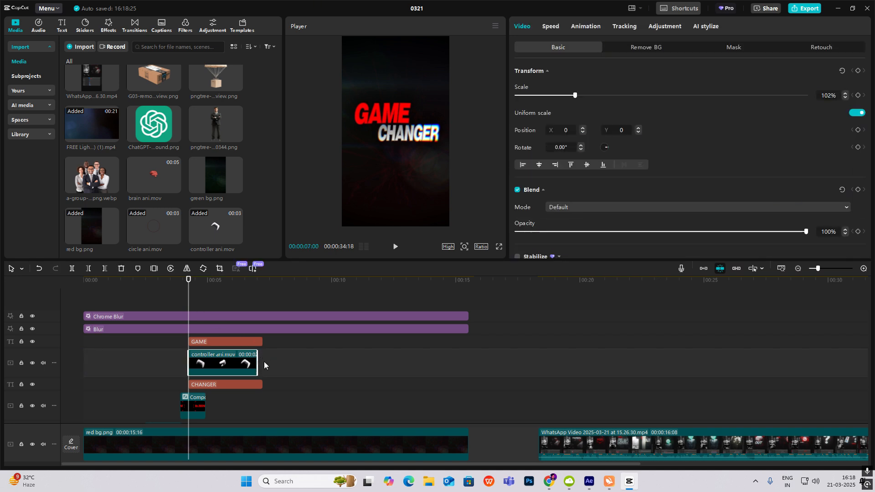
pyautogui.click(221, 341)
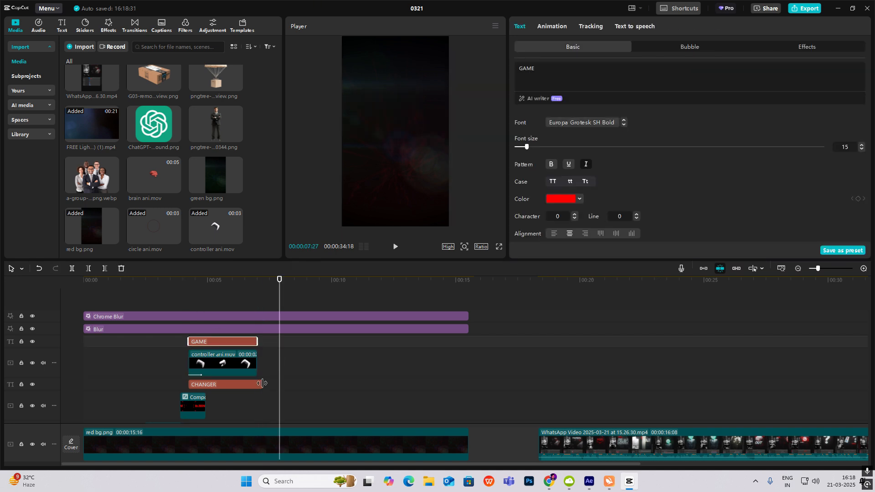
pyautogui.click(222, 363)
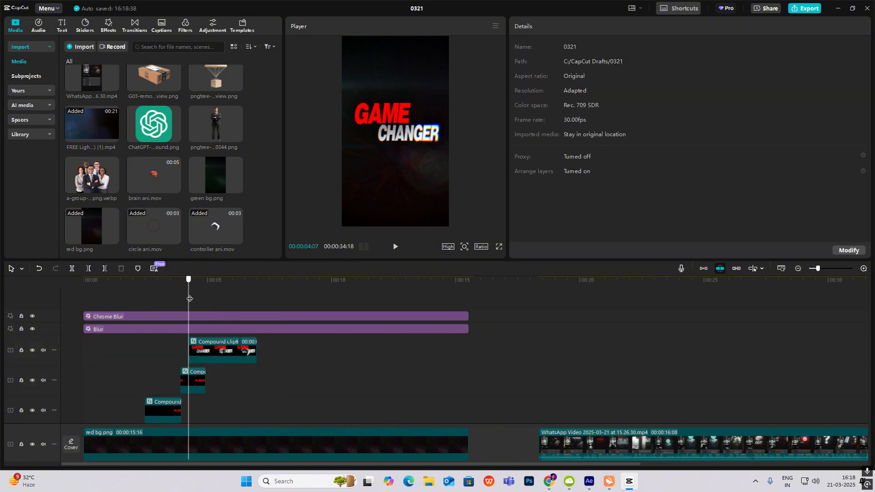
# - Keyframe Compound clip6 scale 384%→100% and opacity 0%→100% with Cubic Out curves
pyautogui.click(222, 350)
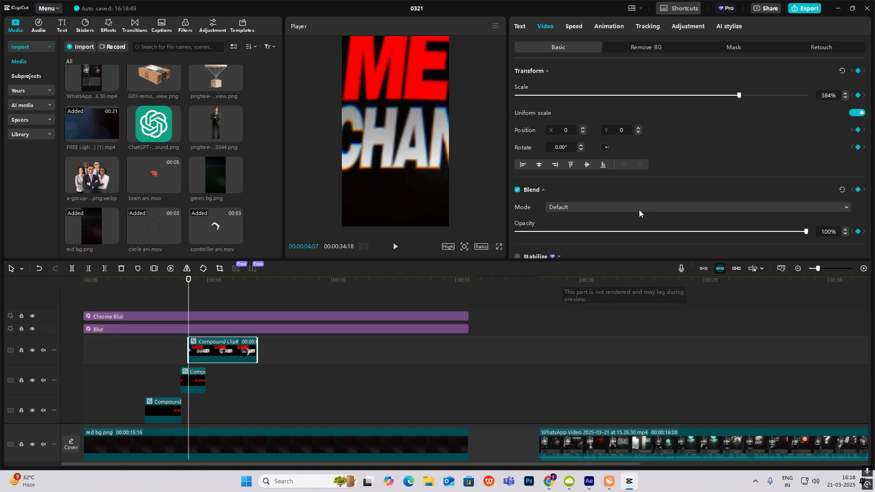
pyautogui.moveTo(191, 304)
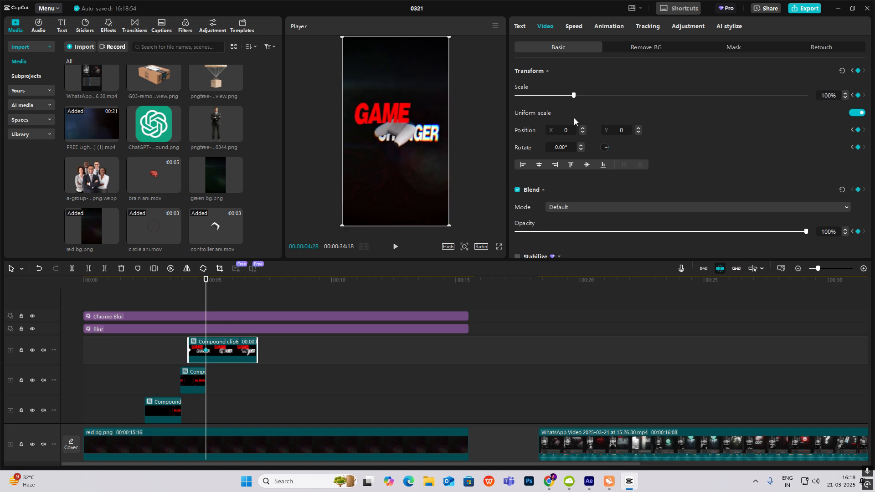
pyautogui.moveTo(349, 294)
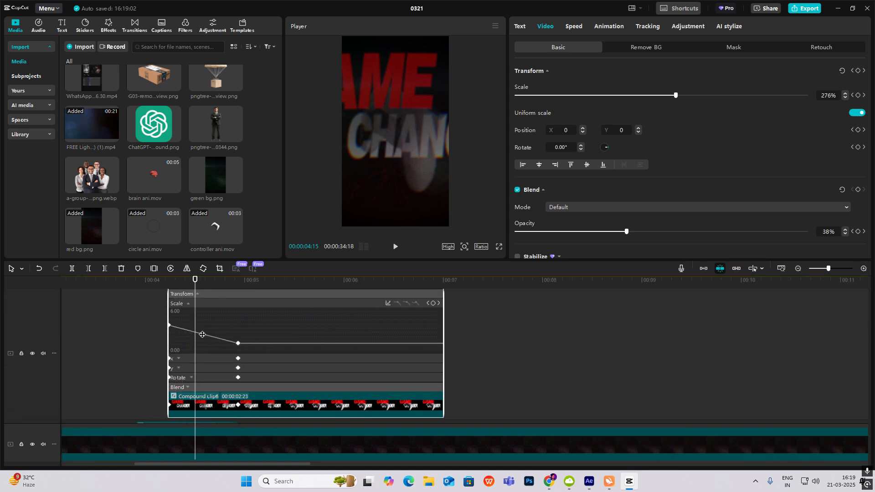
pyautogui.click(388, 304)
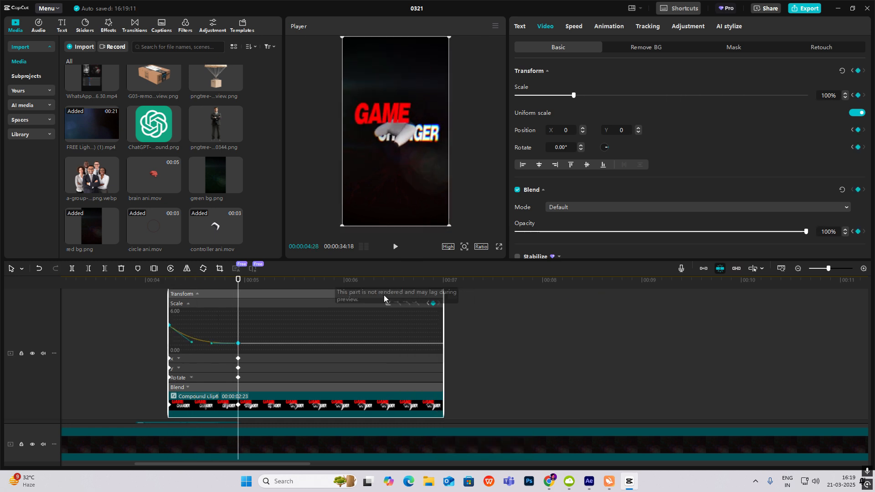
pyautogui.moveTo(207, 361)
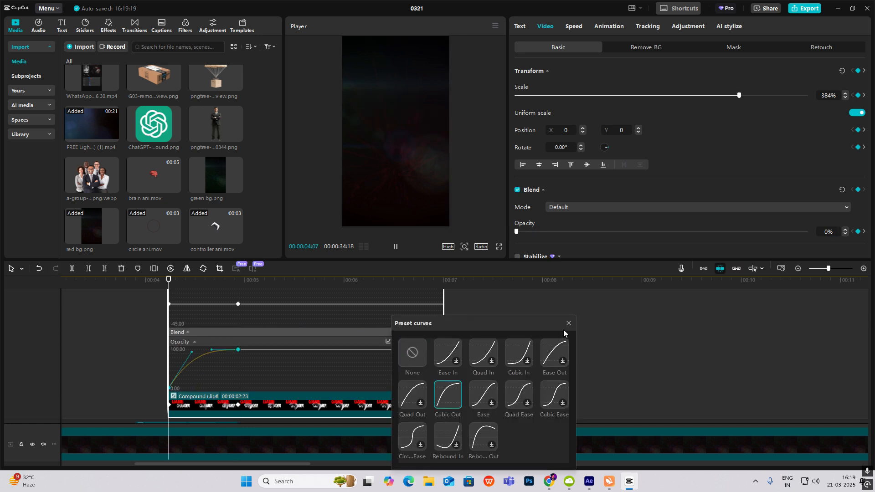
pyautogui.click(567, 323)
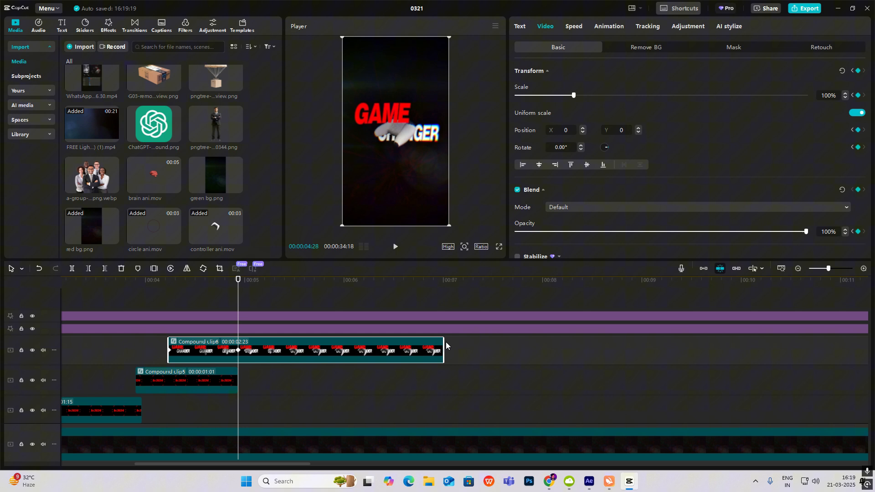
# - Move the GAME CHANGER clip to start at 00:03:29, where In 2024 ends
pyautogui.click(142, 280)
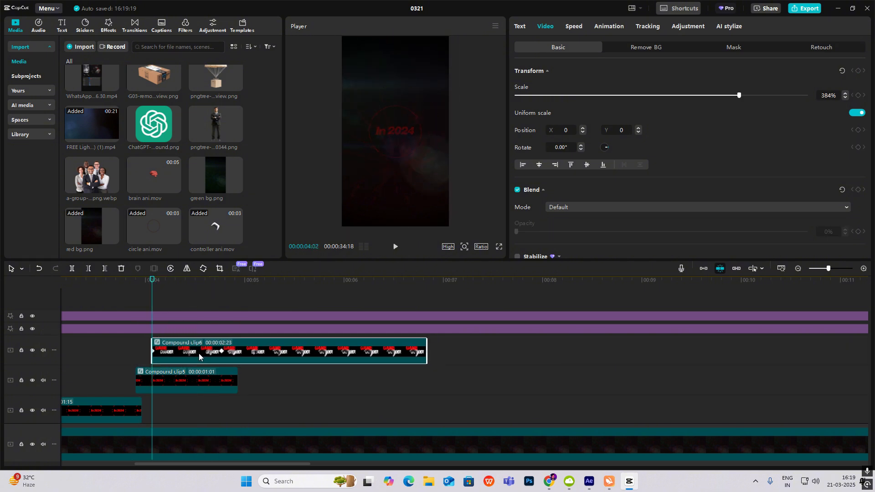
pyautogui.click(395, 251)
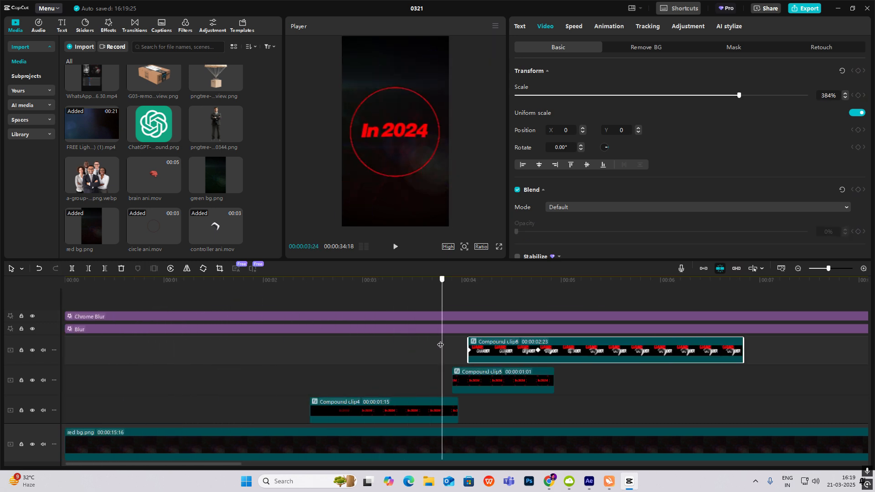
pyautogui.click(449, 279)
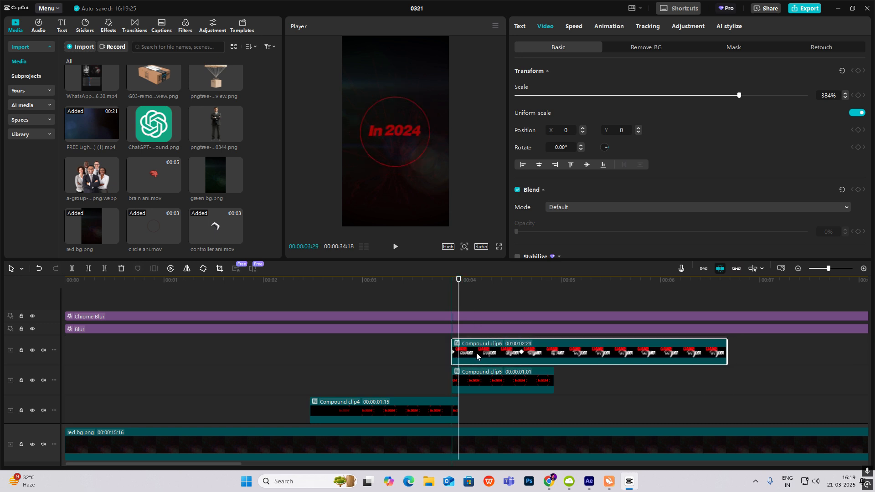
pyautogui.click(108, 24)
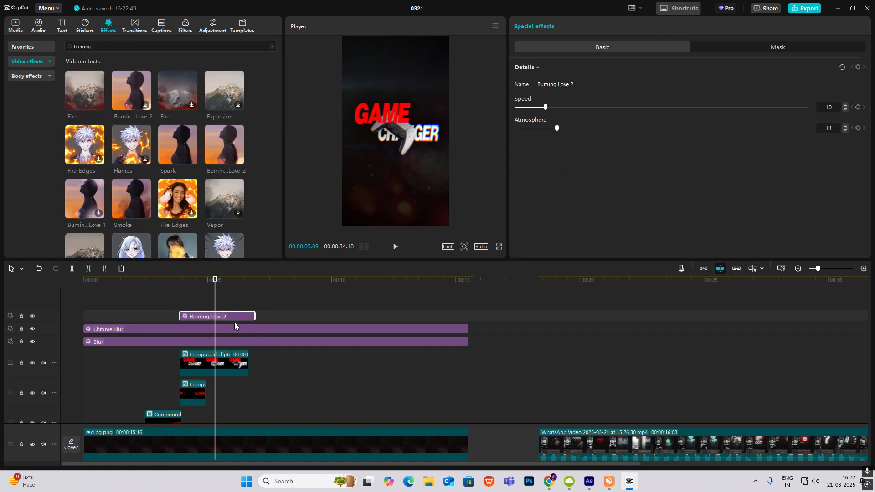
pyautogui.moveTo(223, 143)
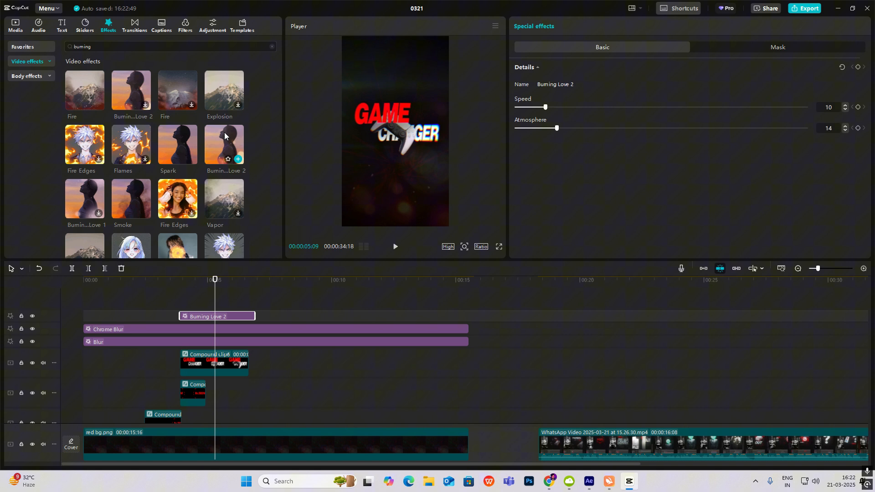
pyautogui.moveTo(515, 198)
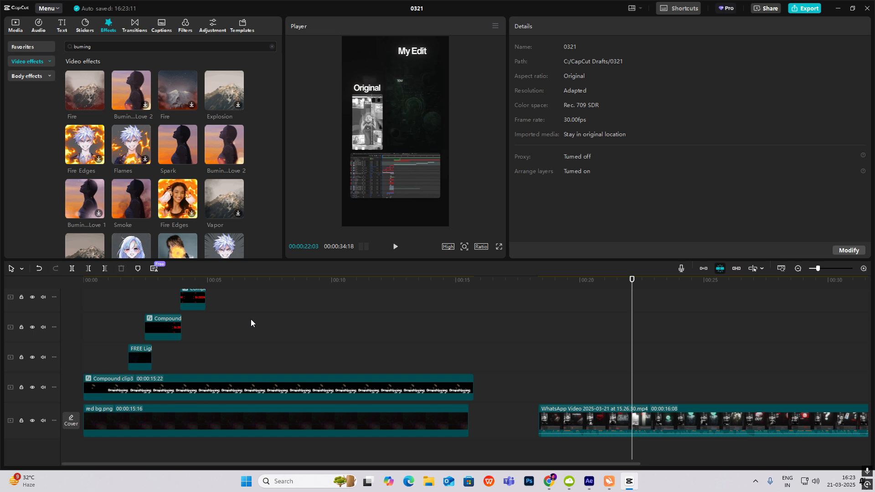
# - Split Smoke and Burning Love 2 at the title clip's end and delete the trailing pieces
pyautogui.click(15, 23)
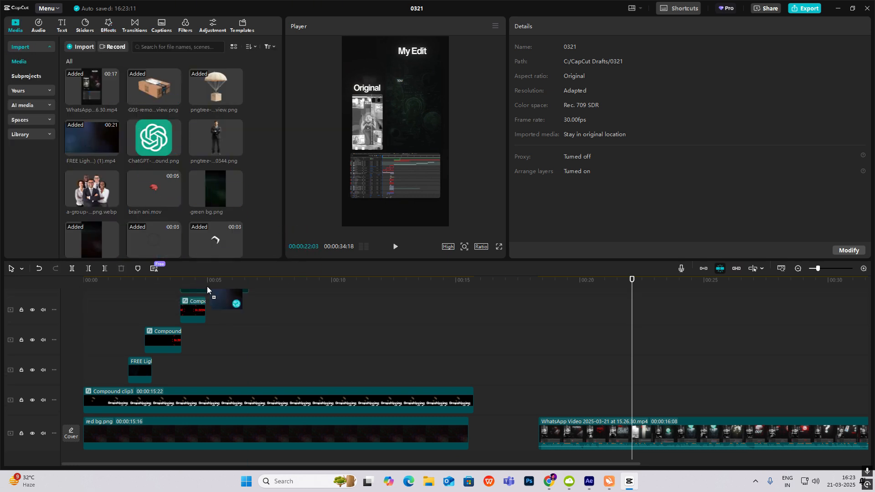
pyautogui.click(362, 369)
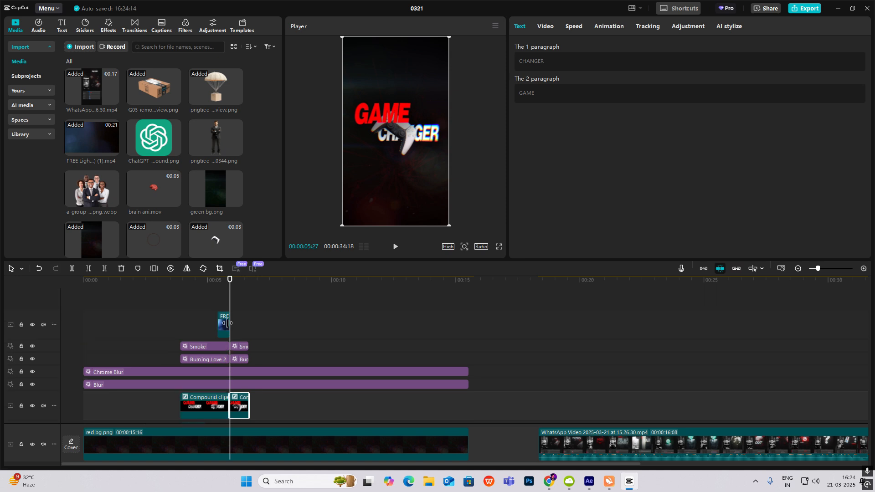
pyautogui.click(239, 347)
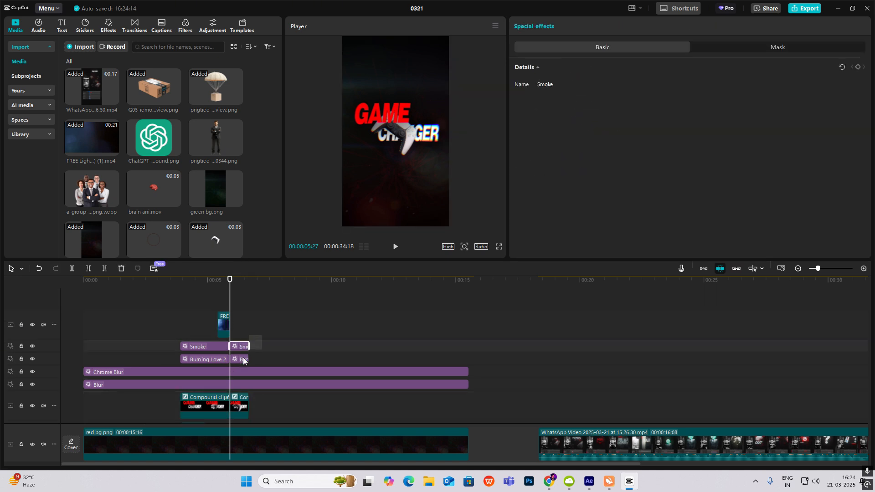
pyautogui.click(249, 402)
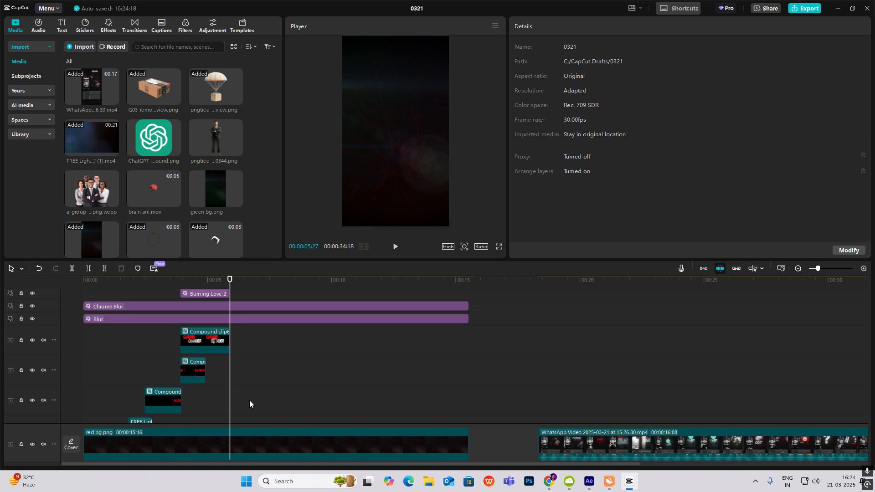
pyautogui.click(637, 279)
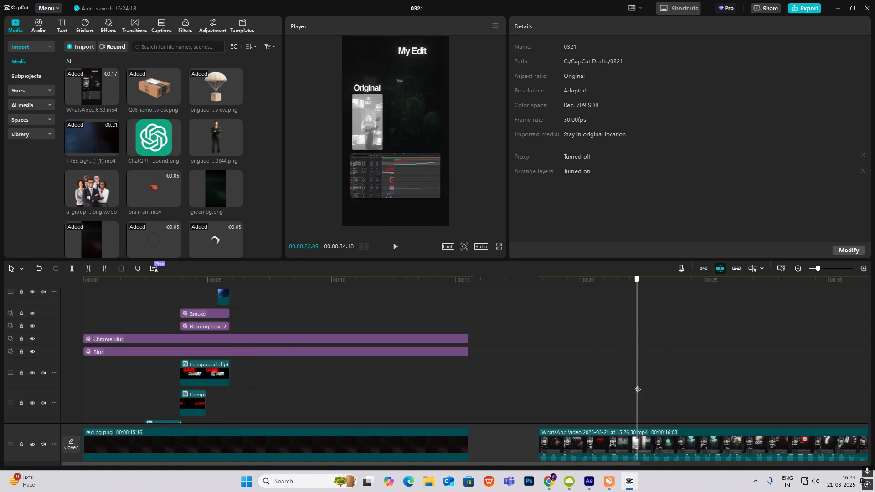
pyautogui.click(229, 280)
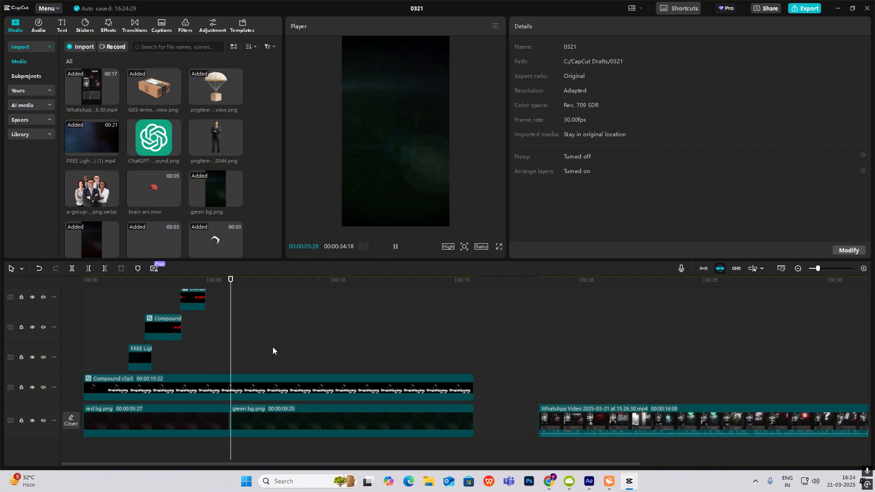
# - Layer the ChatGPT logo and businessman over green bg.png, with the logo at 27% on the head
pyautogui.click(671, 279)
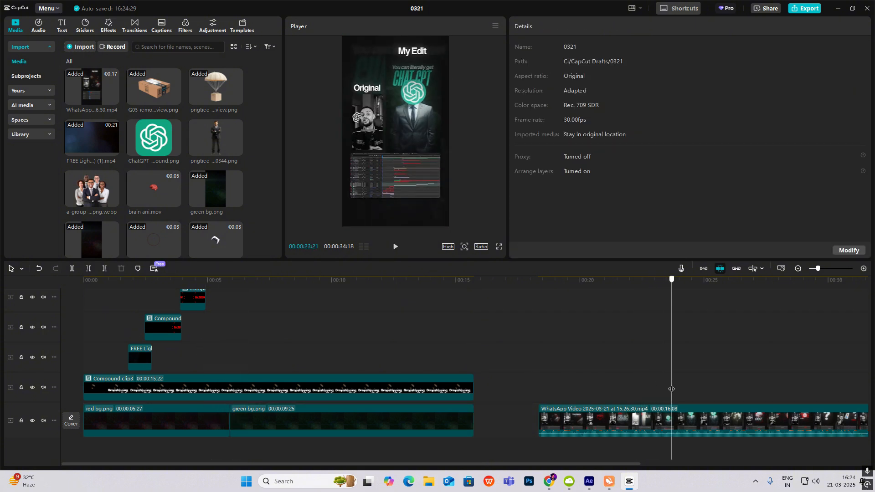
pyautogui.click(656, 280)
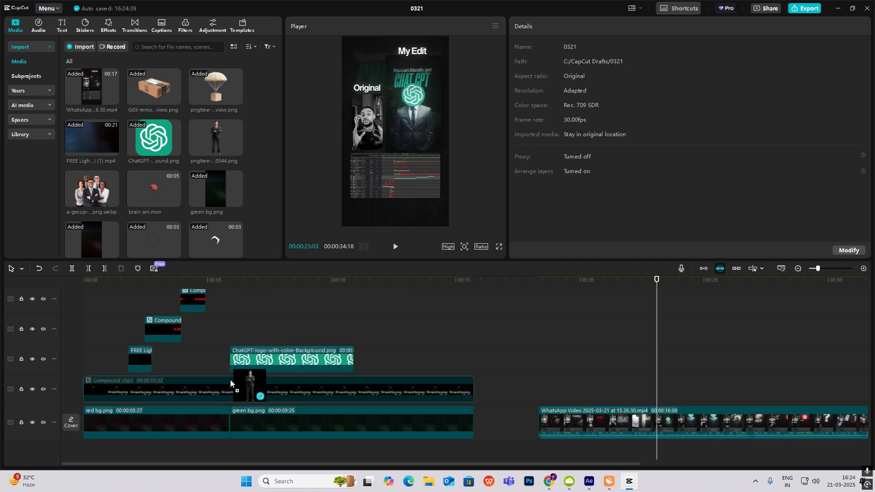
pyautogui.click(291, 371)
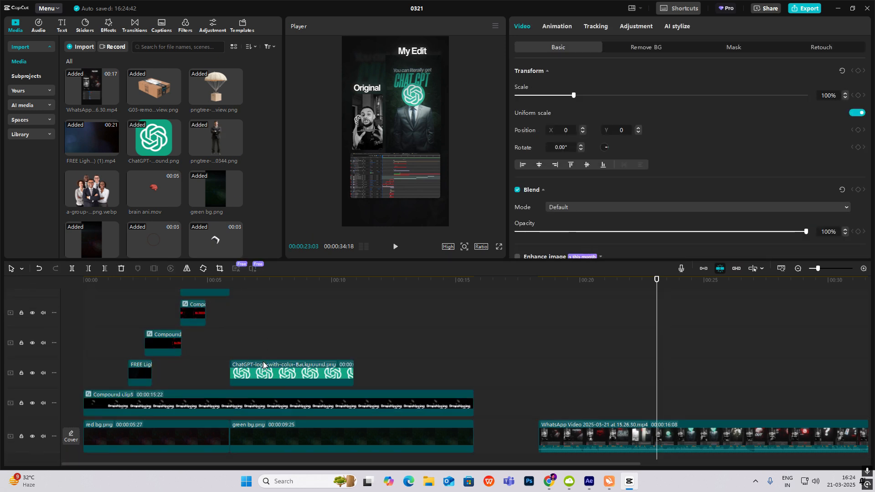
pyautogui.scroll(-3)
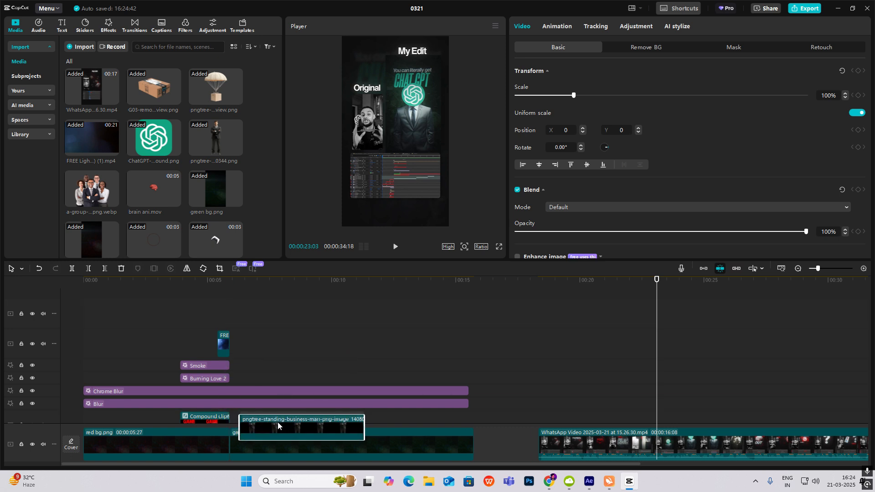
pyautogui.scroll(3)
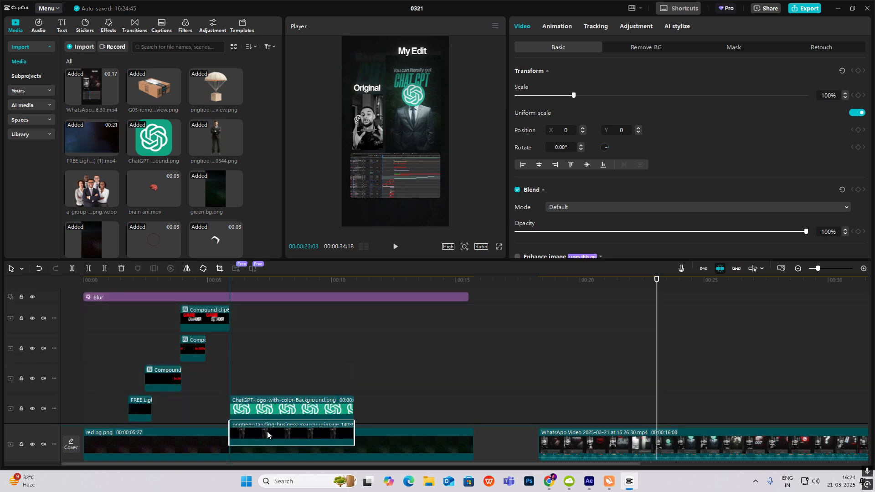
pyautogui.scroll(-3)
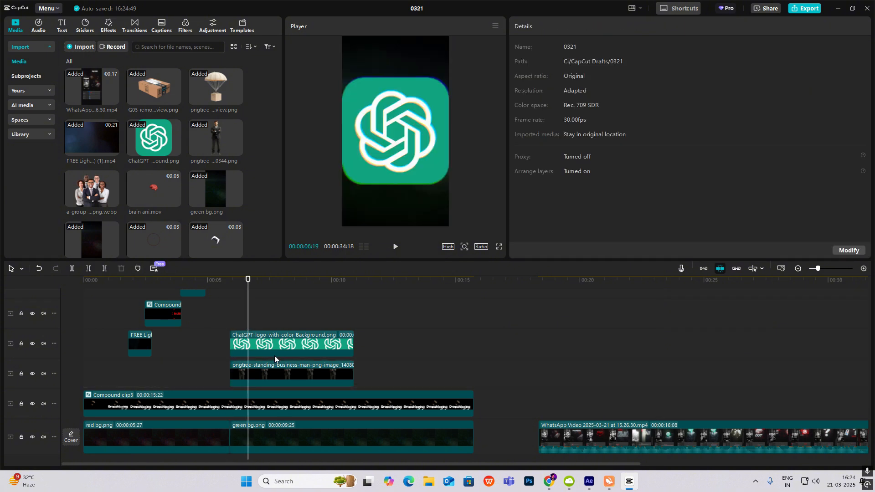
pyautogui.click(291, 373)
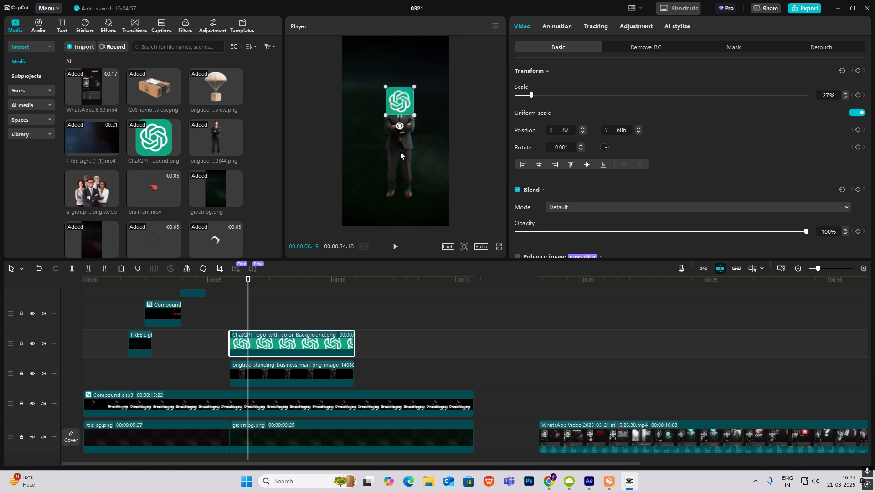
pyautogui.click(291, 373)
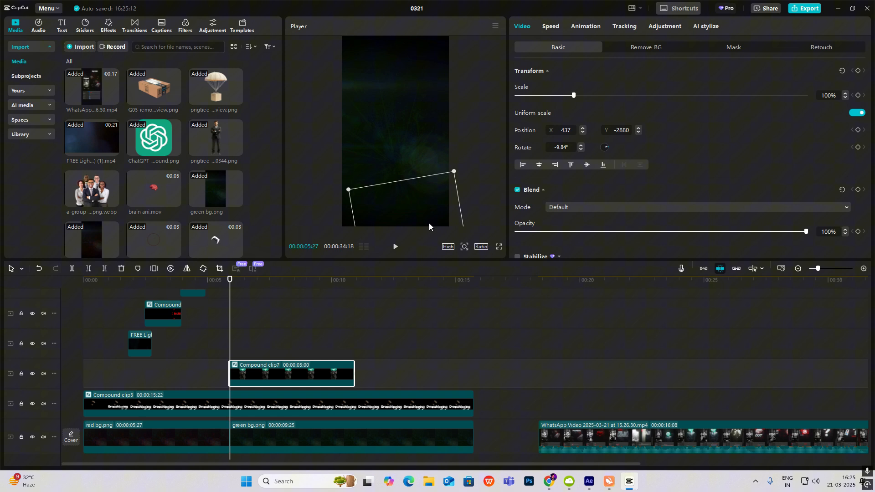
# - Keyframe Compound clip7's scale, position and rotation, applying preset easing curves to motion and rotation
pyautogui.scroll(-3)
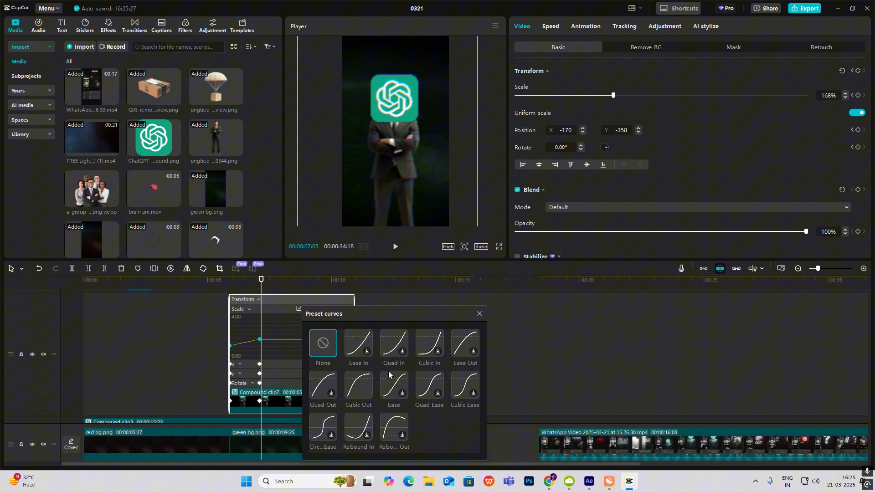
pyautogui.click(478, 313)
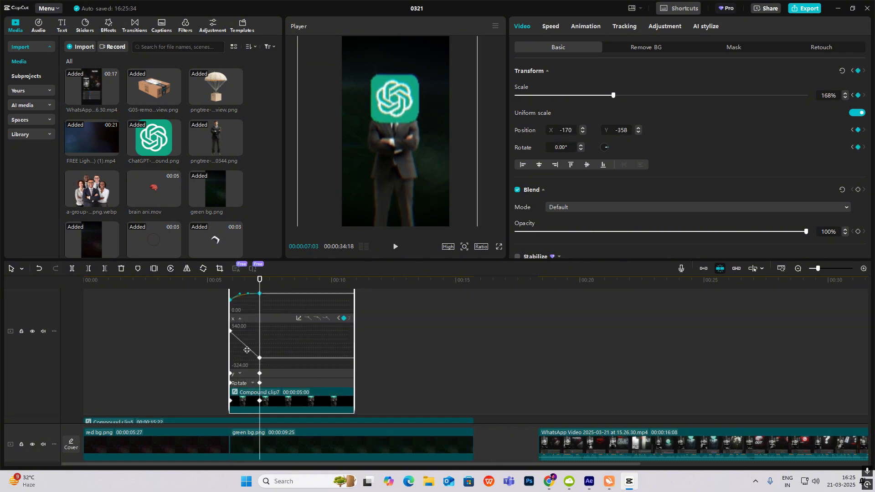
pyautogui.click(394, 246)
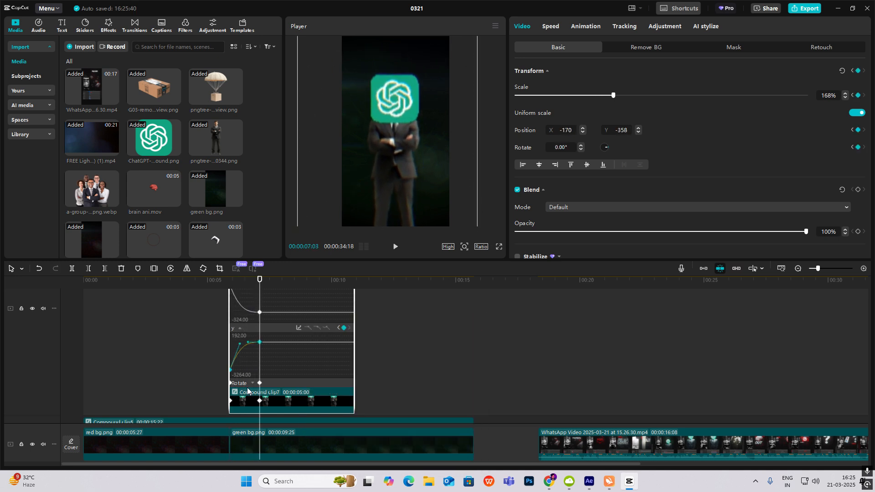
pyautogui.click(298, 328)
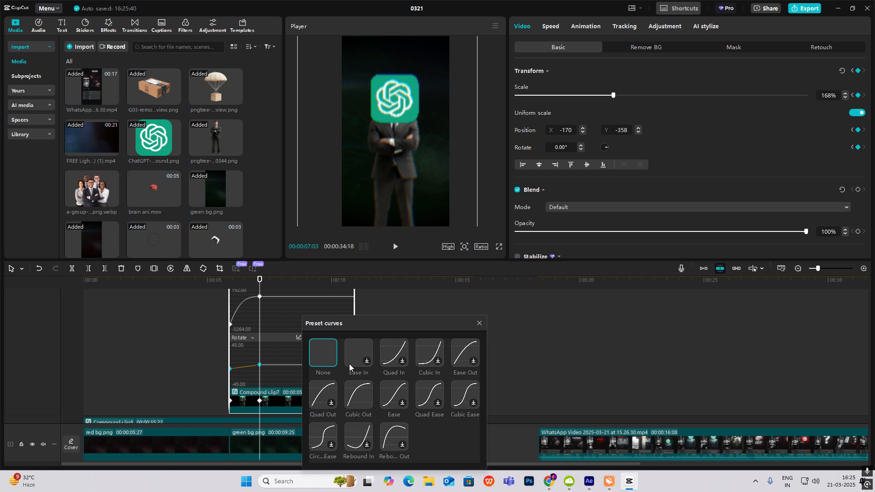
pyautogui.click(478, 324)
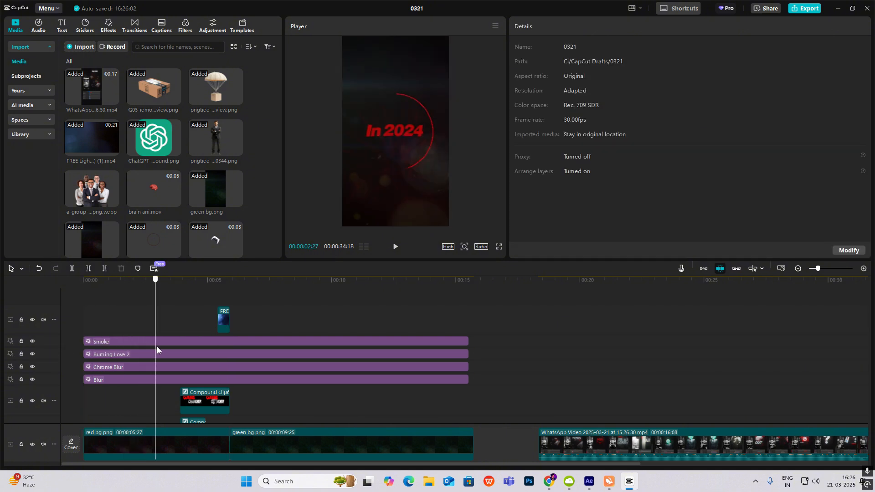
pyautogui.click(260, 280)
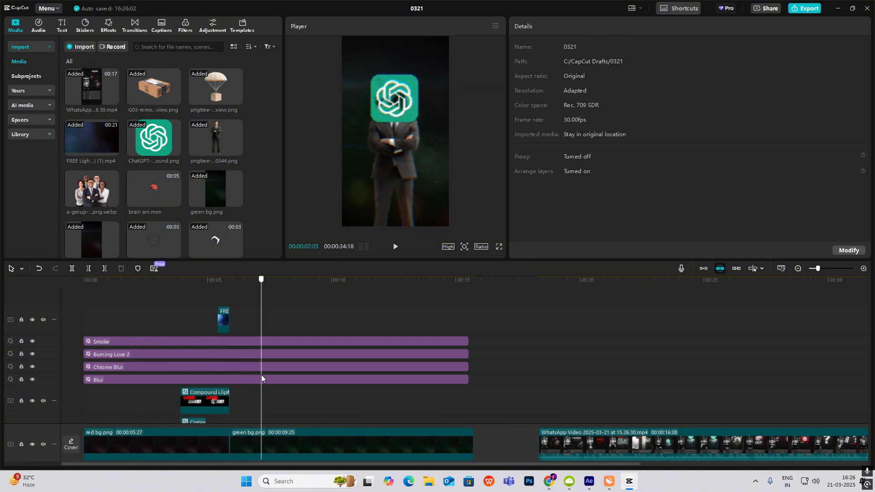
pyautogui.click(186, 279)
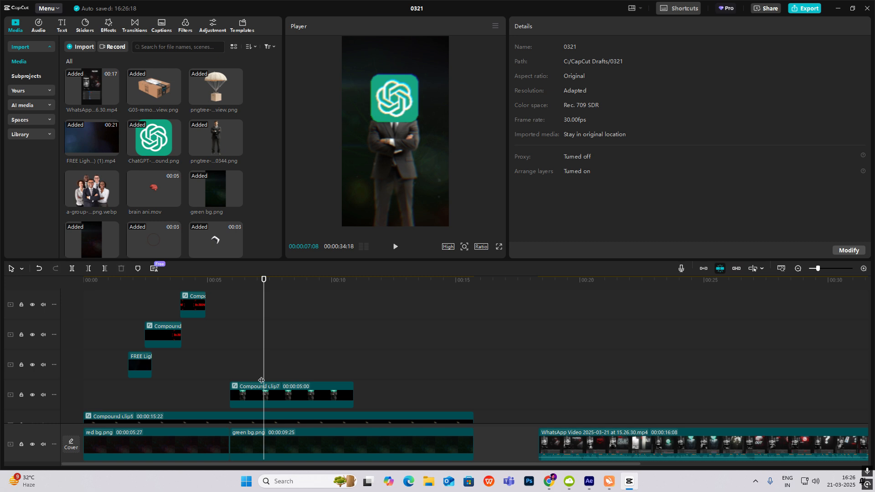
pyautogui.click(290, 395)
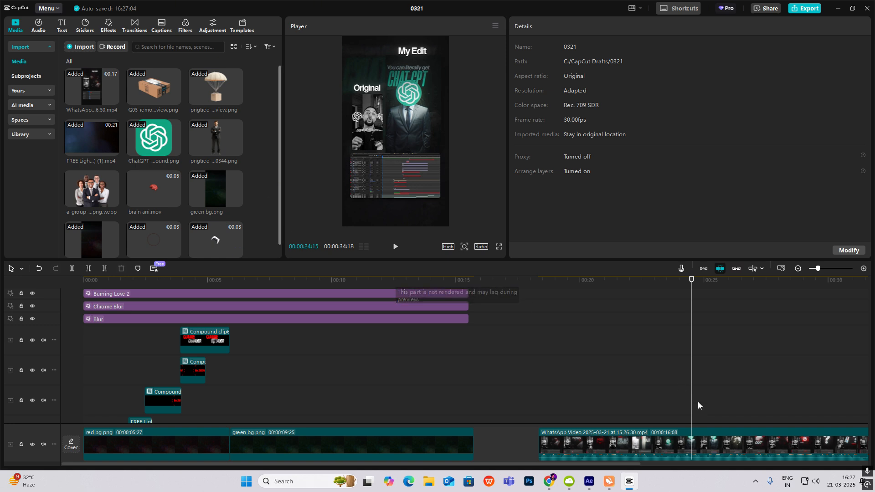
pyautogui.moveTo(689, 354)
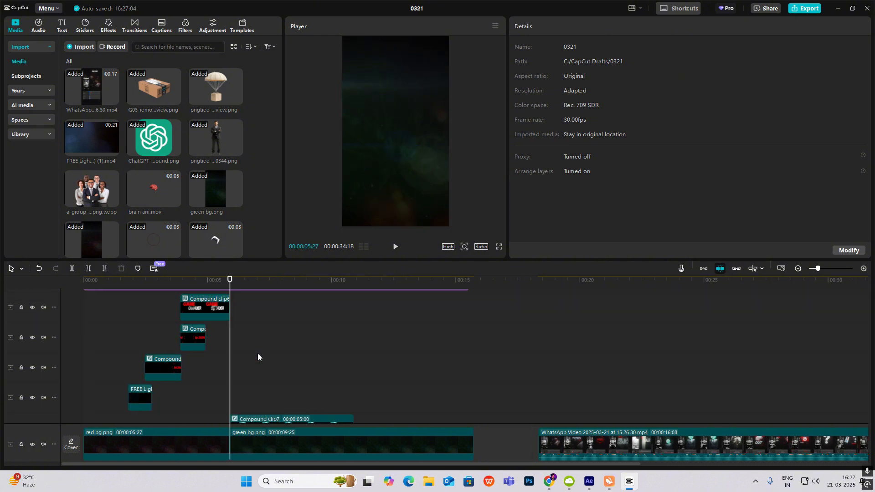
pyautogui.click(290, 362)
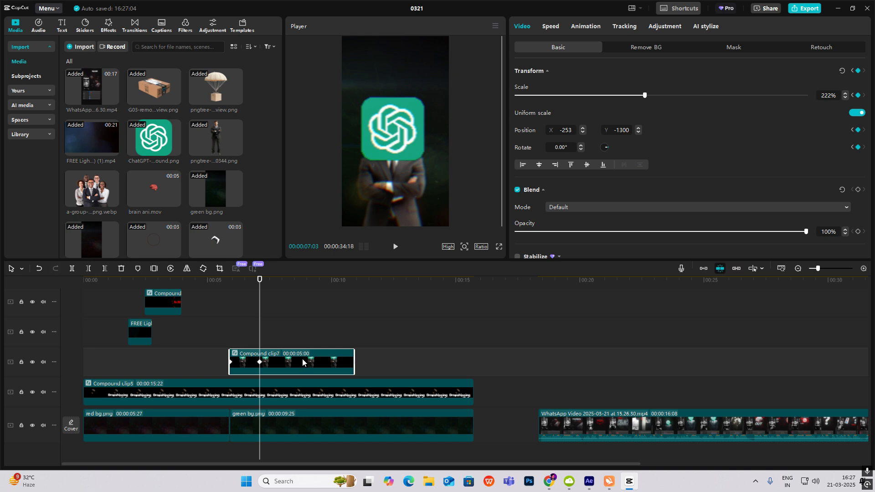
# - Reset the logo's transform, keyframe it sliding left, and apply an eased preset curve
pyautogui.click(842, 71)
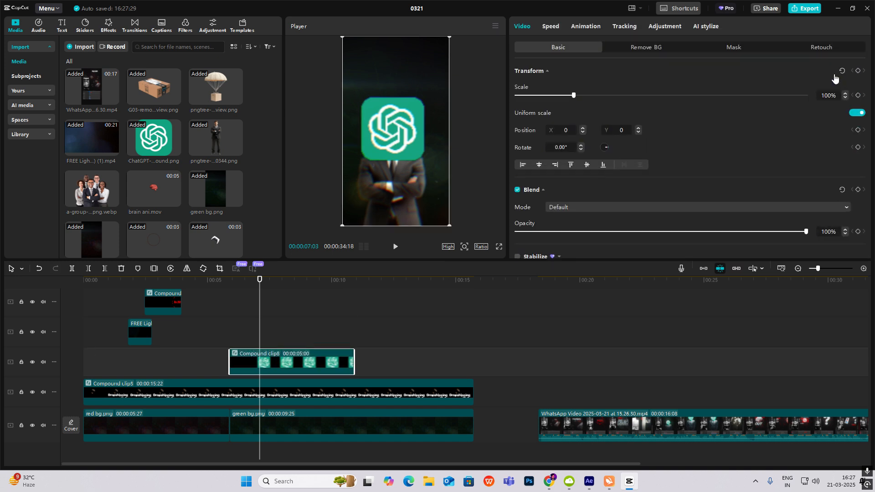
pyautogui.click(859, 73)
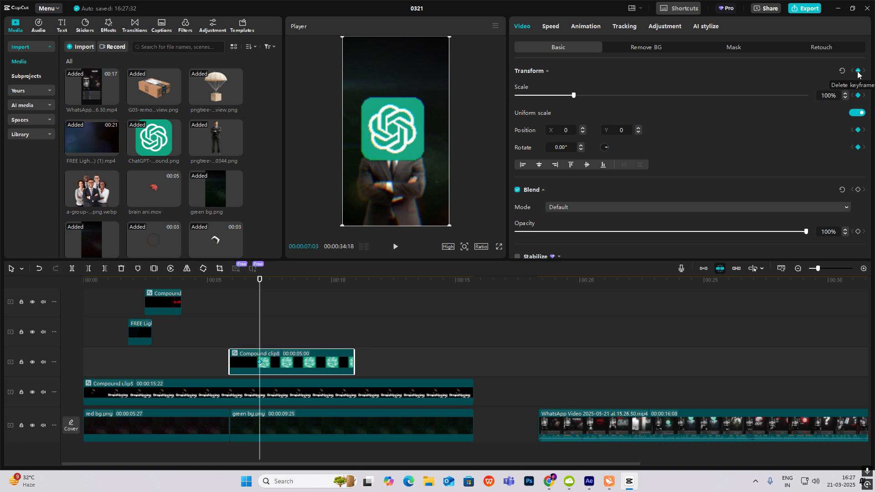
pyautogui.click(858, 72)
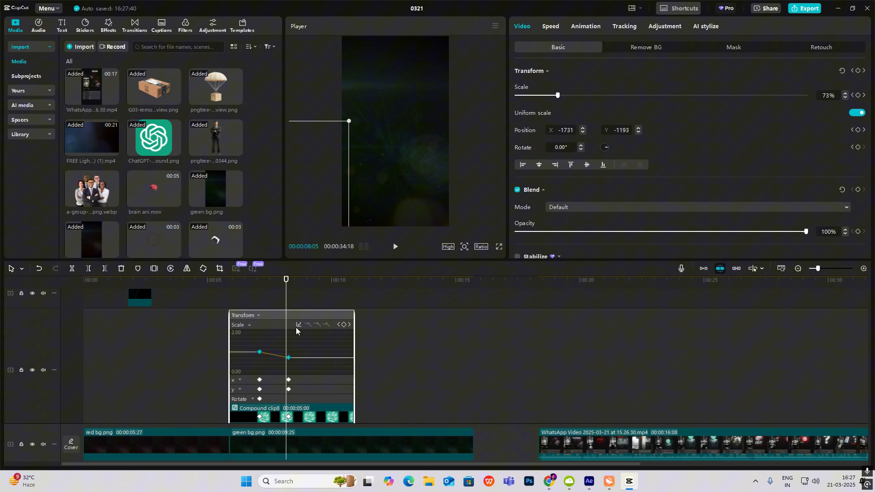
pyautogui.click(395, 250)
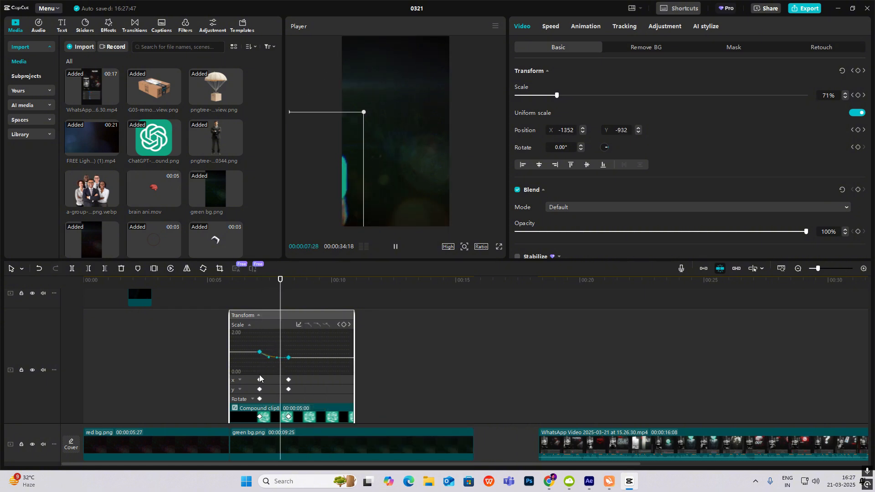
pyautogui.click(298, 326)
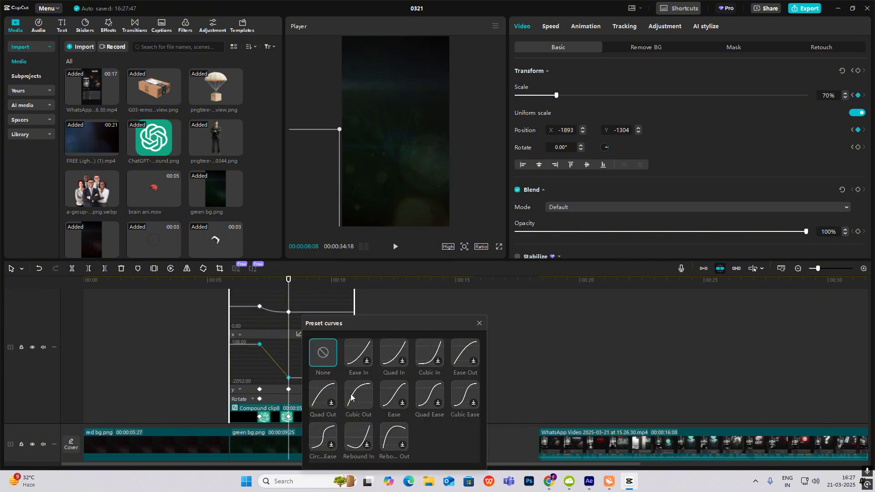
pyautogui.click(479, 323)
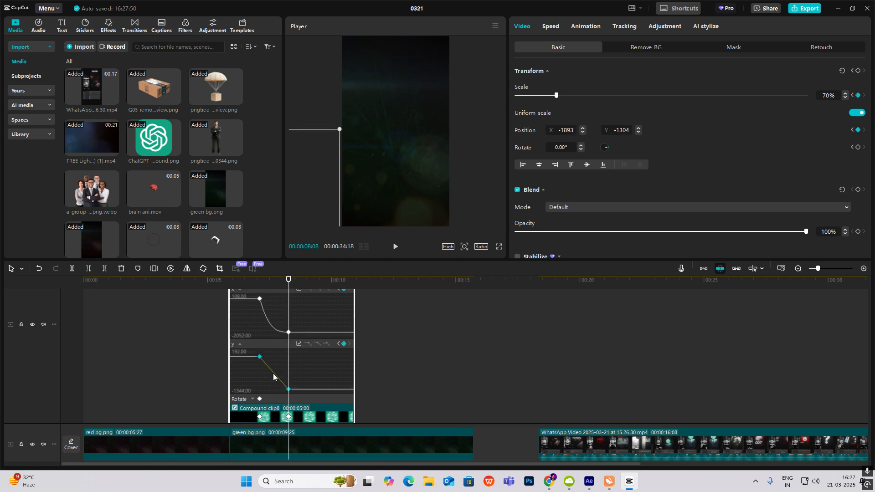
pyautogui.click(394, 246)
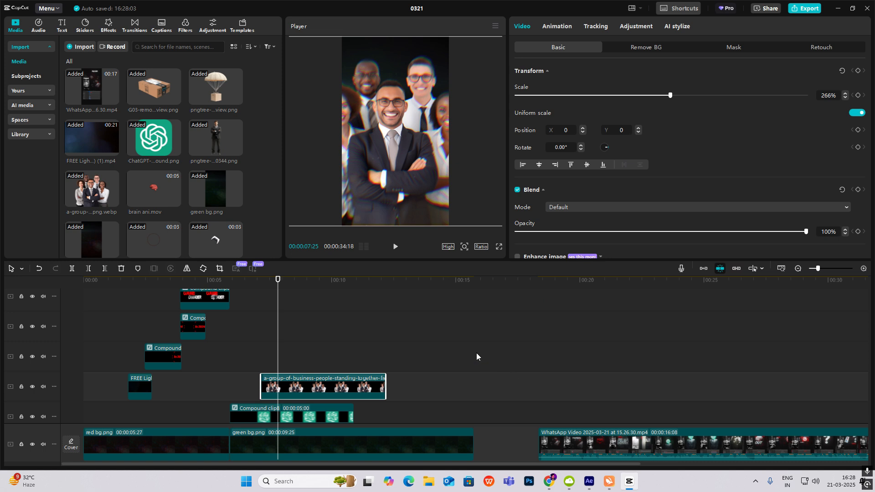
# - Grade the group image: Saturation -29, Exposure -12, Contrast 12, Highlight 5, HSL checked
pyautogui.click(635, 25)
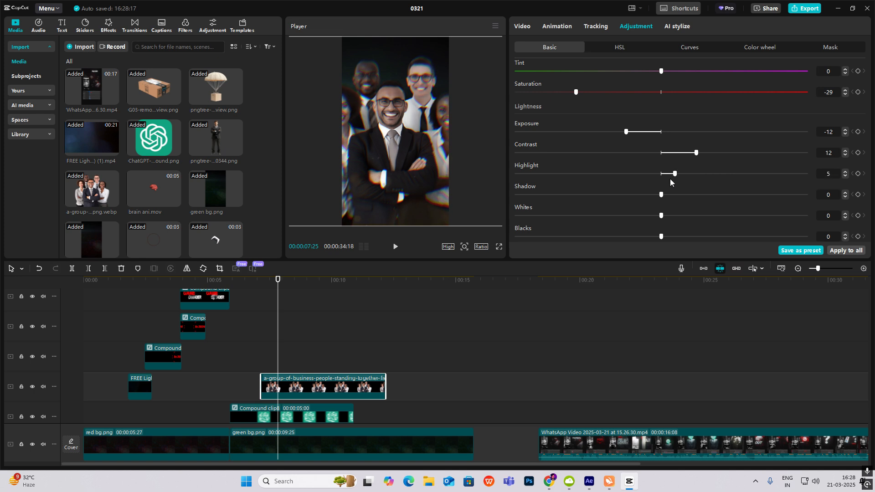
pyautogui.scroll(-3)
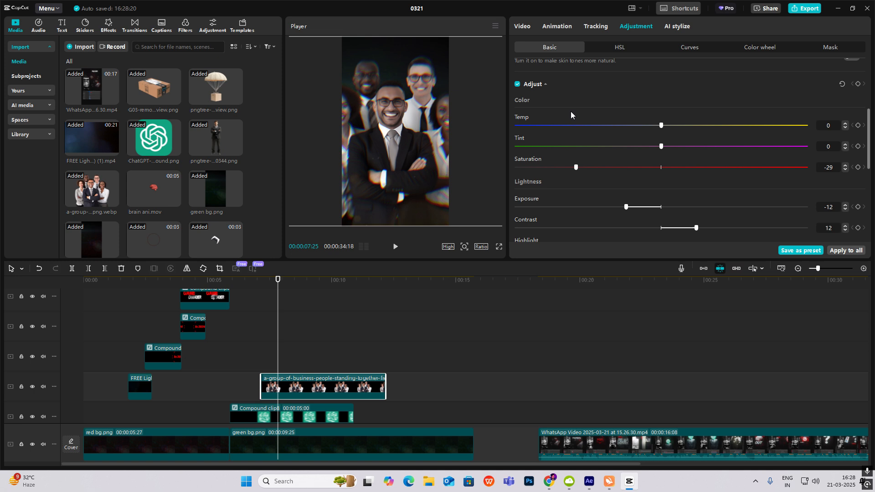
pyautogui.click(619, 47)
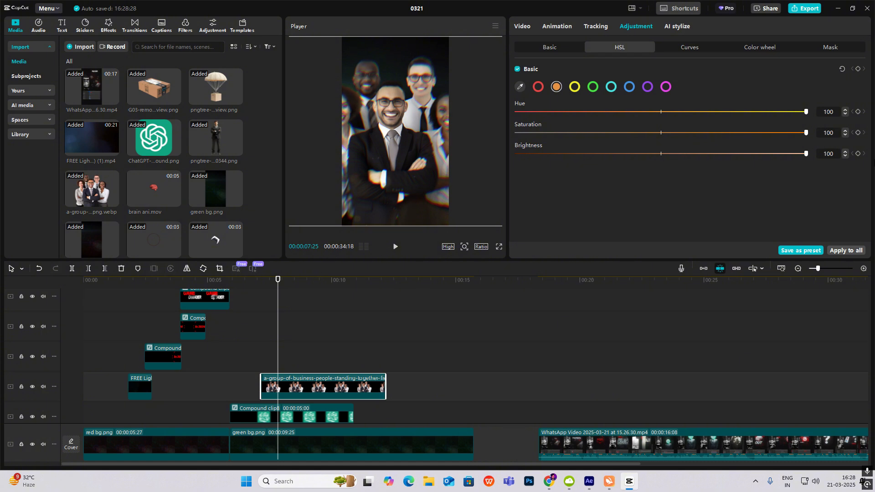
pyautogui.click(464, 246)
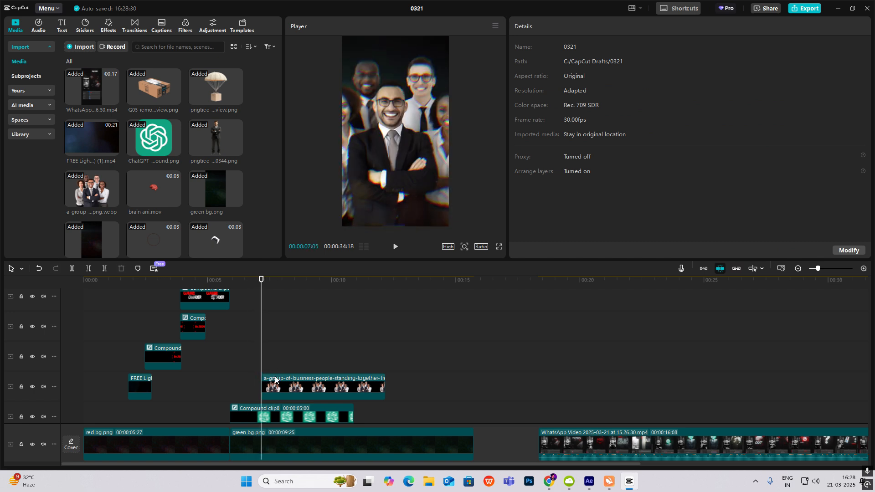
# - Keyframe the group image's Scale and Position, applying Preset eased curves to Scale, X and Y
pyautogui.click(323, 386)
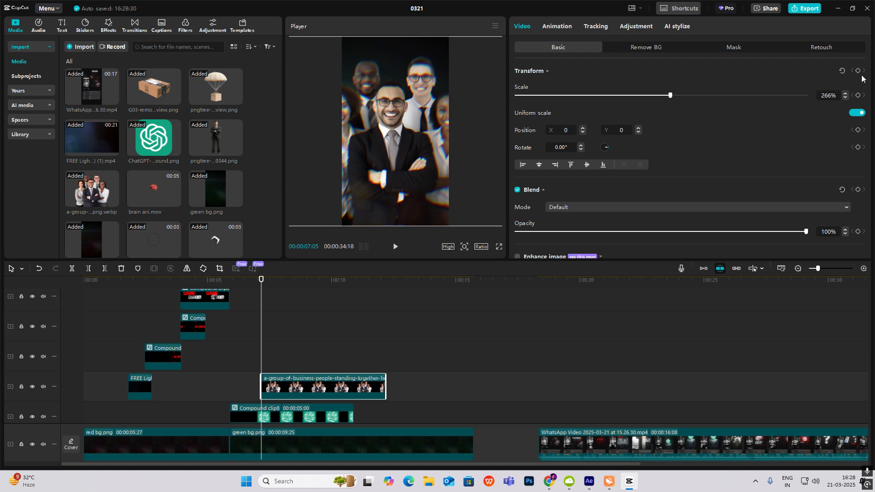
pyautogui.click(279, 415)
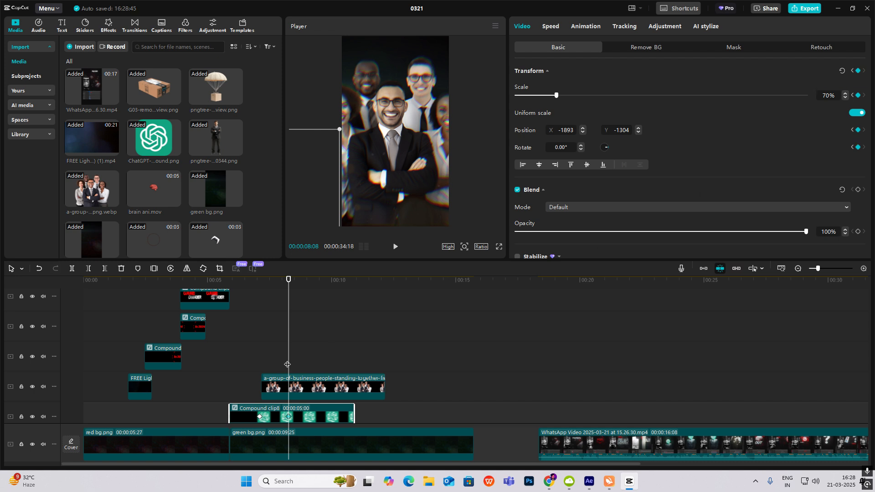
pyautogui.click(323, 387)
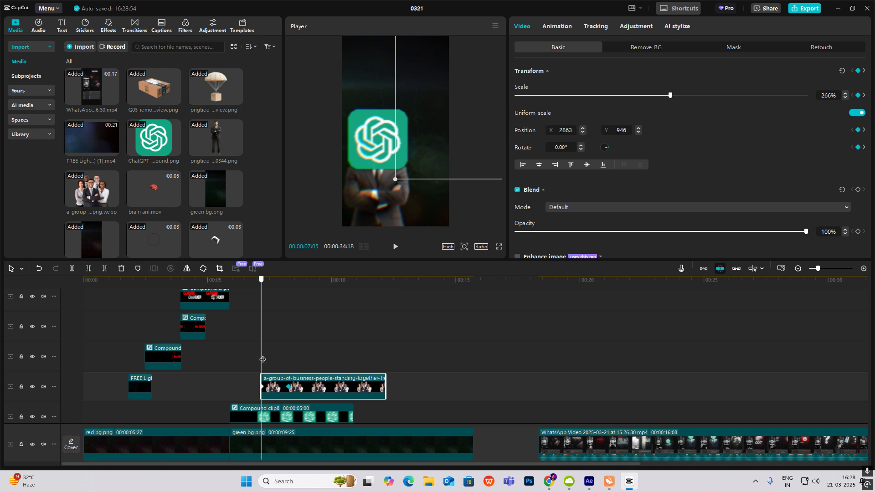
pyautogui.moveTo(326, 294)
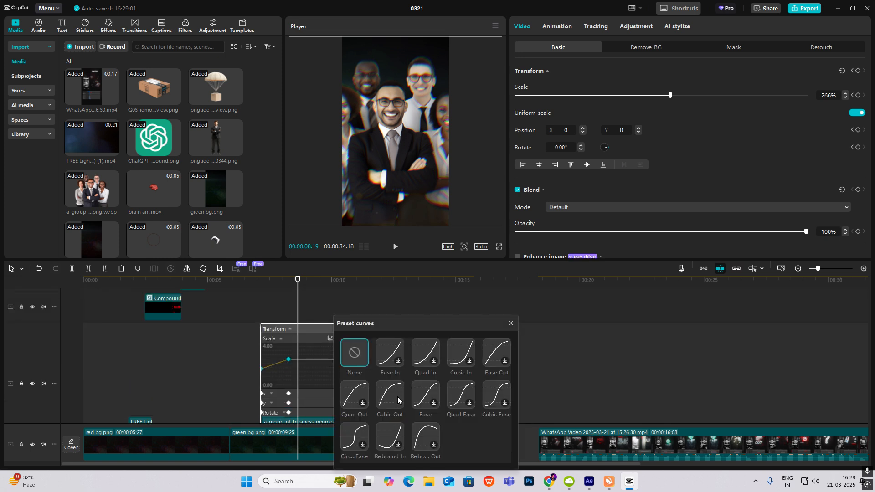
pyautogui.click(509, 325)
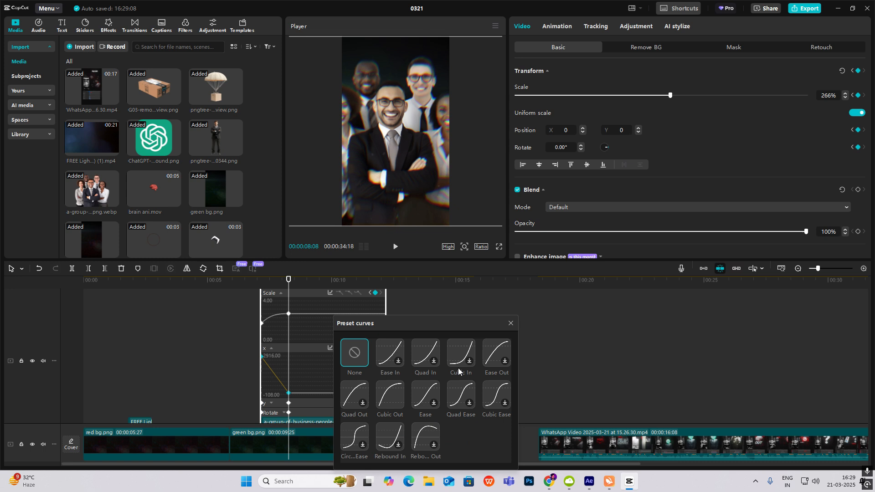
pyautogui.click(509, 323)
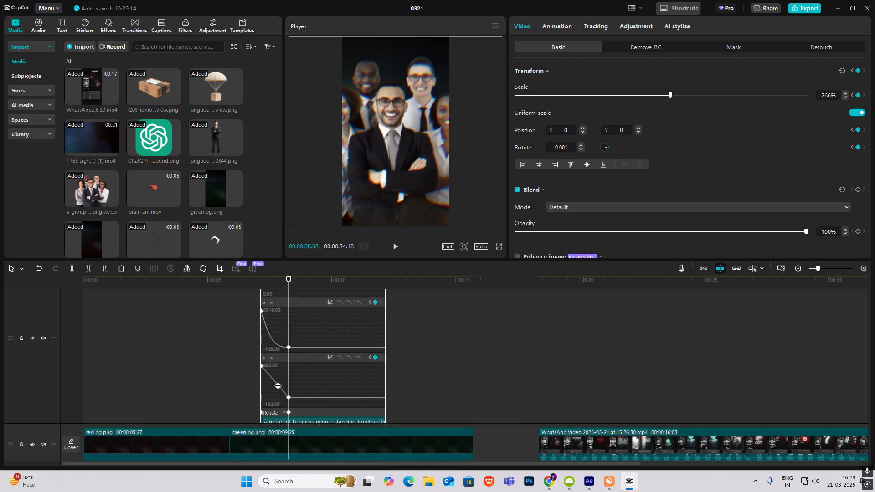
pyautogui.click(396, 246)
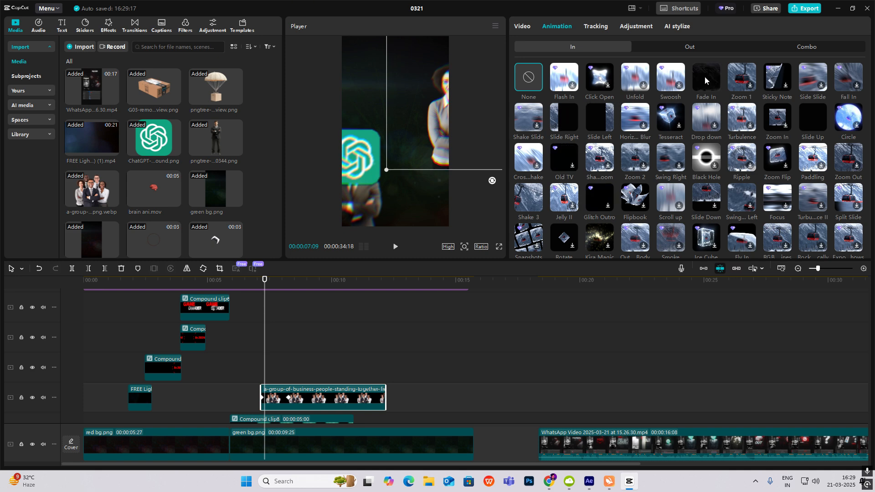
# - Split the group image, move its later part up a track, and add Transform keyframes
pyautogui.click(266, 373)
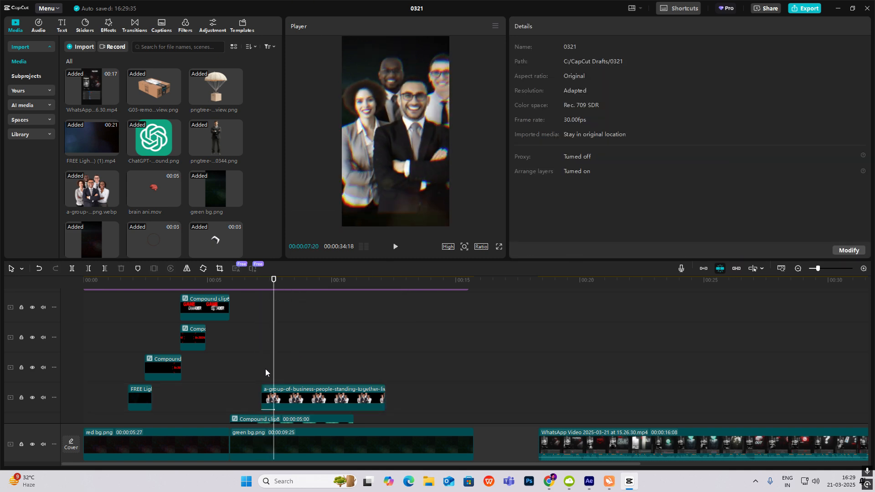
pyautogui.click(322, 397)
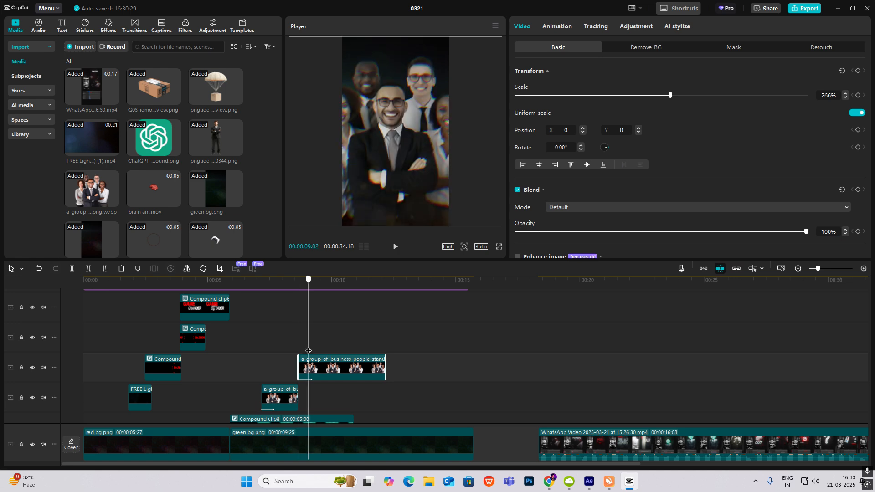
pyautogui.click(557, 26)
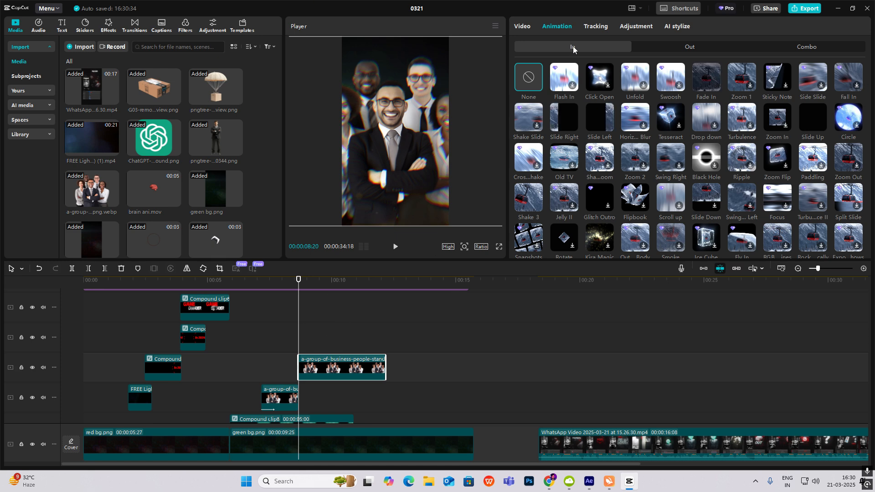
pyautogui.click(521, 27)
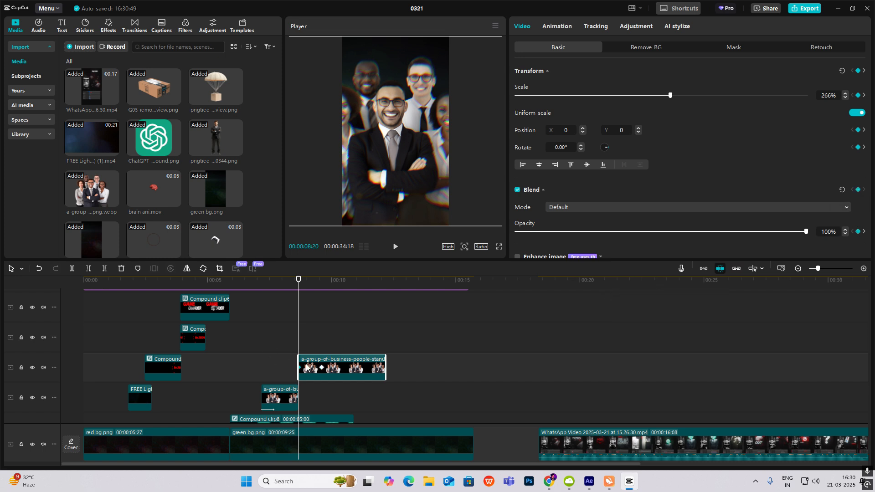
pyautogui.moveTo(673, 224)
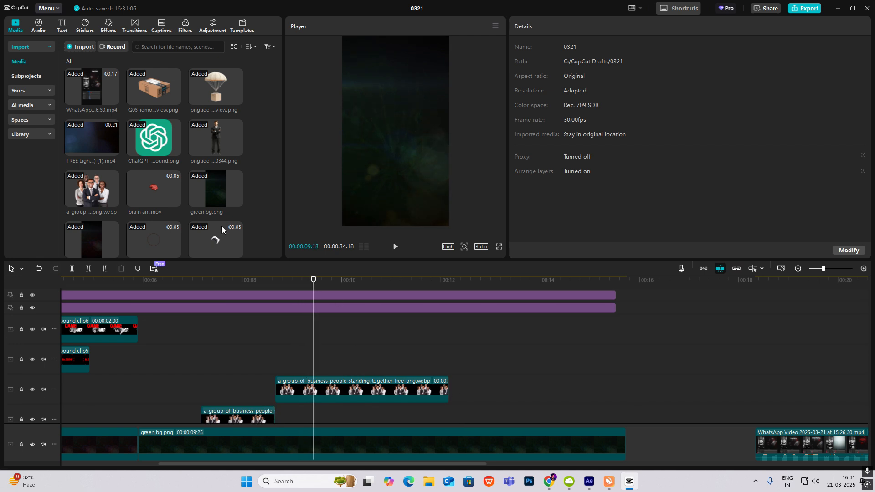
# - Add brain ani.mov to the timeline and overlay FIGURE / OUT text
pyautogui.click(413, 359)
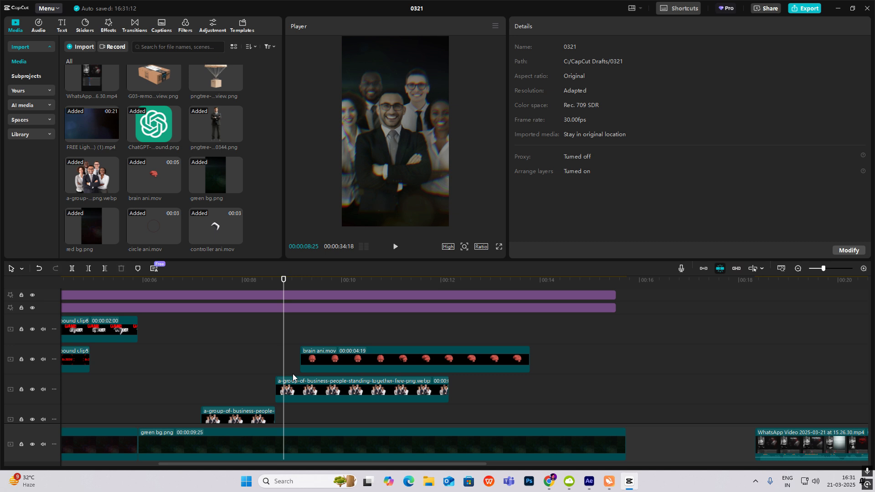
pyautogui.click(391, 358)
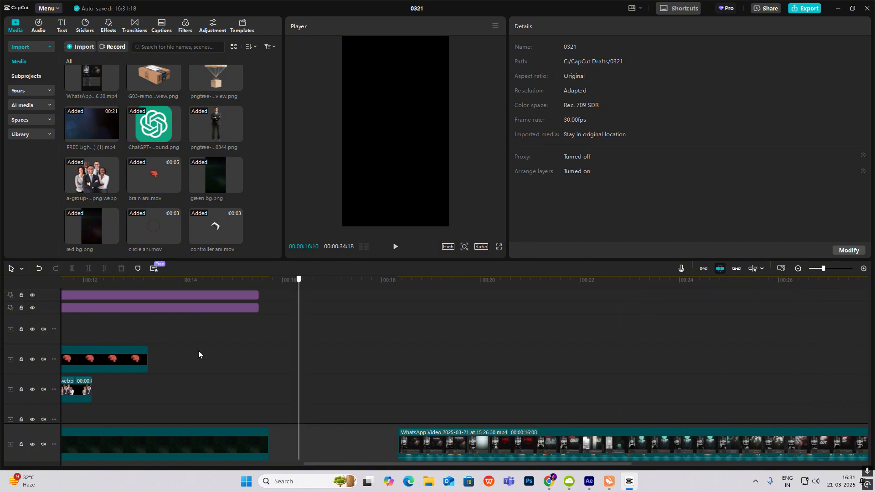
pyautogui.click(62, 25)
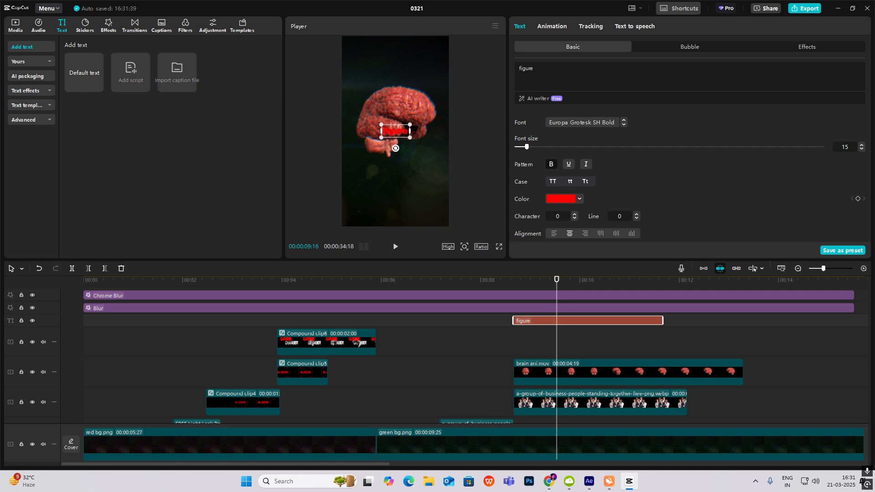
pyautogui.click(552, 181)
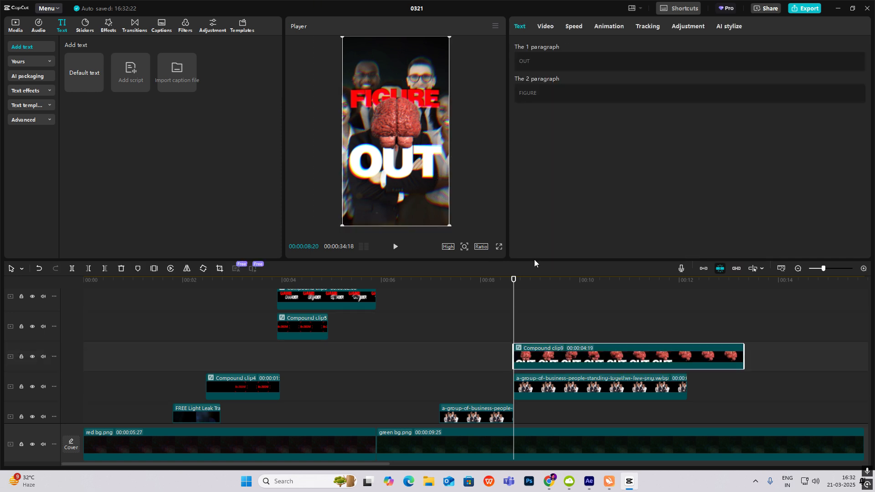
# - Keyframe the compound clip's Scale from 386% and Opacity with a Cubic Out curve
pyautogui.click(544, 27)
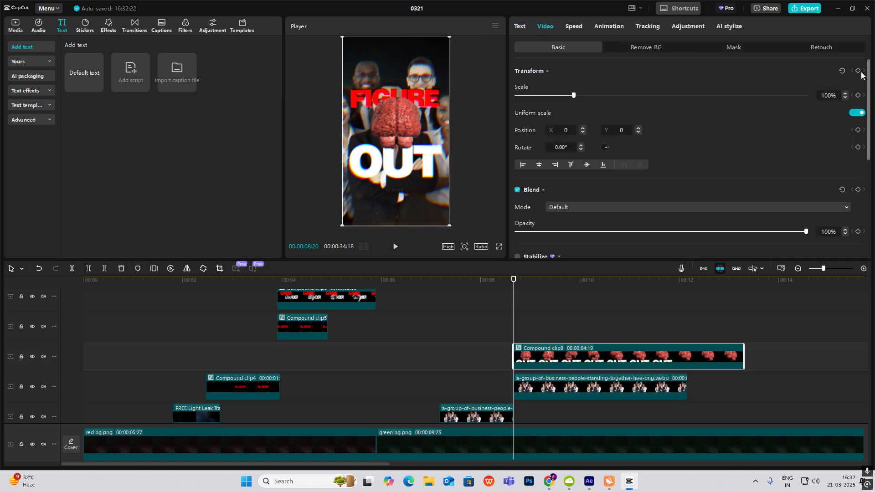
pyautogui.click(858, 72)
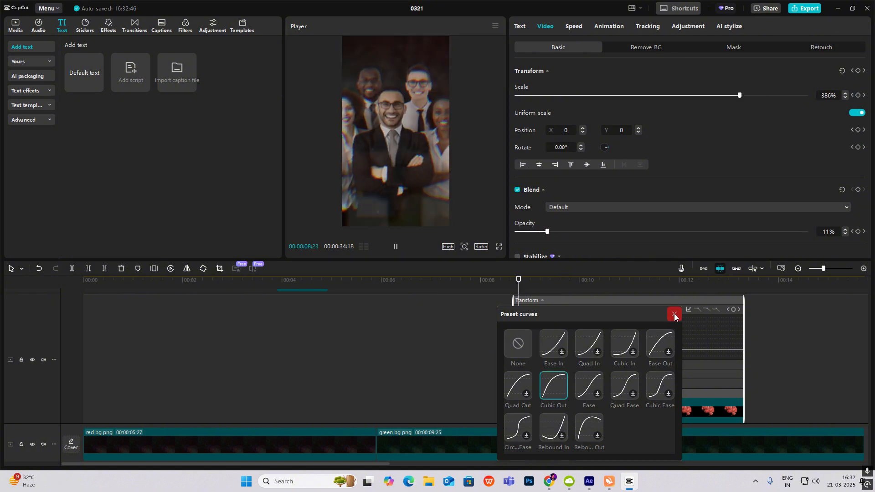
pyautogui.click(674, 315)
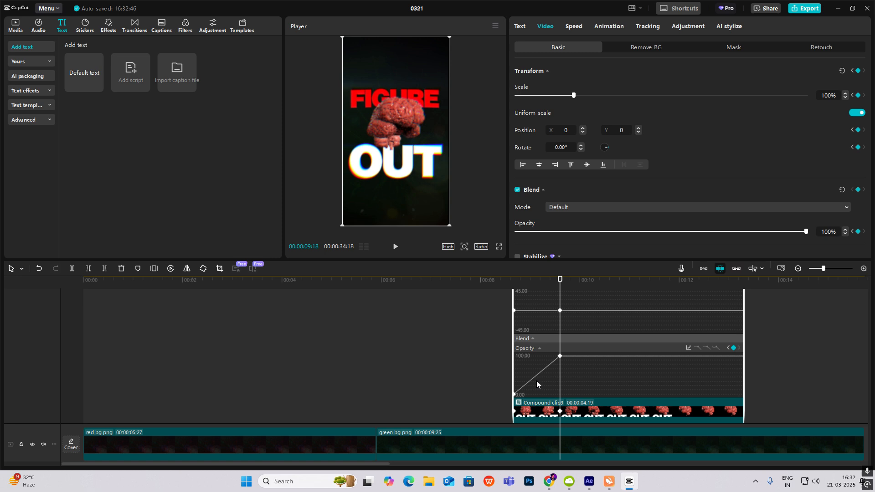
pyautogui.click(688, 348)
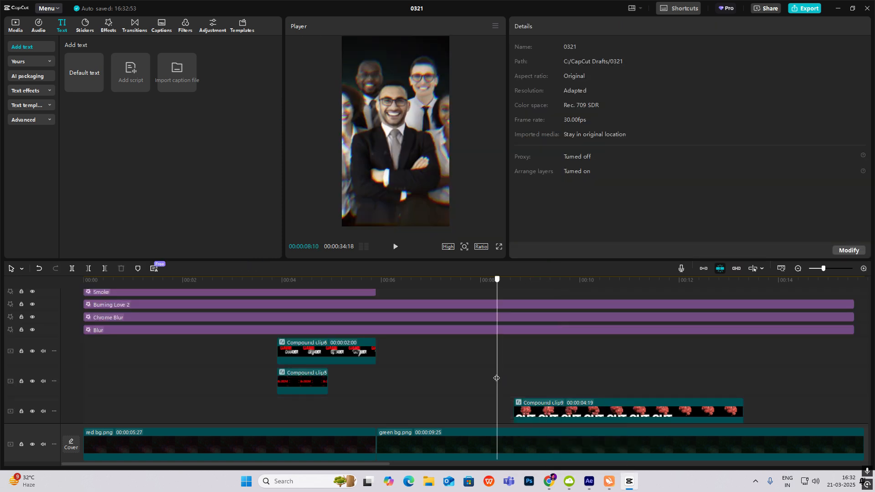
pyautogui.click(395, 247)
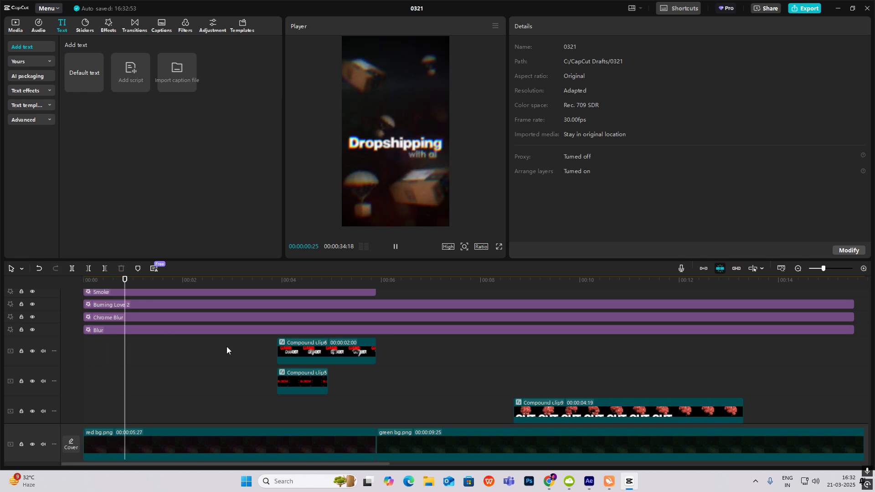
pyautogui.click(798, 269)
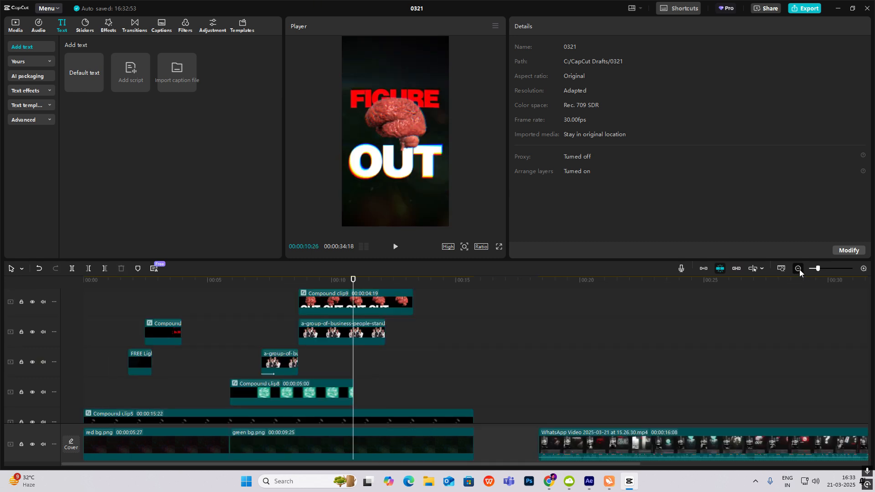
pyautogui.click(798, 270)
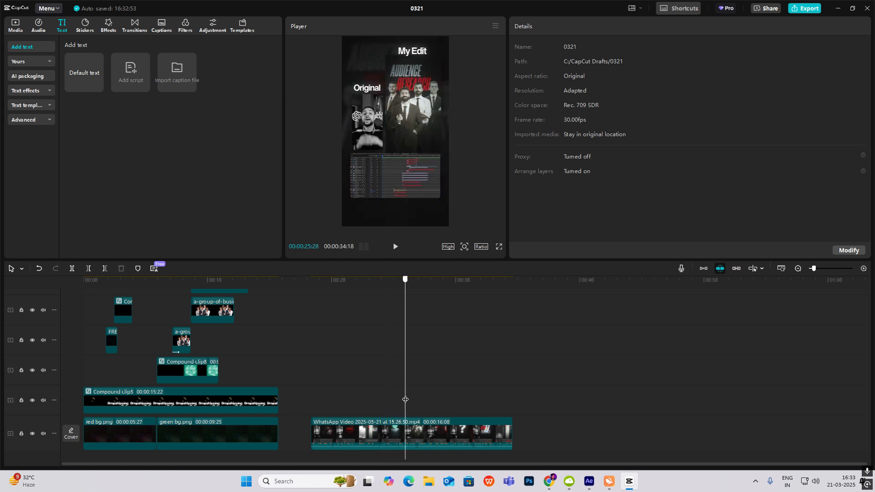
pyautogui.click(477, 279)
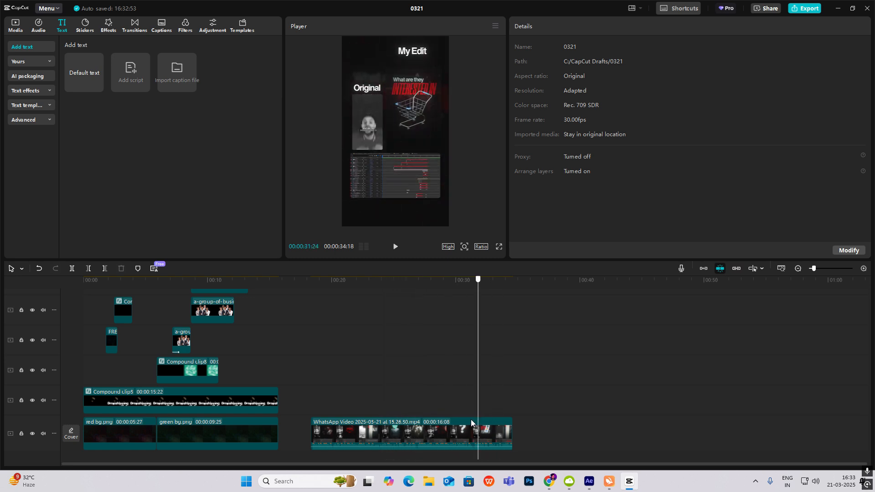
pyautogui.click(82, 280)
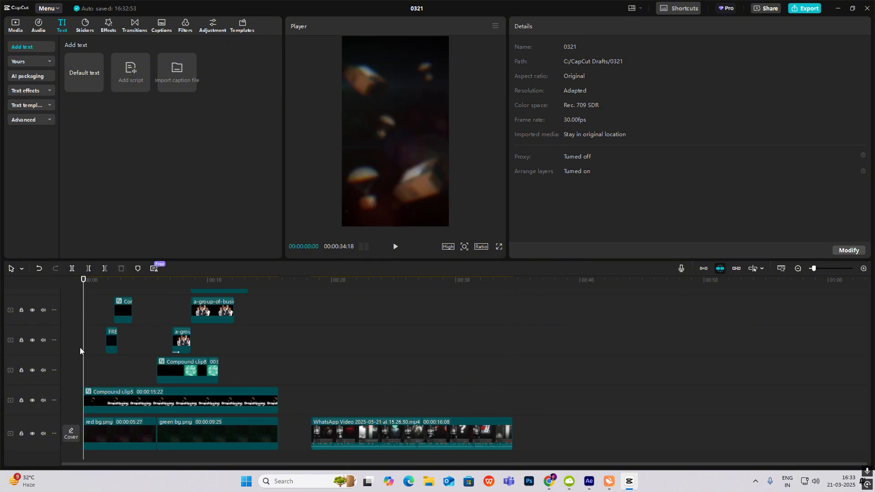